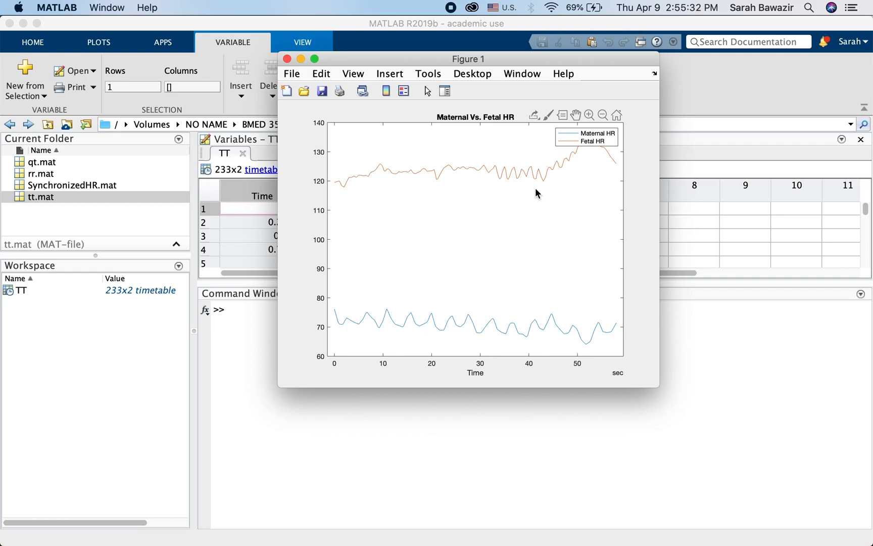
mouse_move(588, 216)
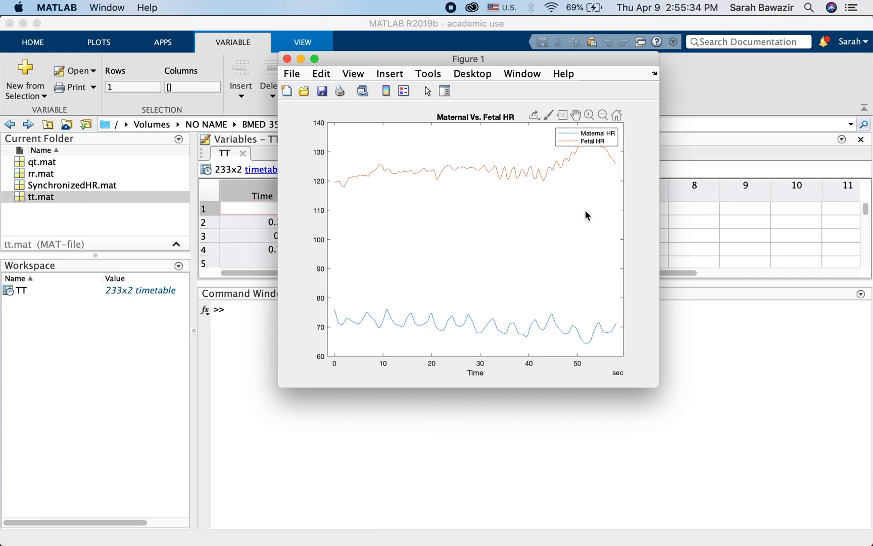
mouse_move(458, 365)
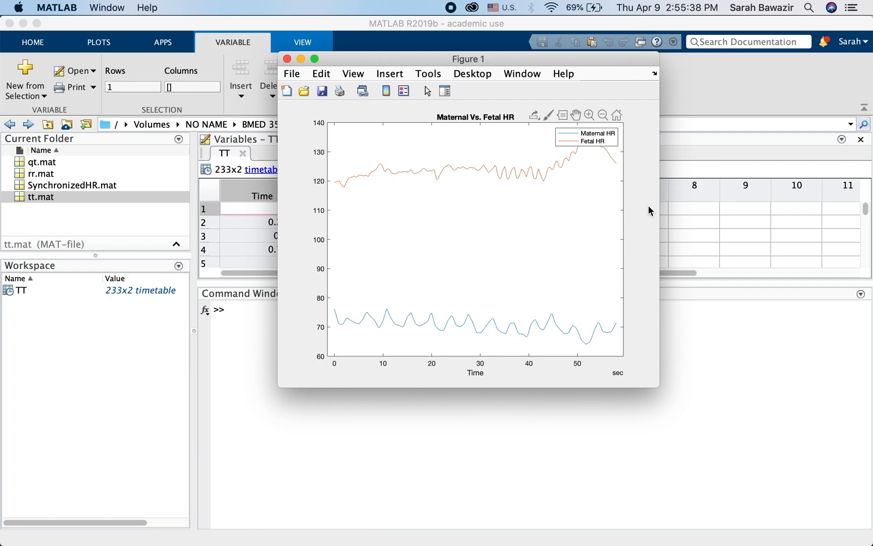
mouse_move(441, 175)
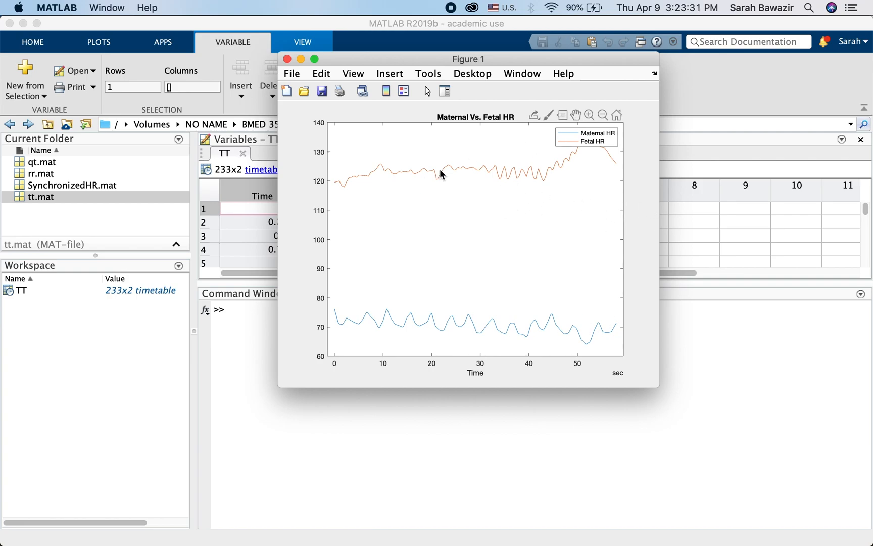
mouse_move(445, 222)
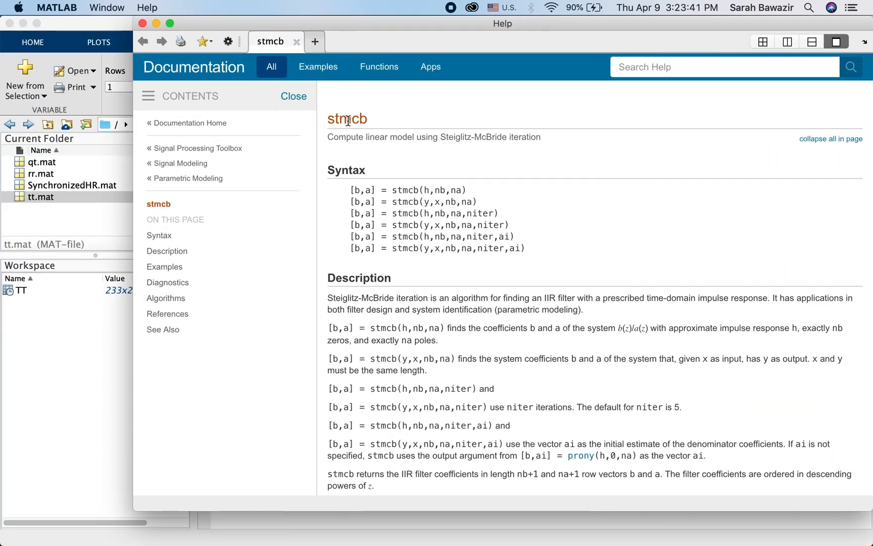
mouse_move(367, 126)
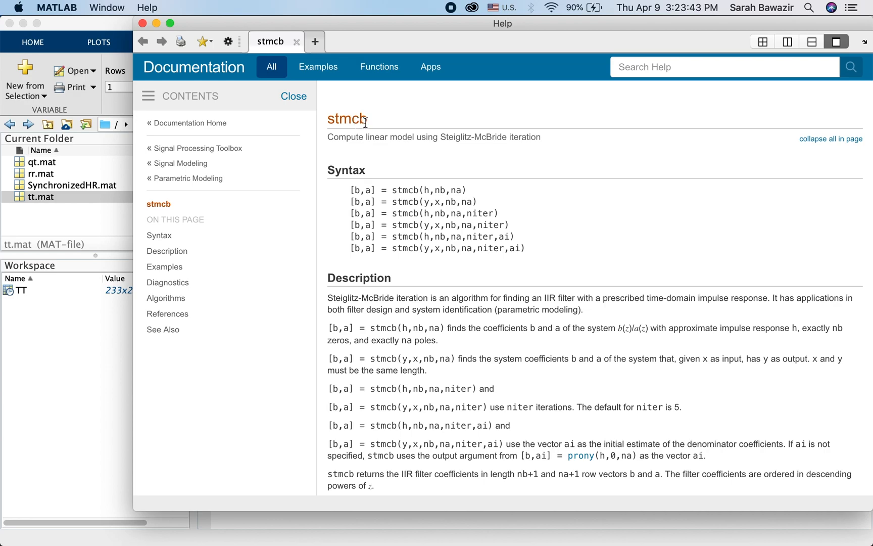
mouse_move(458, 147)
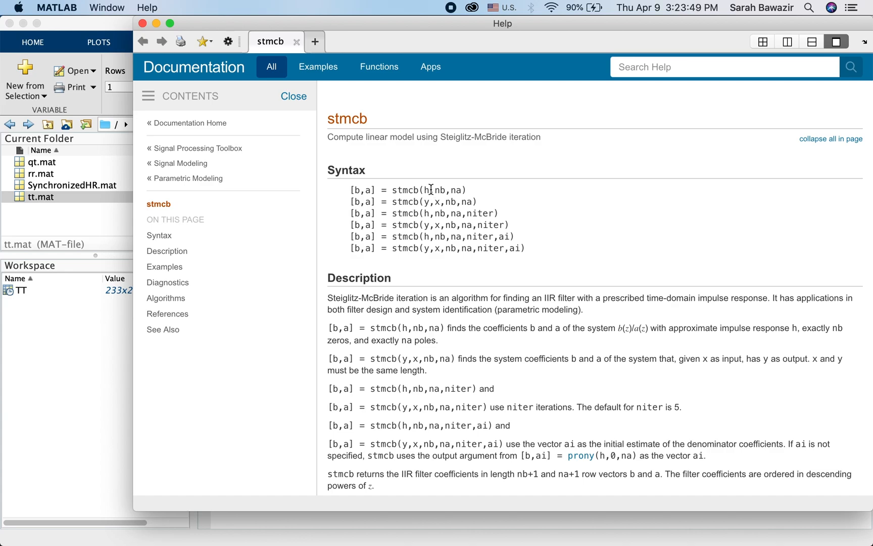
mouse_move(447, 206)
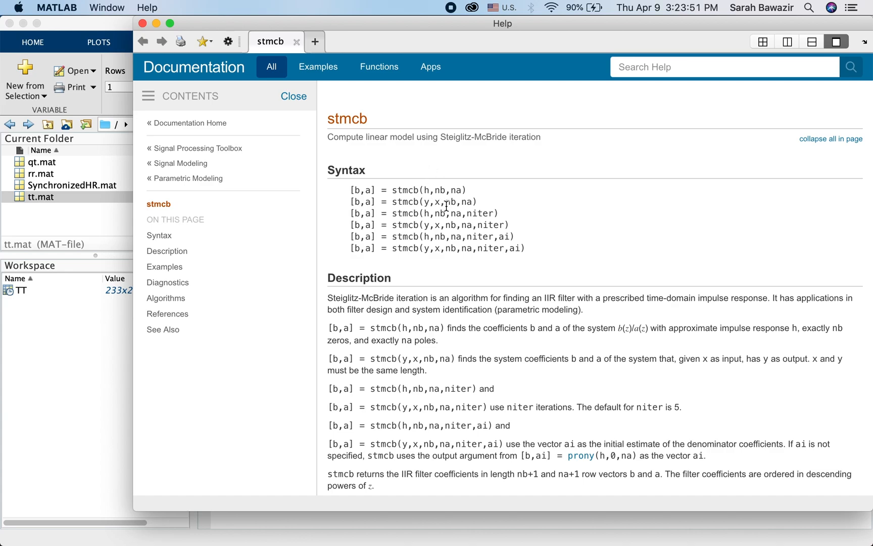
- Read the stmcb reference page and its [b,a] = stmcb(...) syntax forms in the Help browser
click(427, 199)
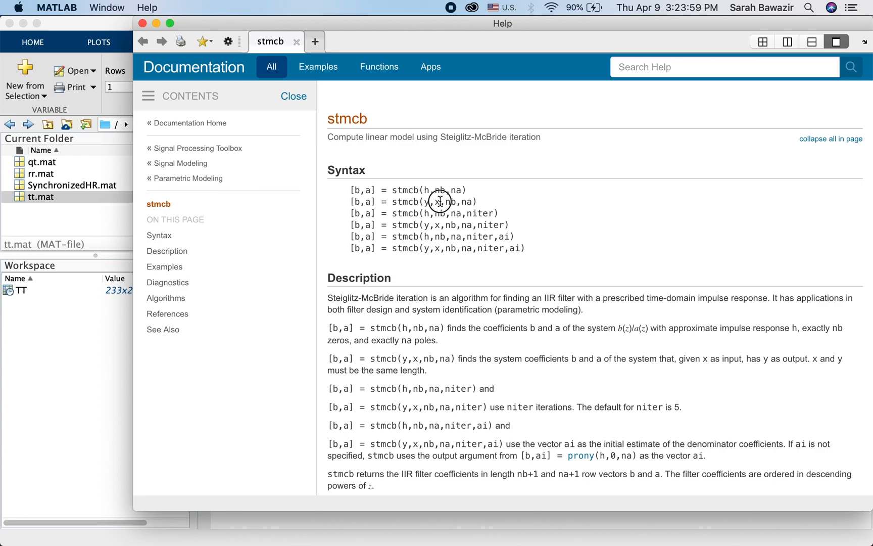
mouse_move(427, 200)
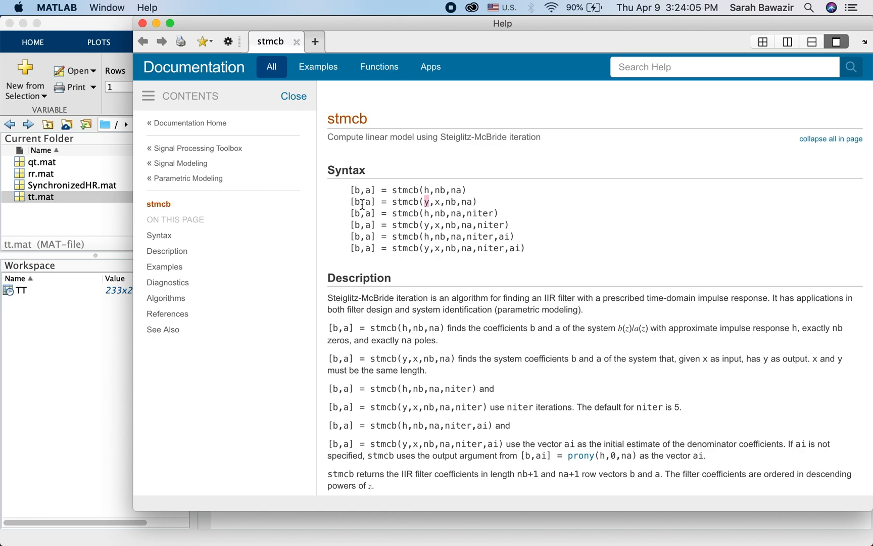
double_click(358, 202)
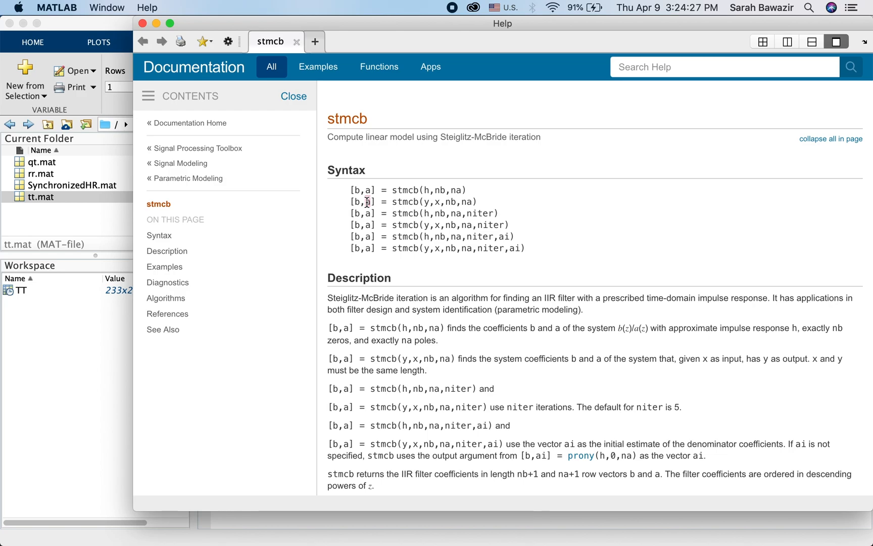
double_click(366, 202)
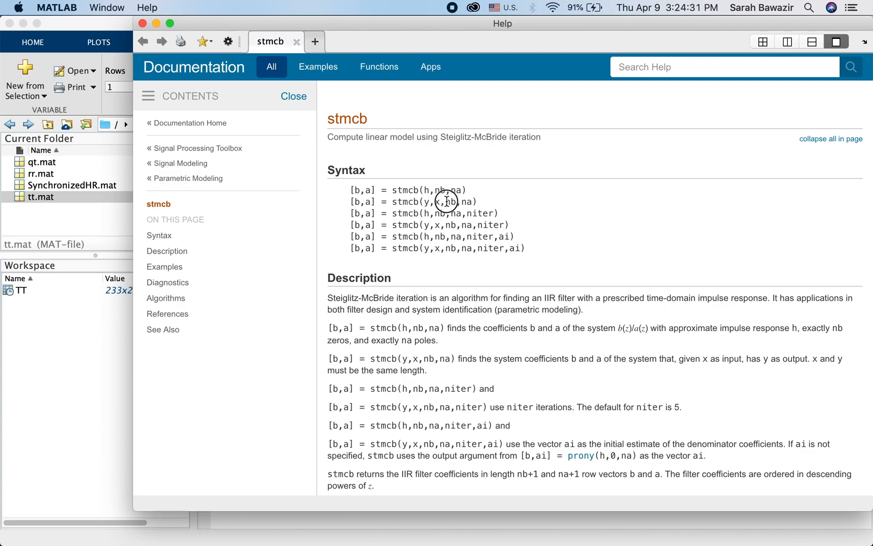
drag(446, 201, 476, 201)
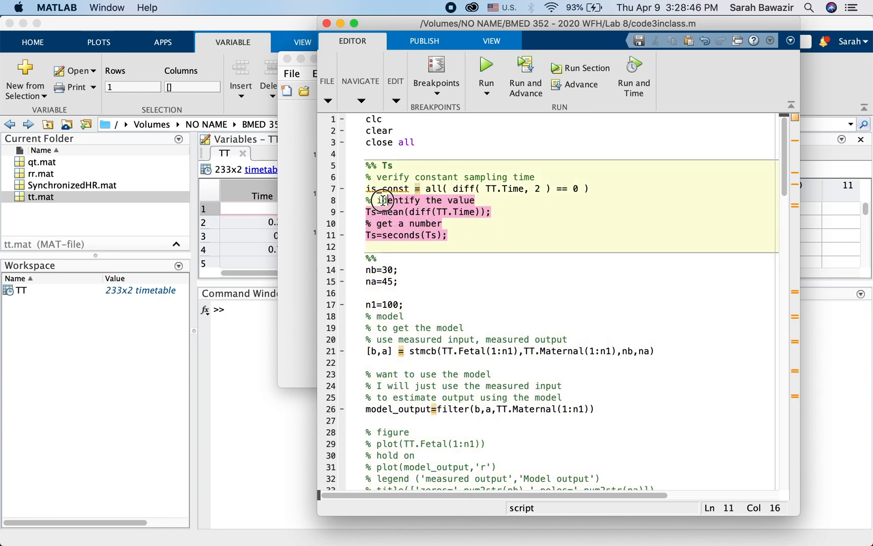
- Evaluate the %% Ts section, giving is_const = 1 and Ts = 0.25 in the workspace
click(400, 165)
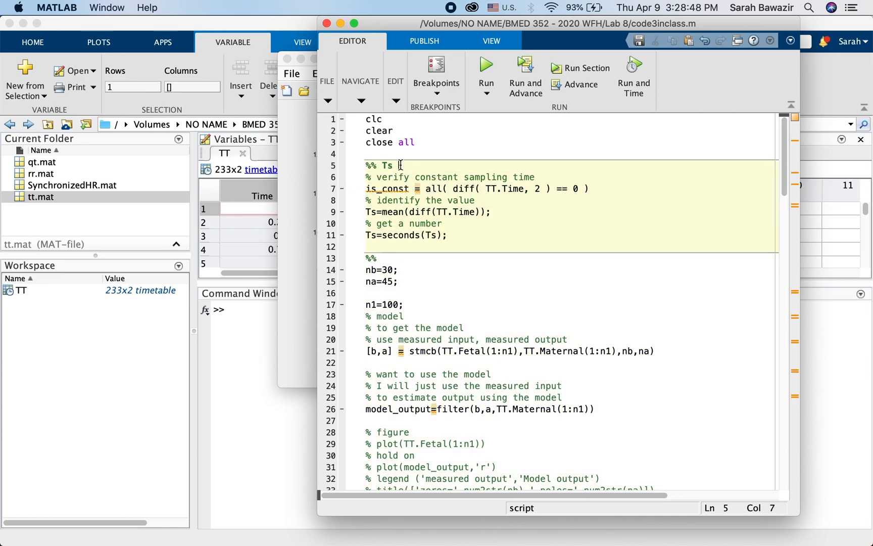
double_click(387, 188)
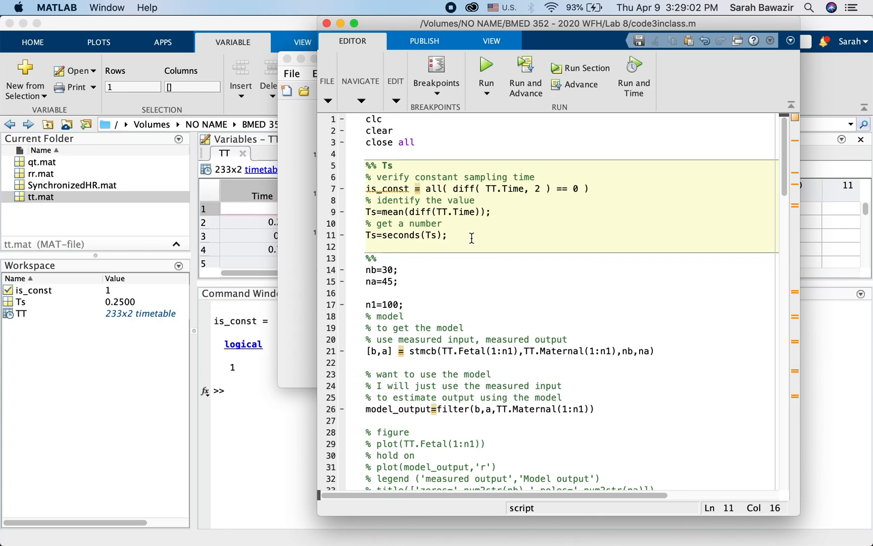
mouse_move(238, 364)
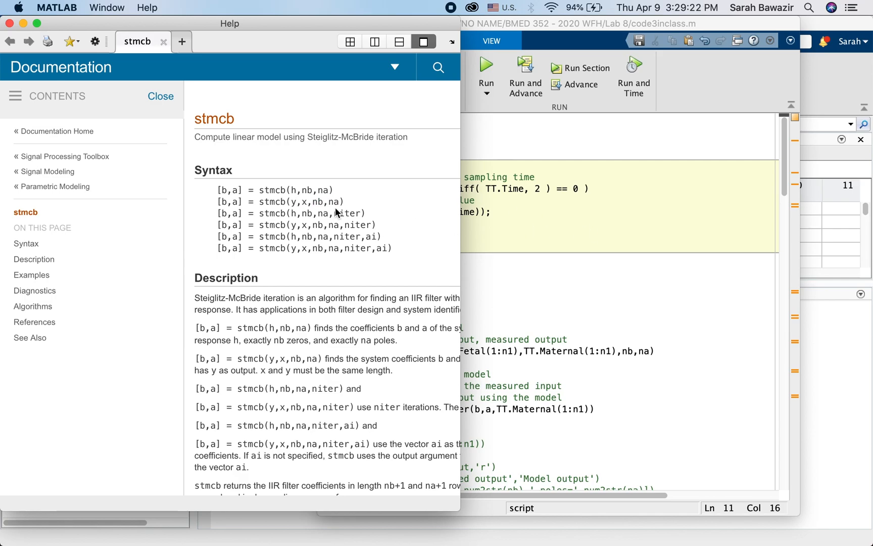
mouse_move(315, 205)
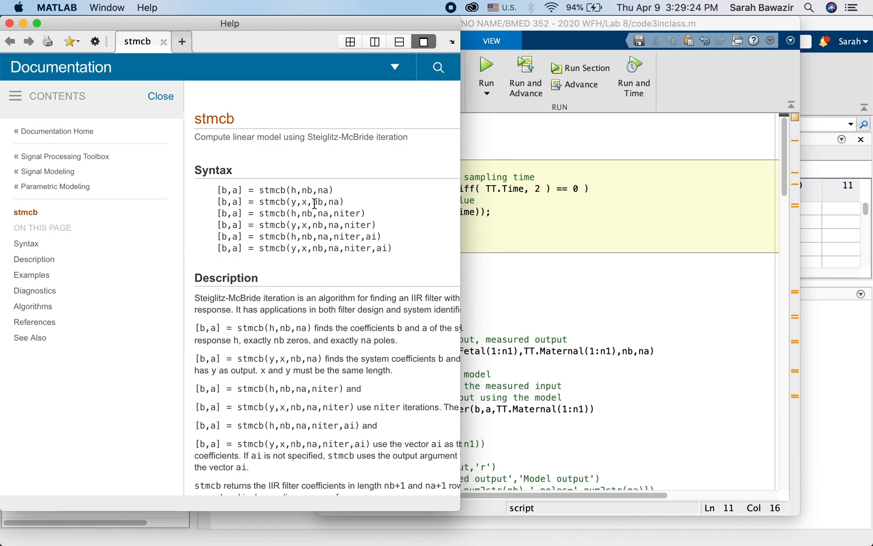
- Bring the stmcb Help page back up docked beside code3inclass.m
double_click(317, 202)
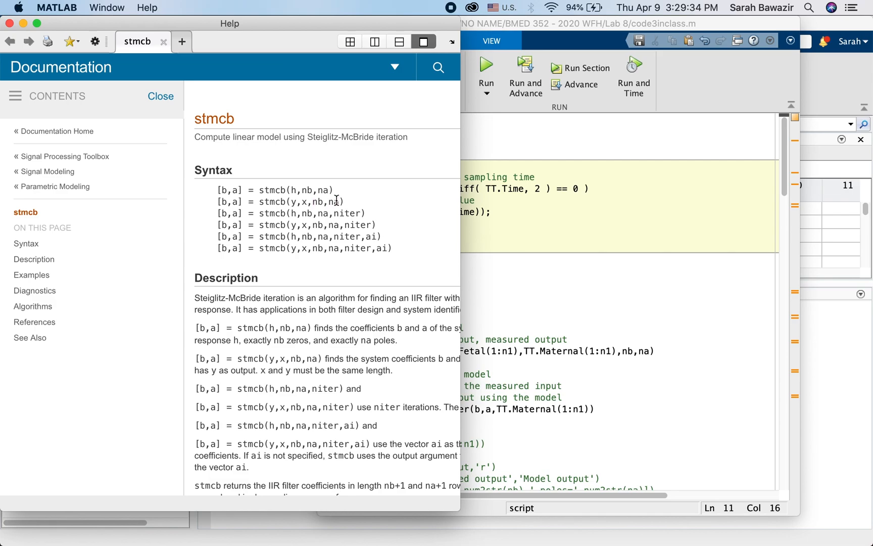
mouse_move(472, 214)
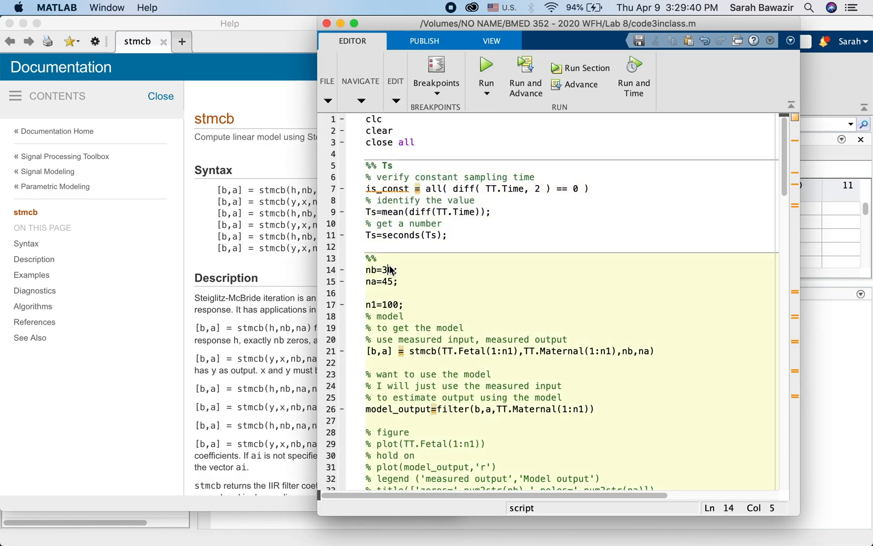
- Retype nb=30 in the model section and scroll to the iddata and compare lines
text(0)
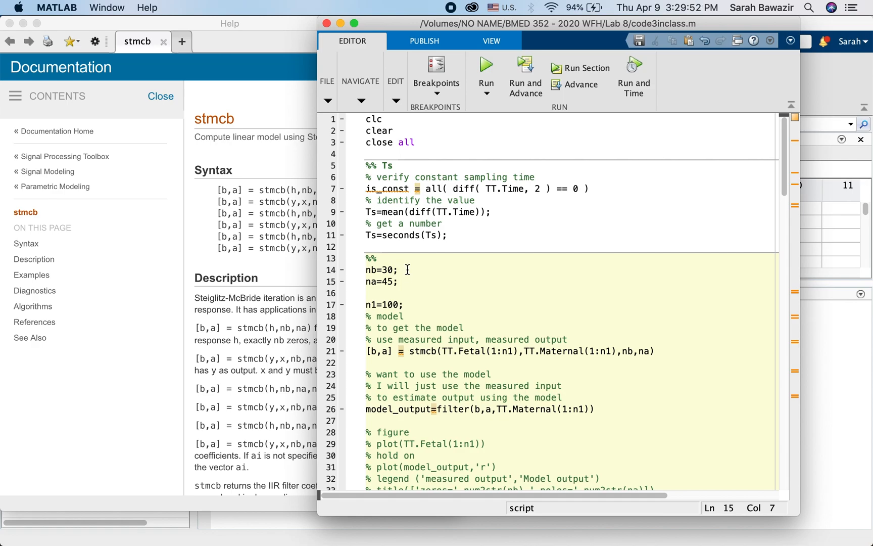
mouse_move(447, 281)
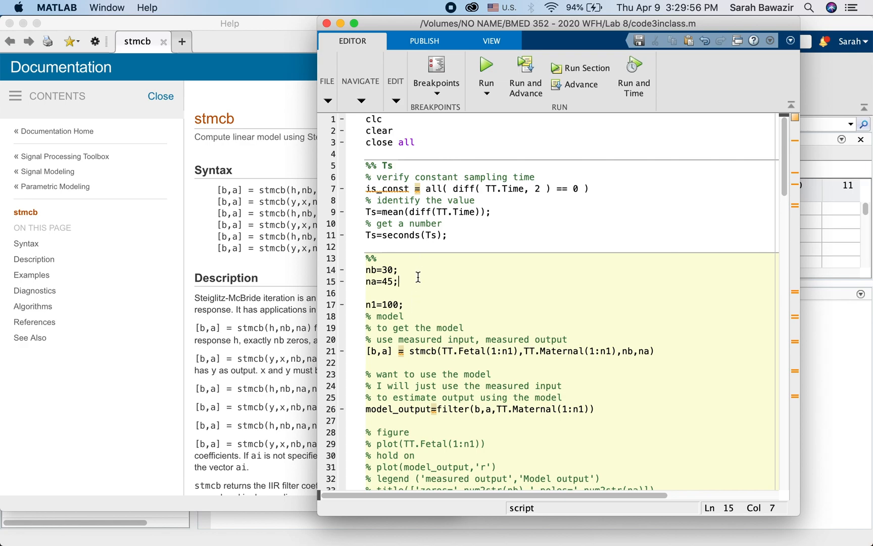
double_click(369, 270)
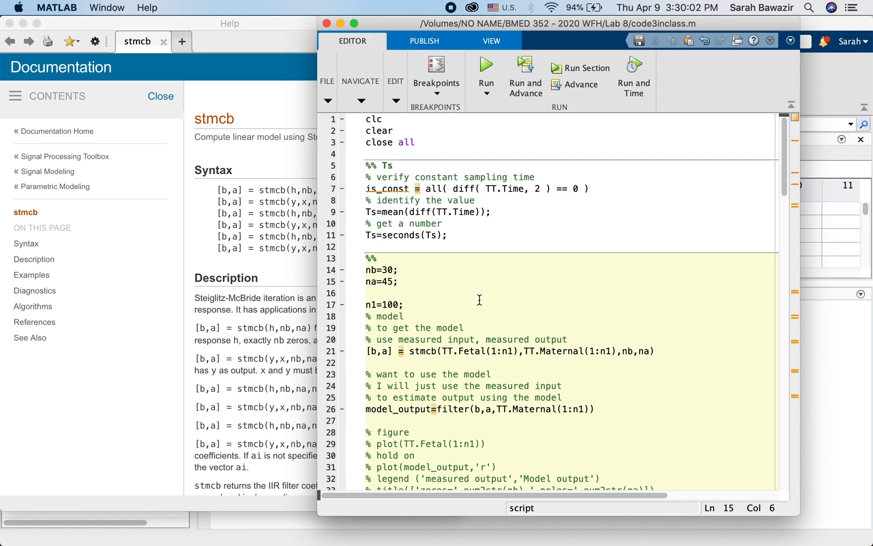
scroll(down, 3)
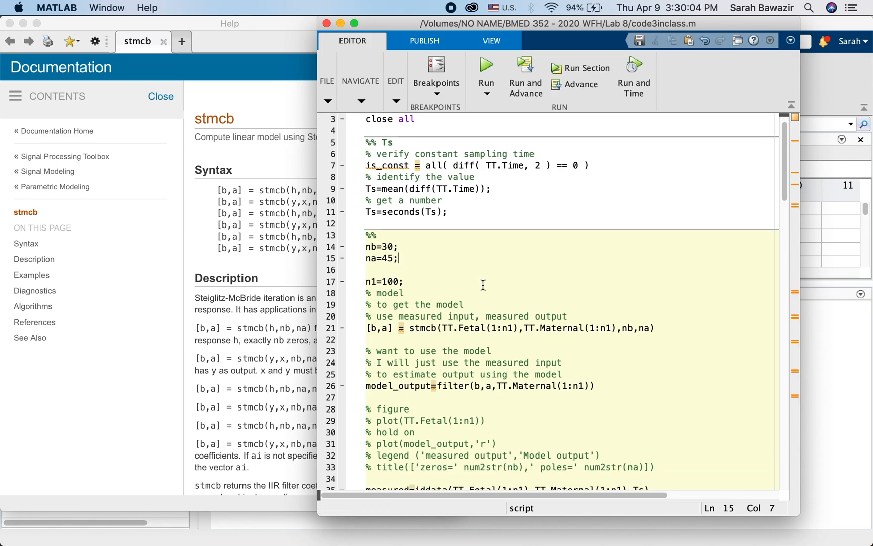
scroll(down, 3)
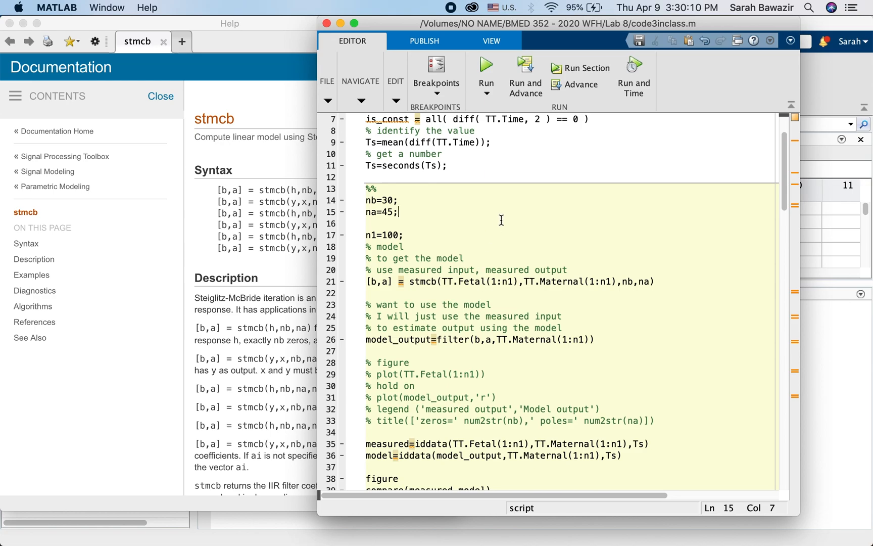
mouse_move(486, 210)
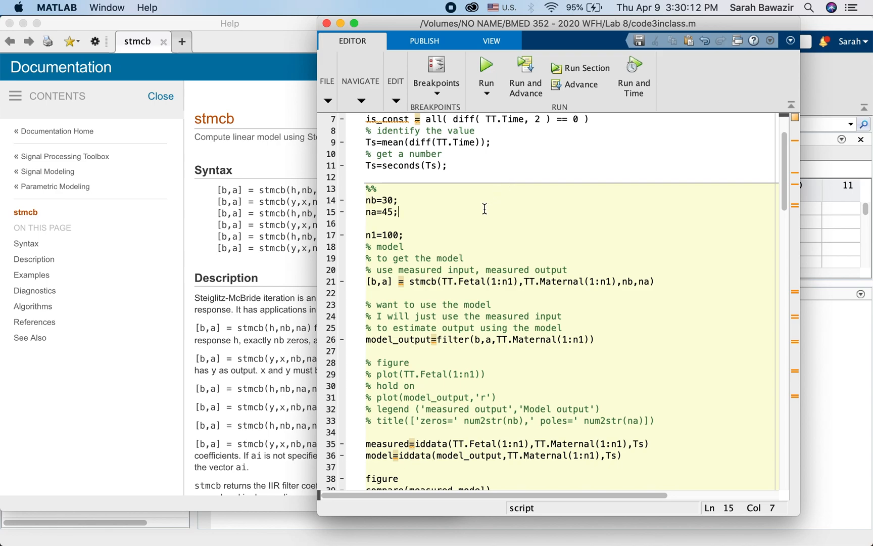
mouse_move(465, 209)
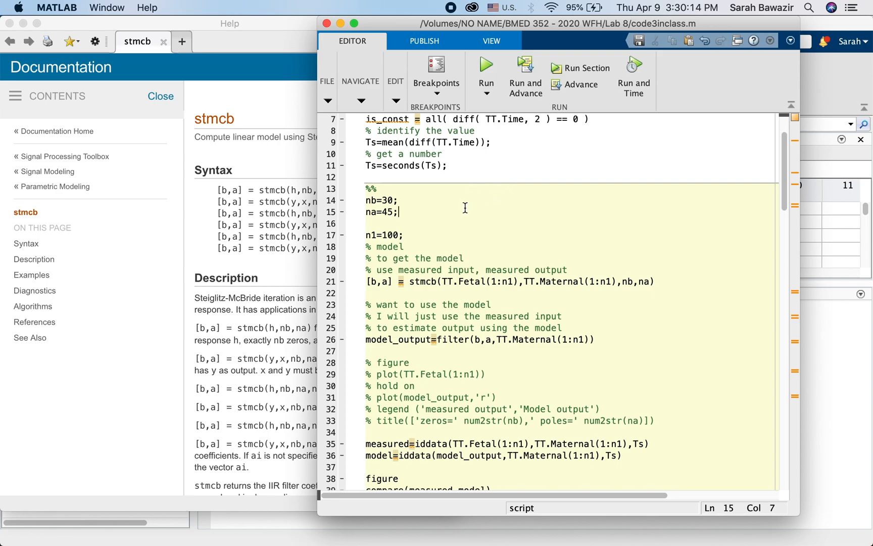
mouse_move(436, 239)
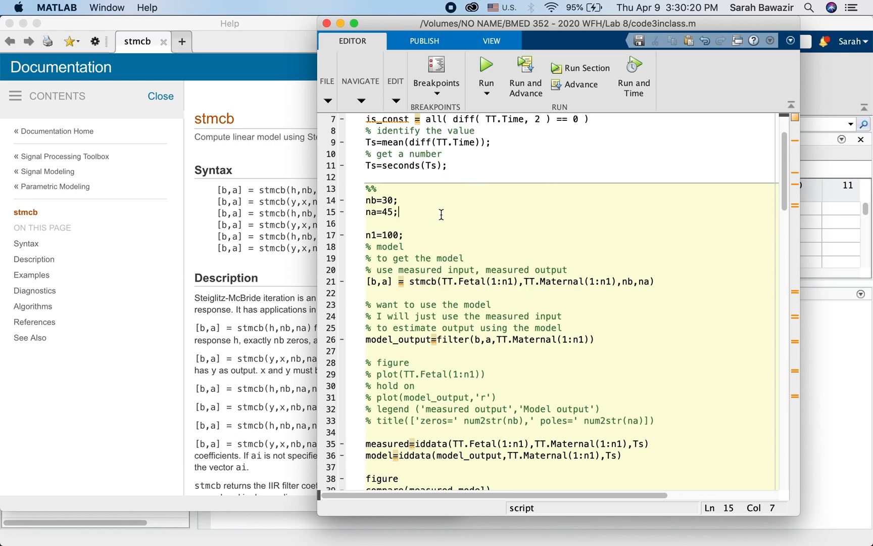
mouse_move(432, 204)
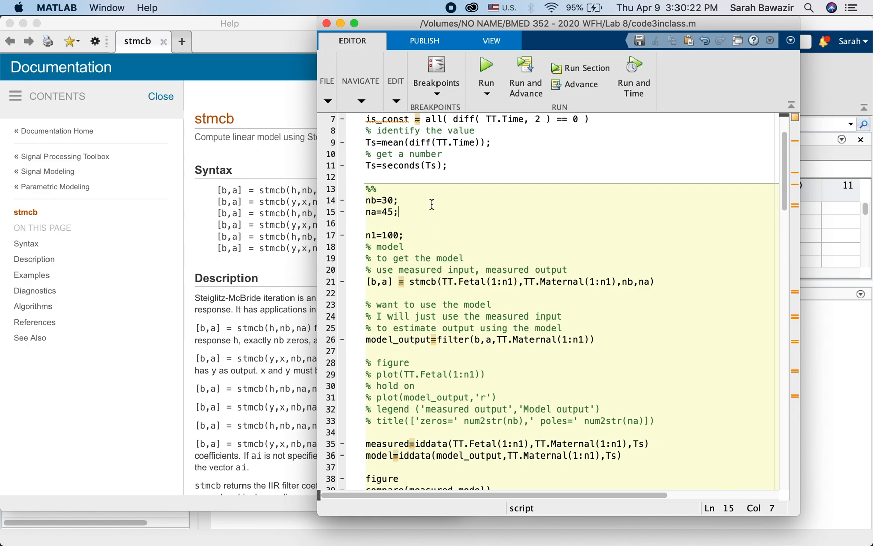
scroll(down, 3)
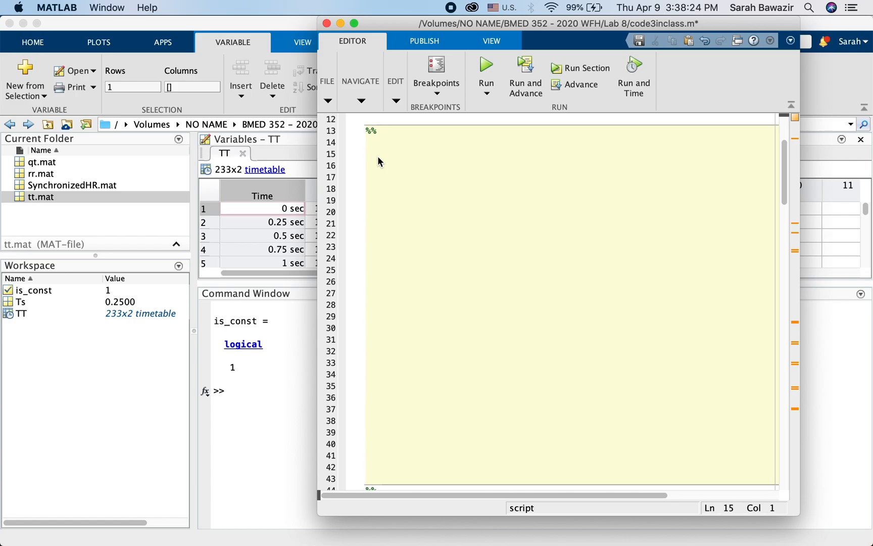
- Write [b,a]=stmcb(TT.Fetal(1:n1) as the start of the model fit
text([)
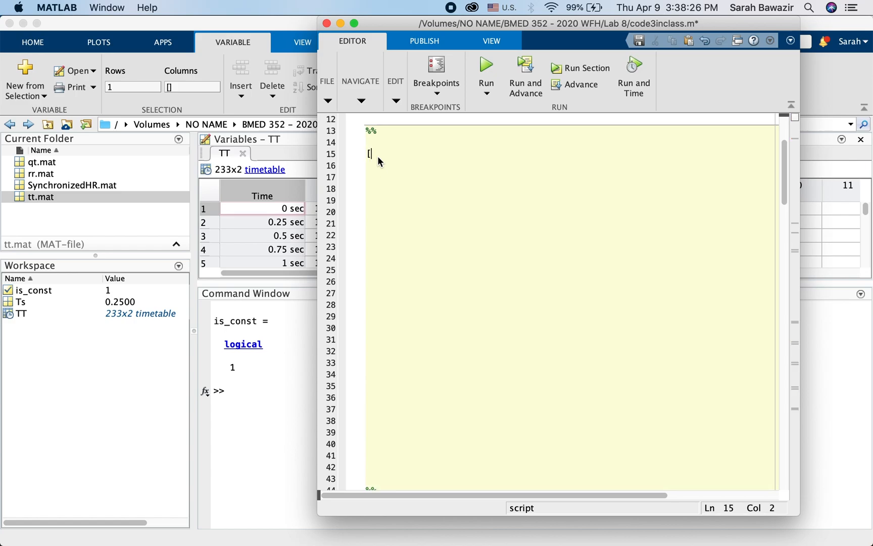
text(b,)
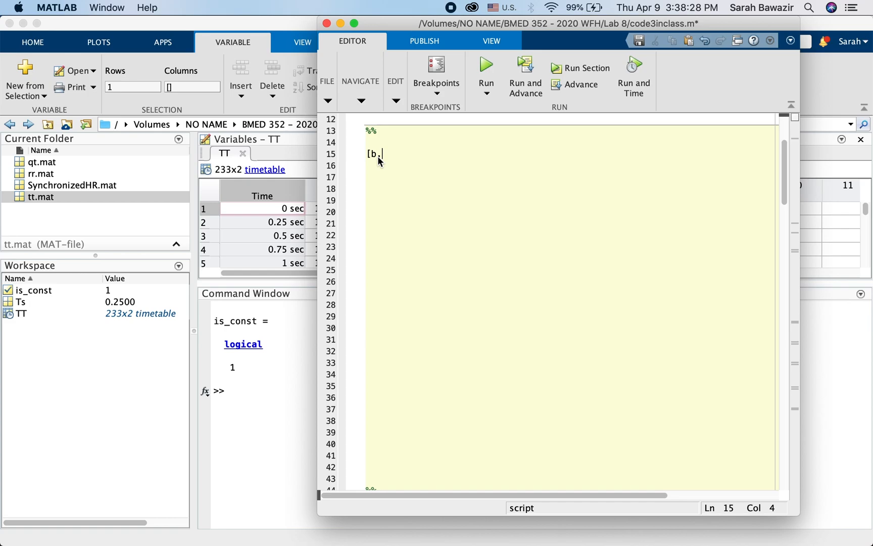
text(a])
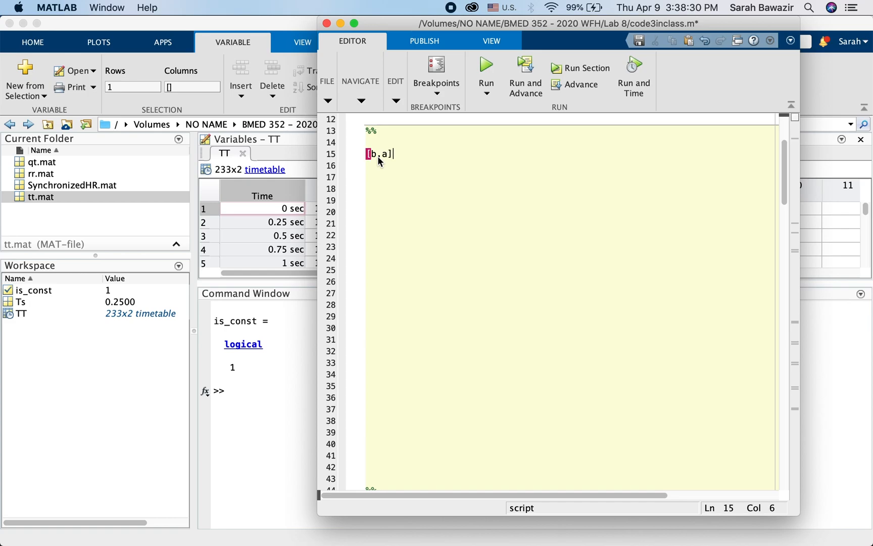
text(=)
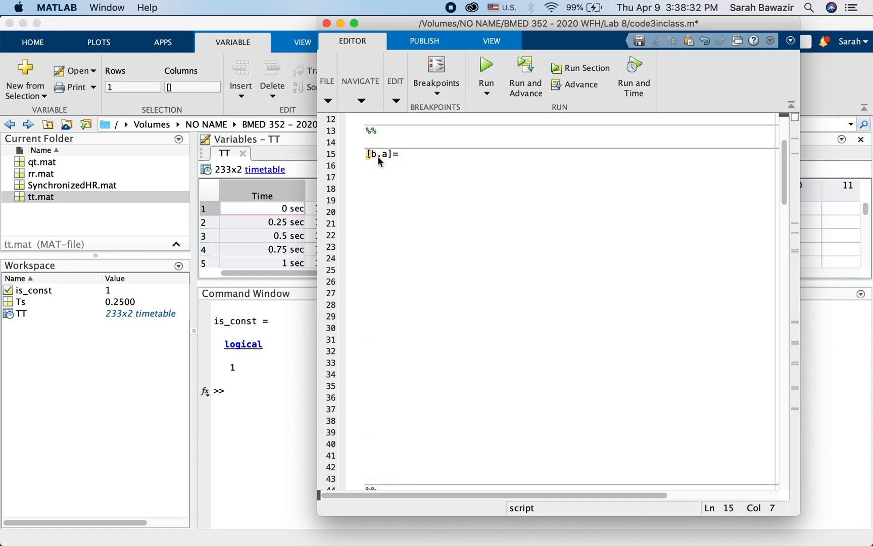
text(stmcb)
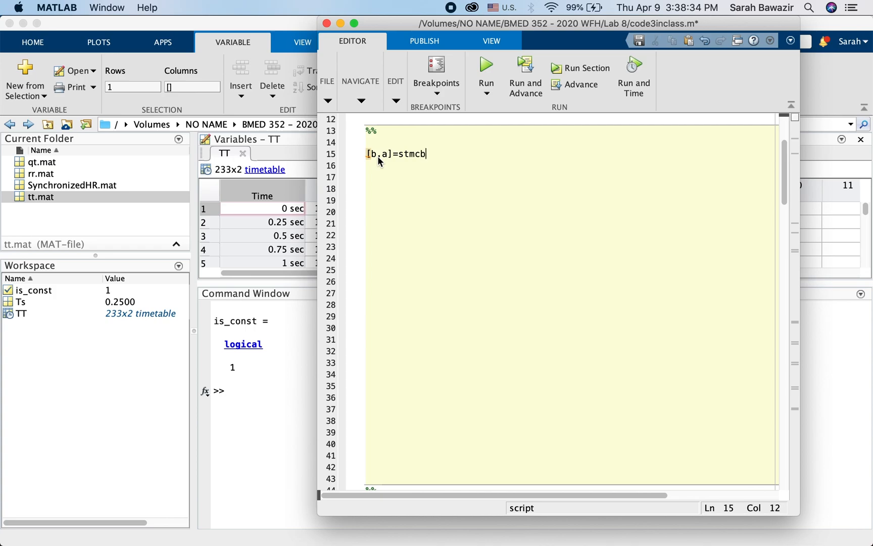
click(373, 155)
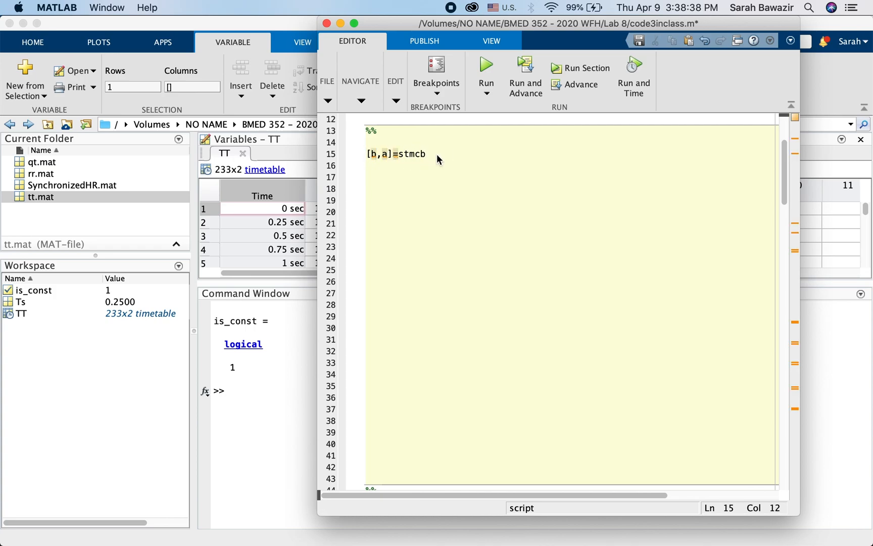
text(()
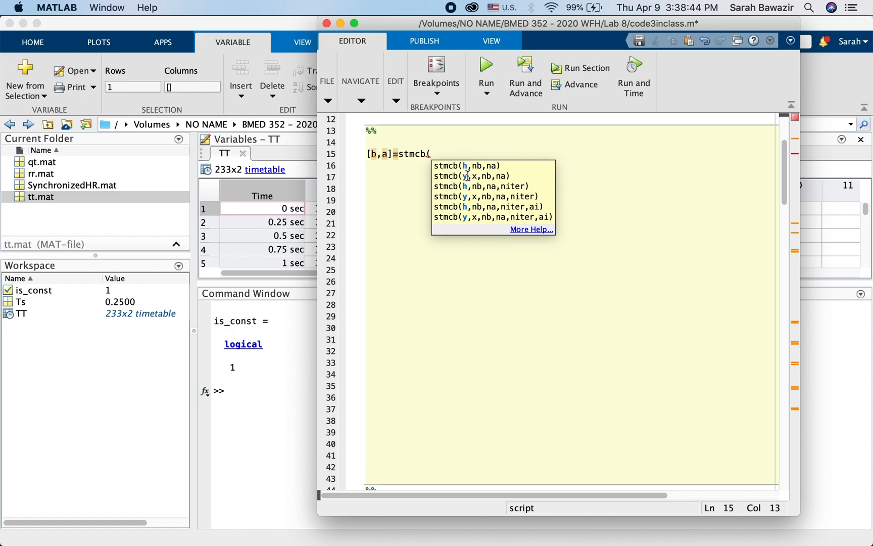
mouse_move(575, 52)
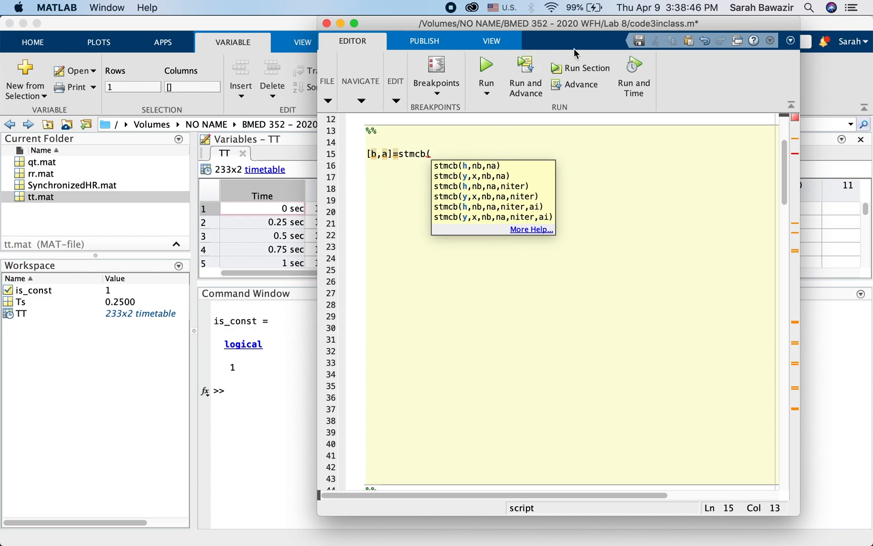
text(TT.Fe)
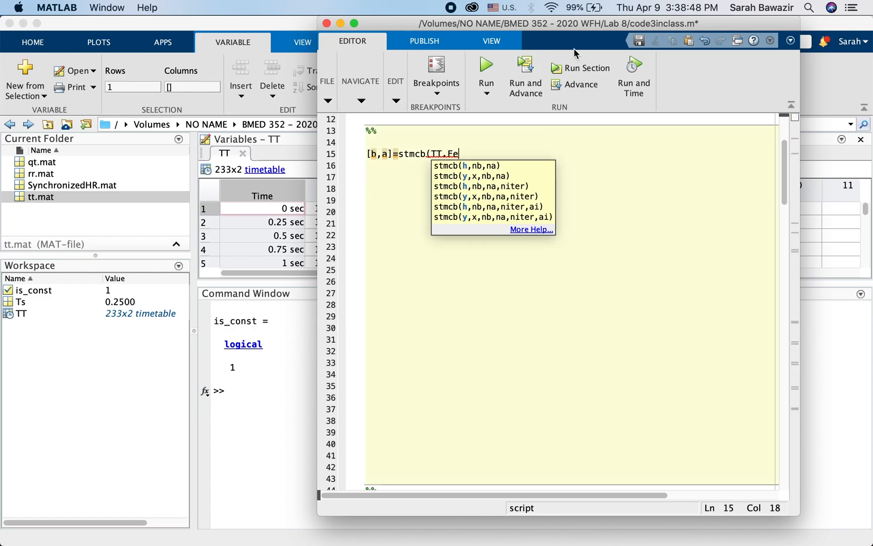
text(tal)
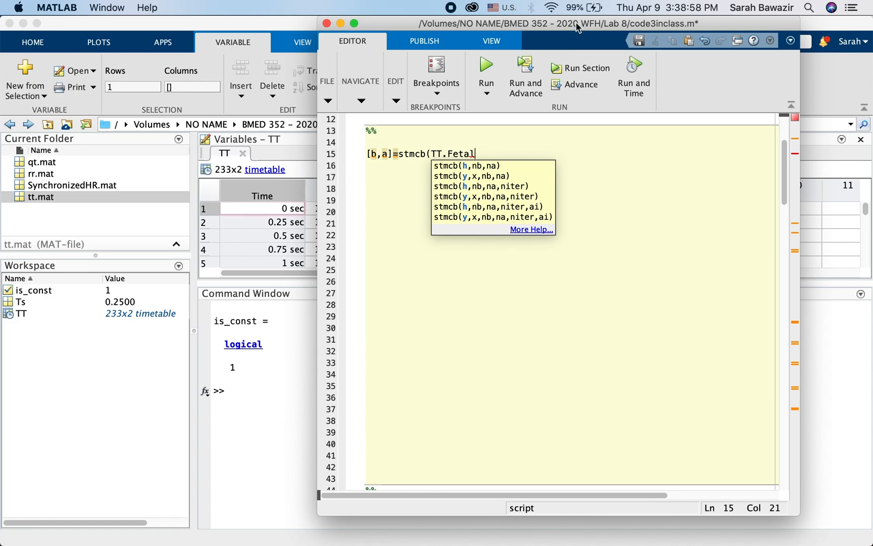
text((1)
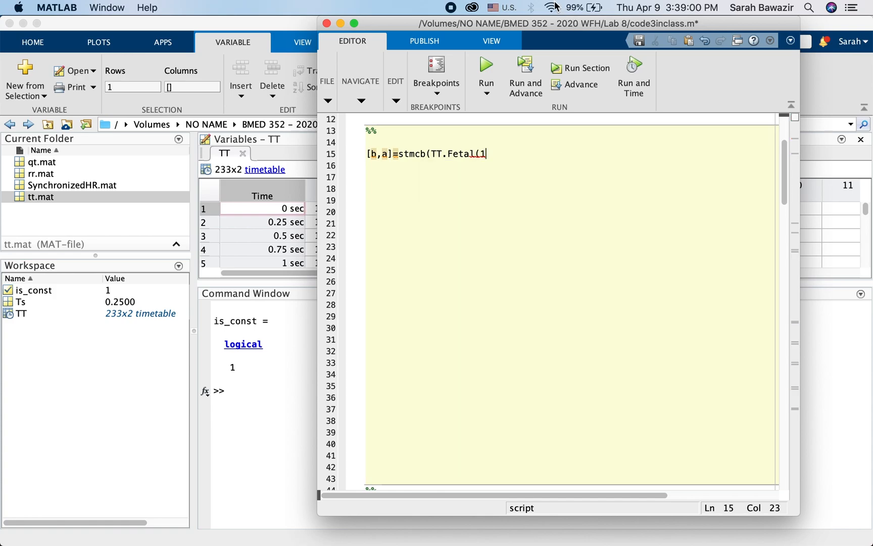
text(:1)
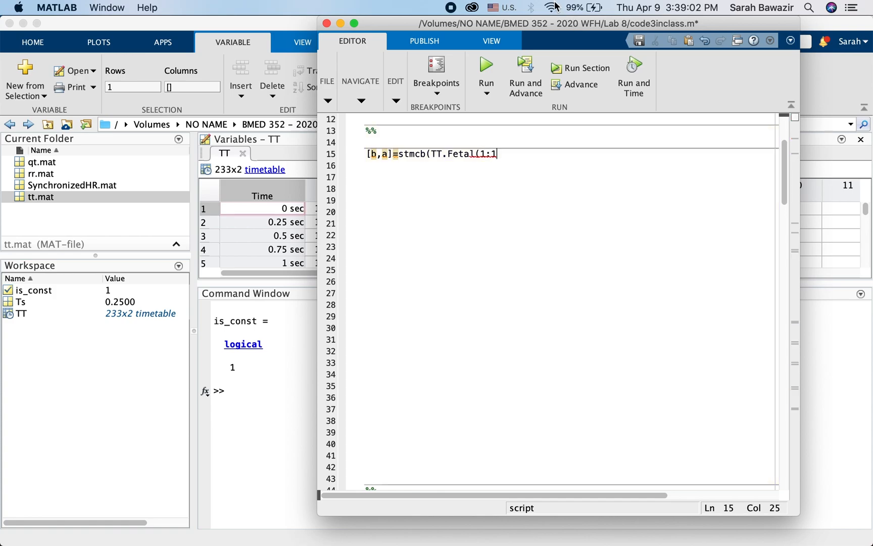
text(n)
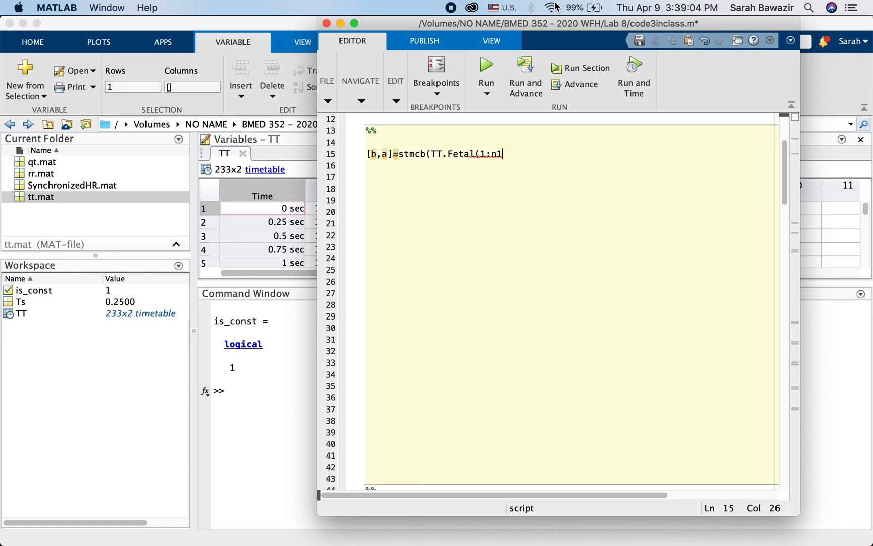
text(),)
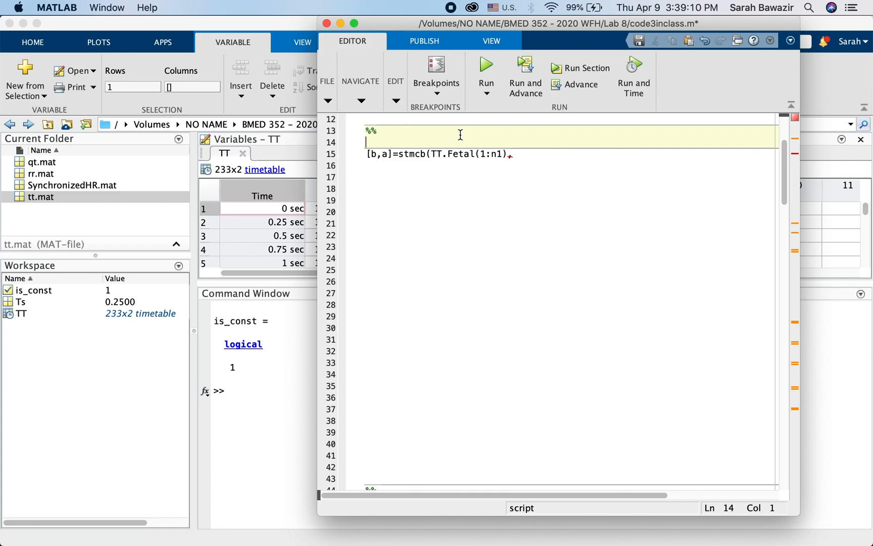
- Define n1=100; on the line above the stmcb call
text(n1=1)
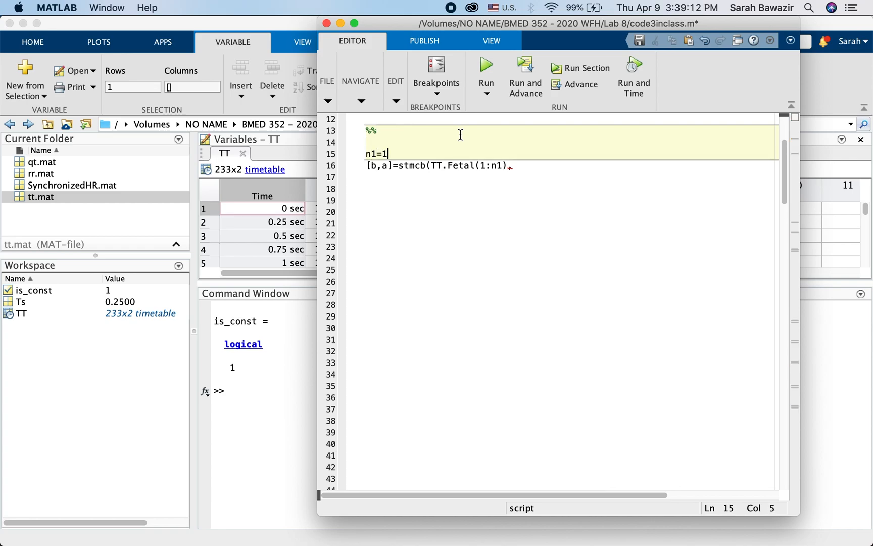
text(00;)
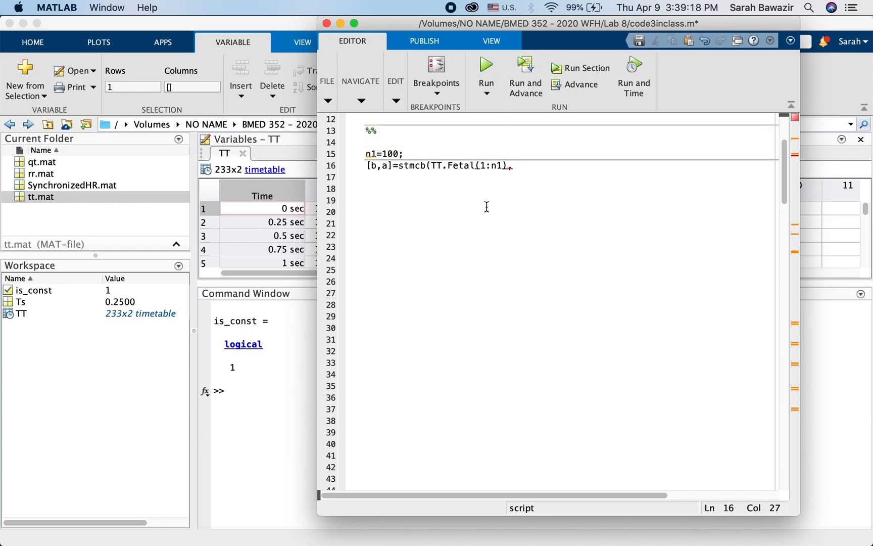
click(492, 166)
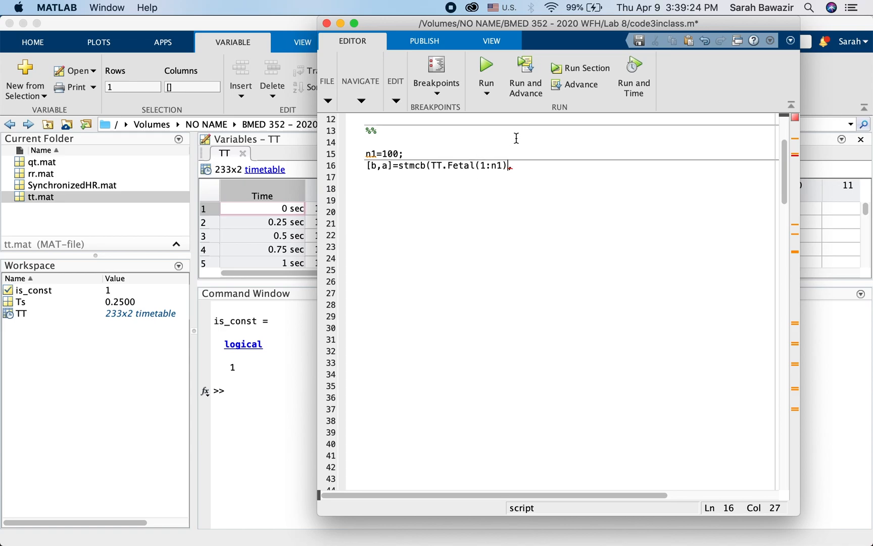
- Add TT.Maternal(1:n1) as the second input of the stmcb call
text(,I)
key(Enter)
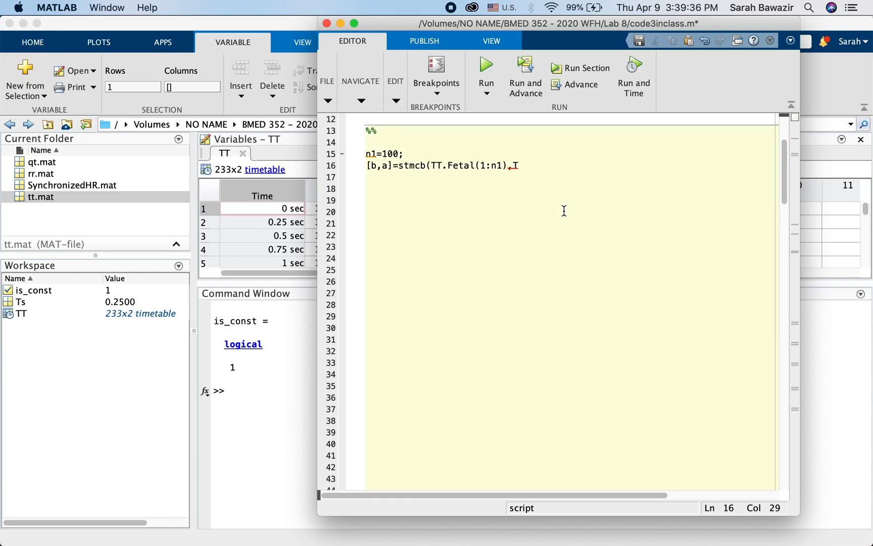
text(TT.)
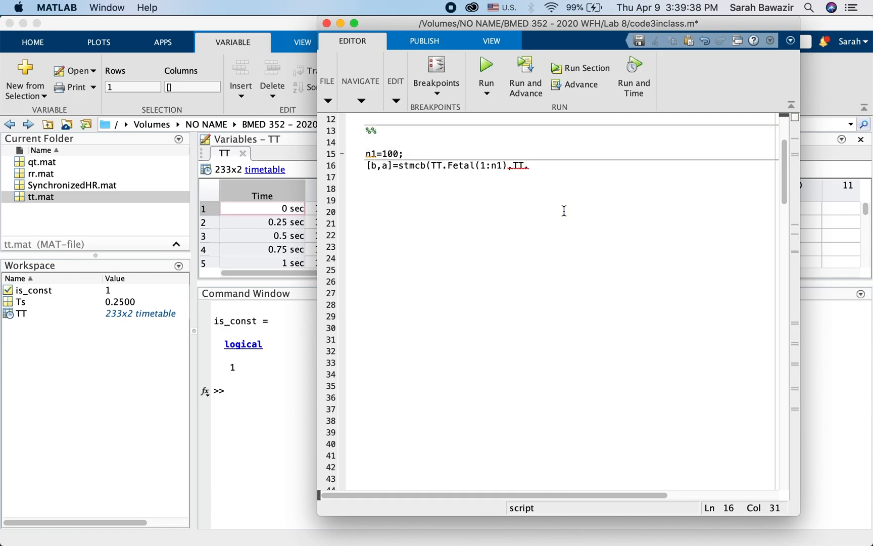
text(Ma)
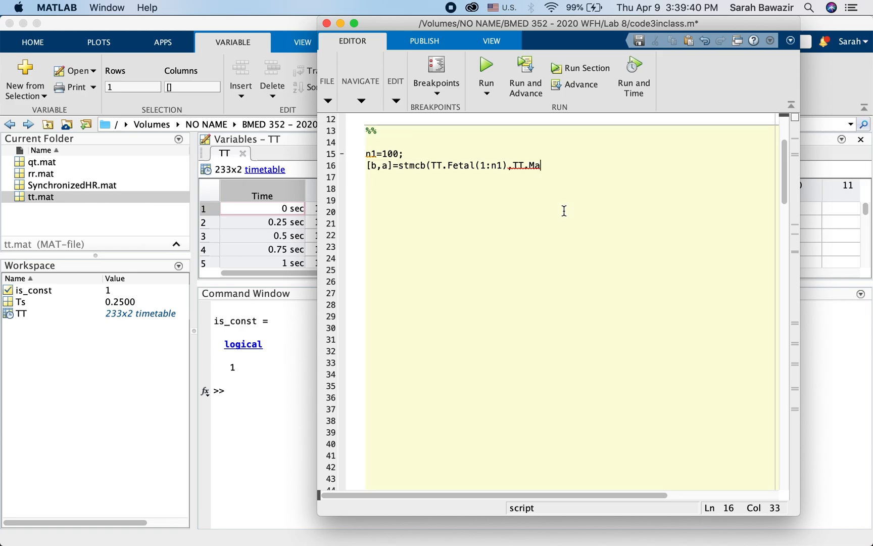
text(ternal)
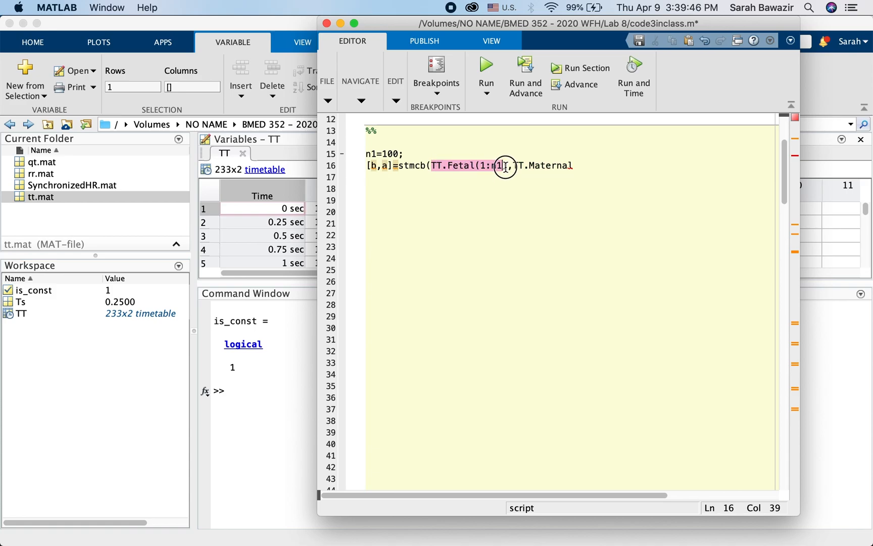
text(1)
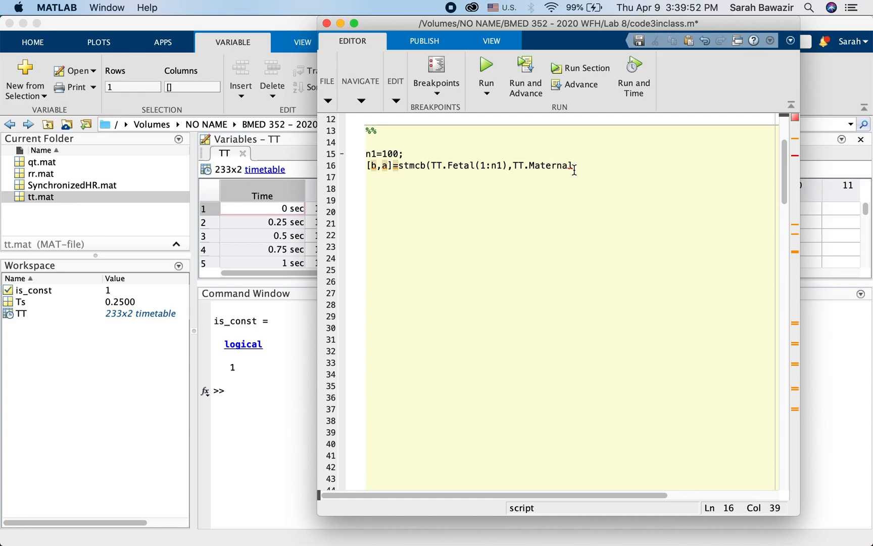
text((1:)
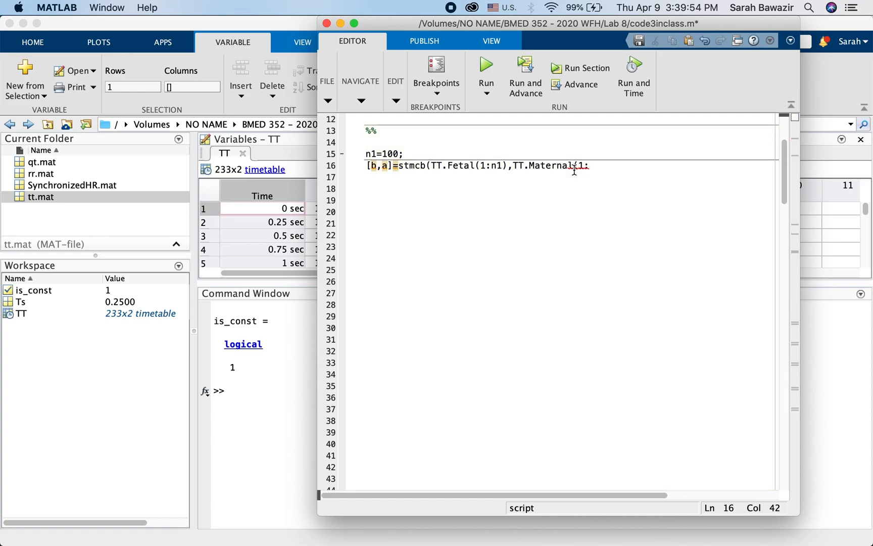
text(n1)
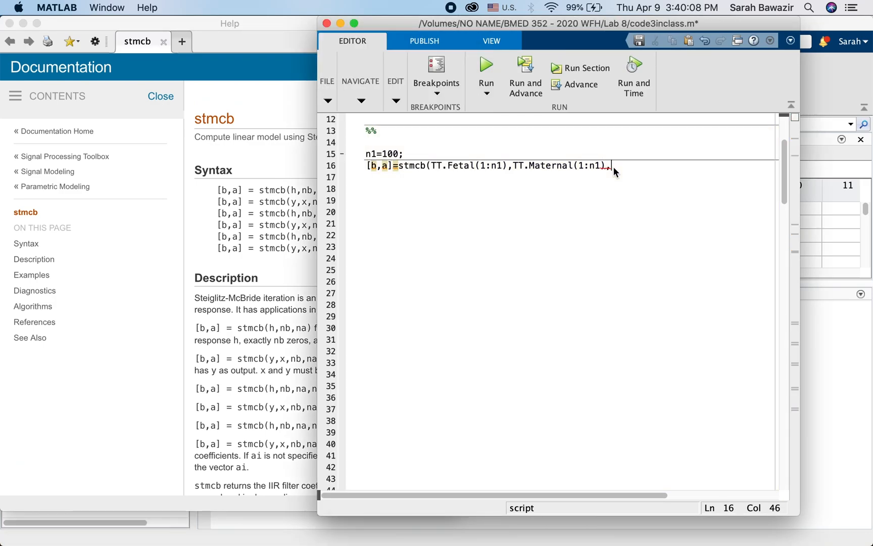
- Complete the stmcb call with ,nb,na and define nb=5; na=10; above it
text(,nb)
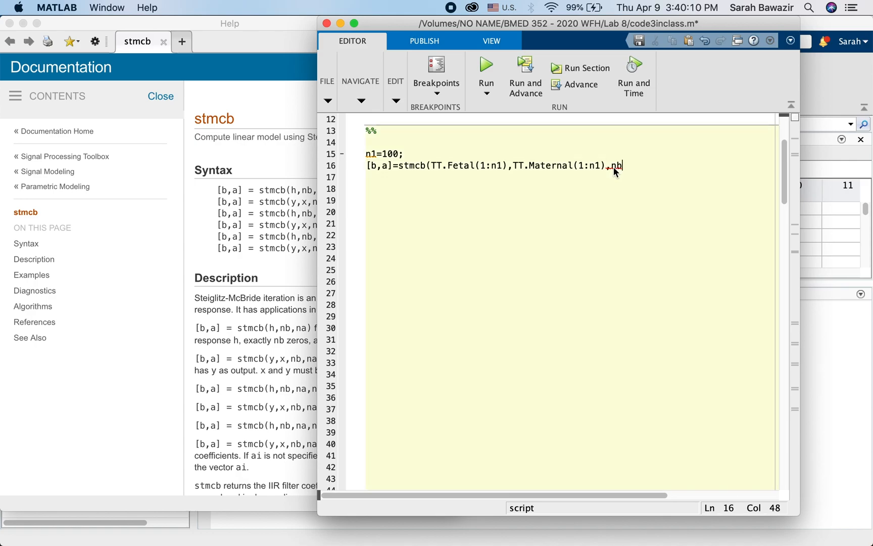
text(,na)
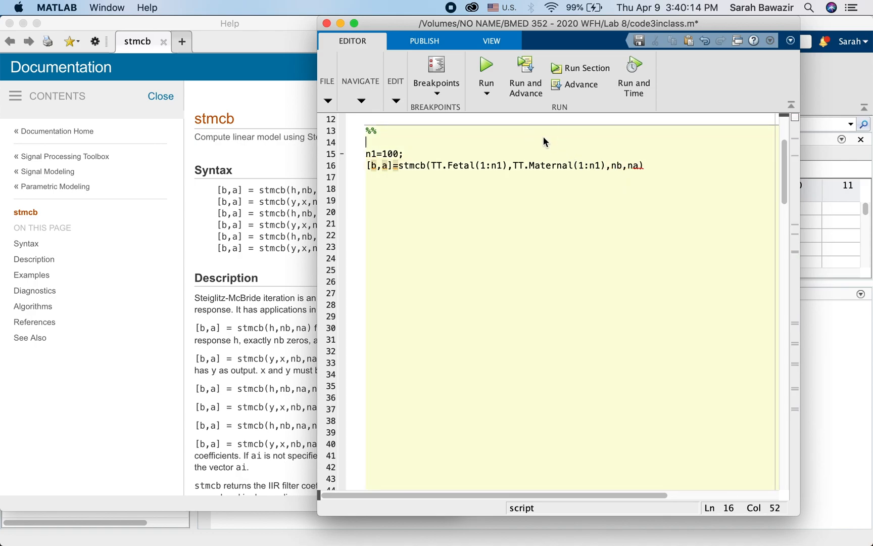
text(nb)
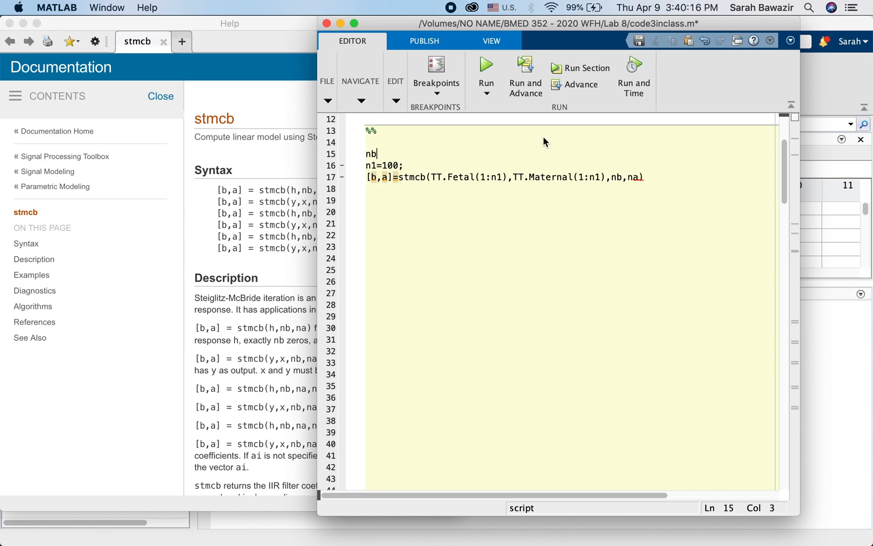
text(=5)
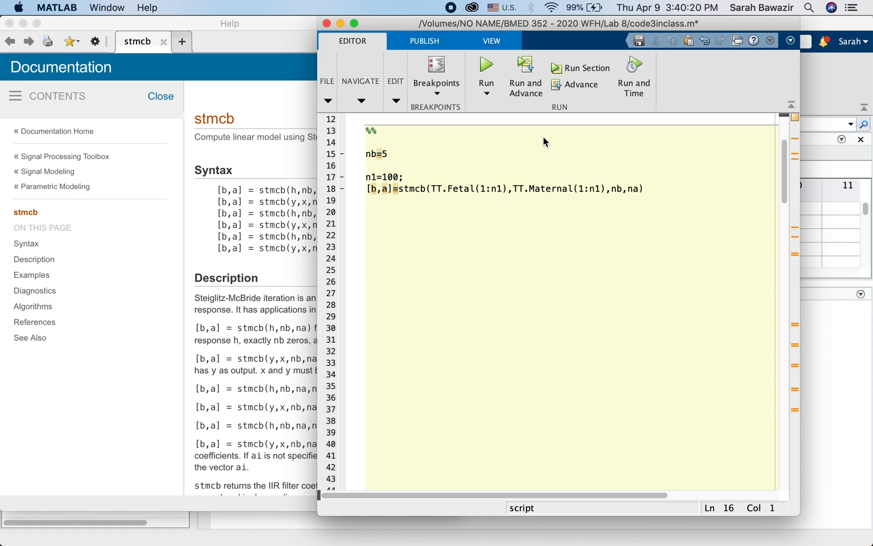
text(n)
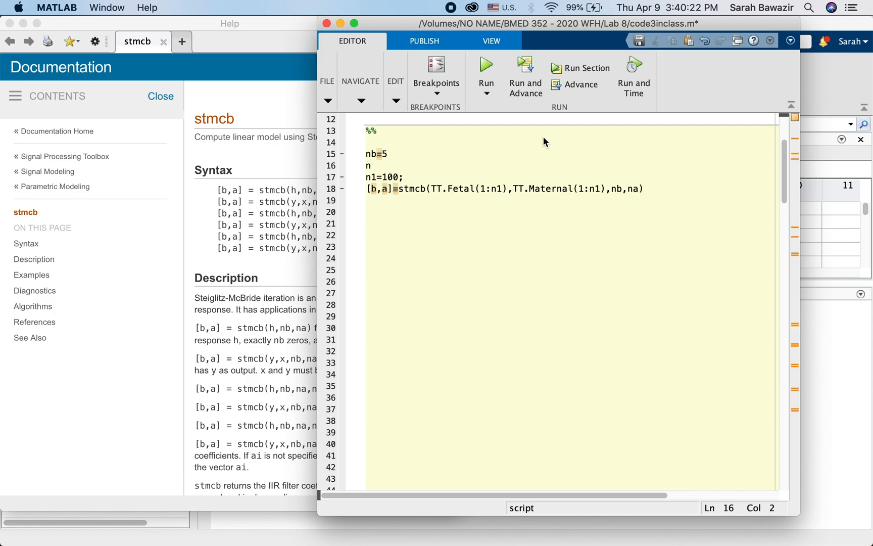
text(a=)
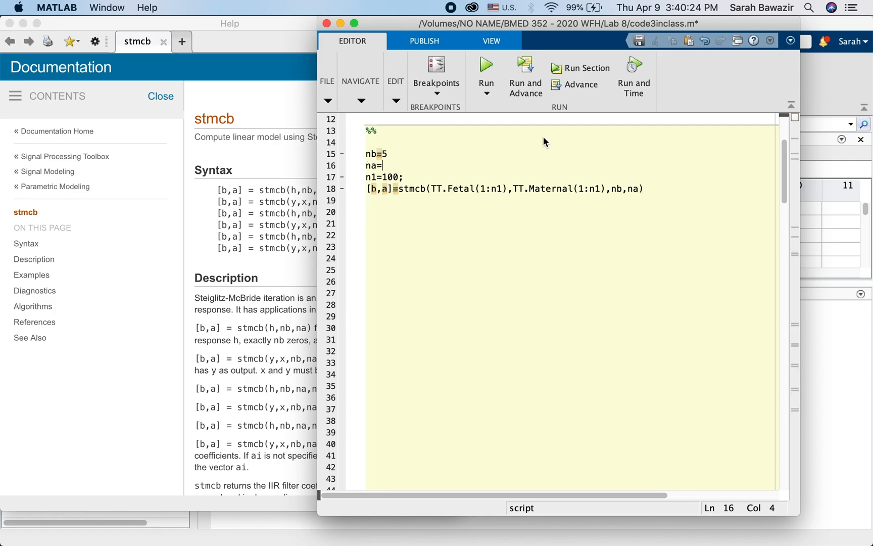
text(10)
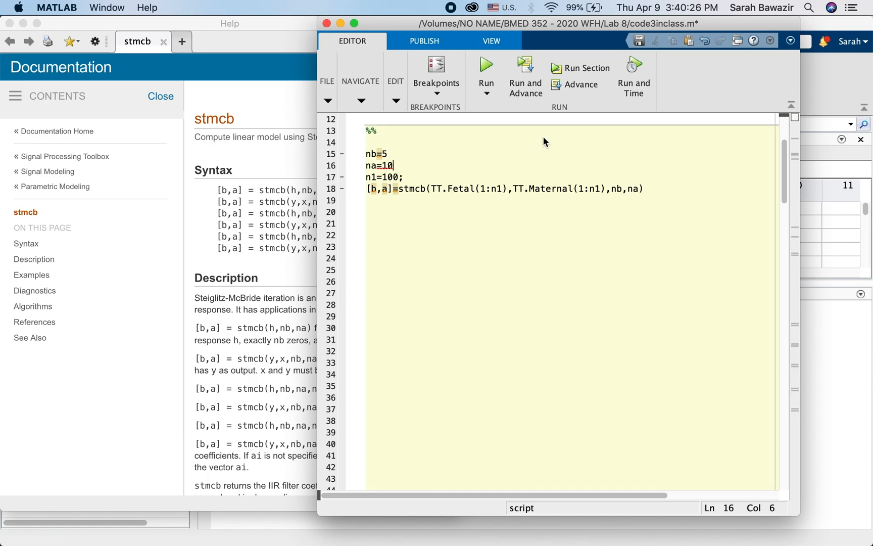
text(;)
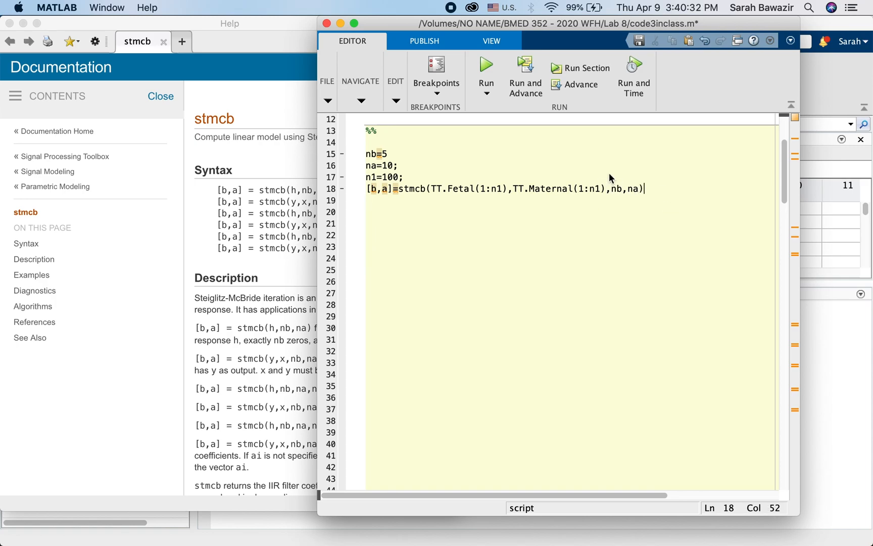
key(Enter)
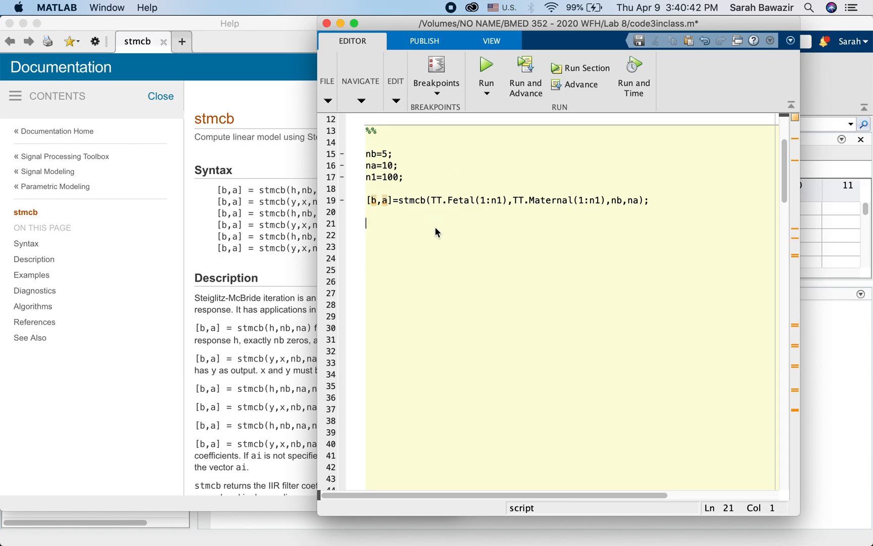
mouse_move(452, 202)
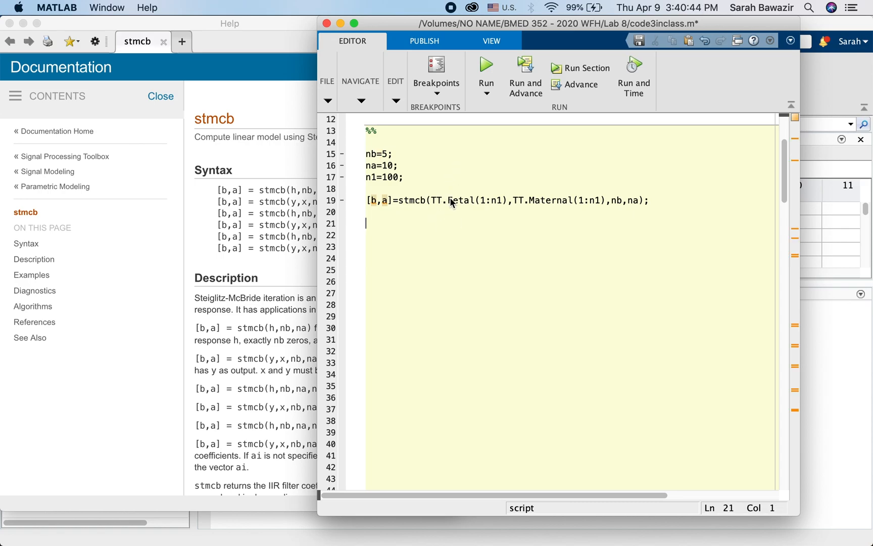
click(419, 206)
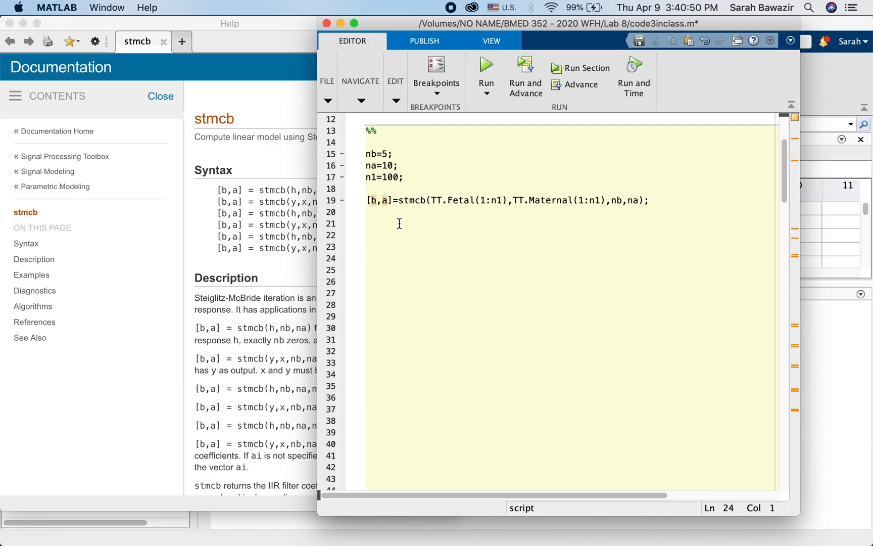
double_click(461, 200)
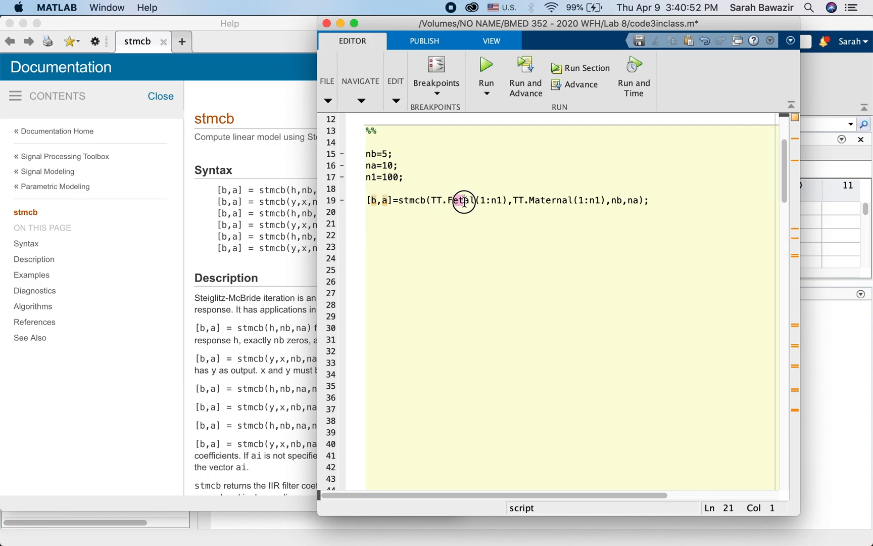
double_click(461, 200)
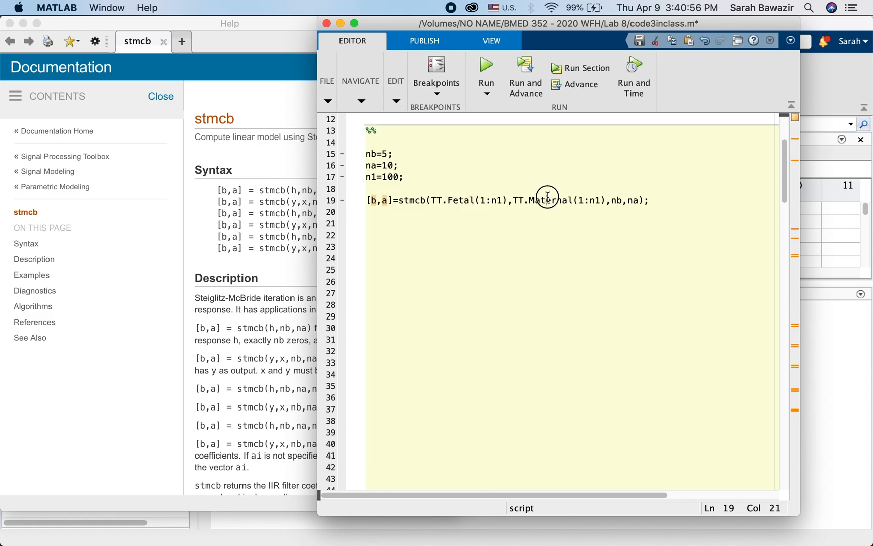
double_click(550, 200)
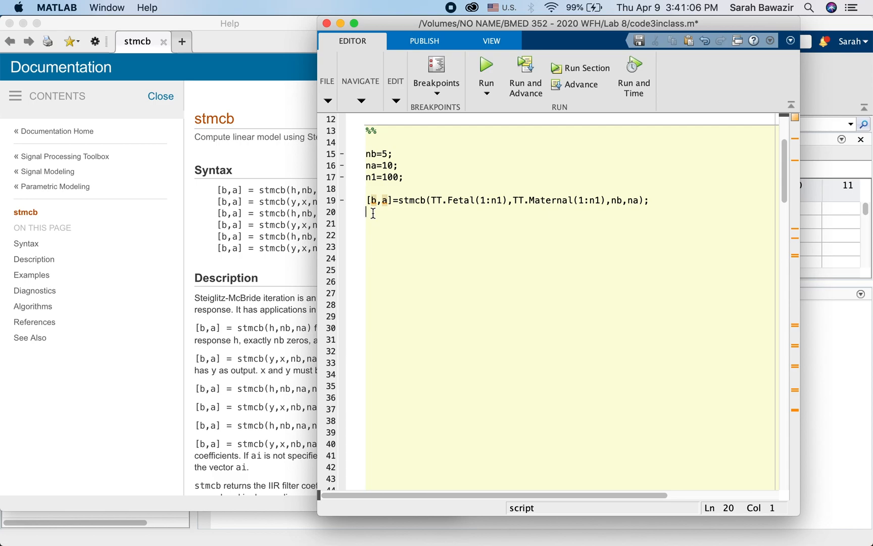
mouse_move(418, 225)
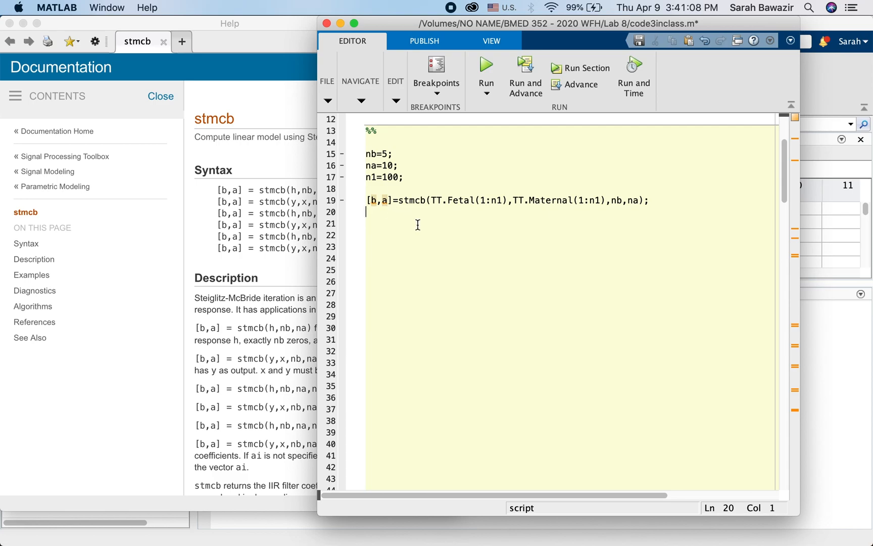
mouse_move(429, 218)
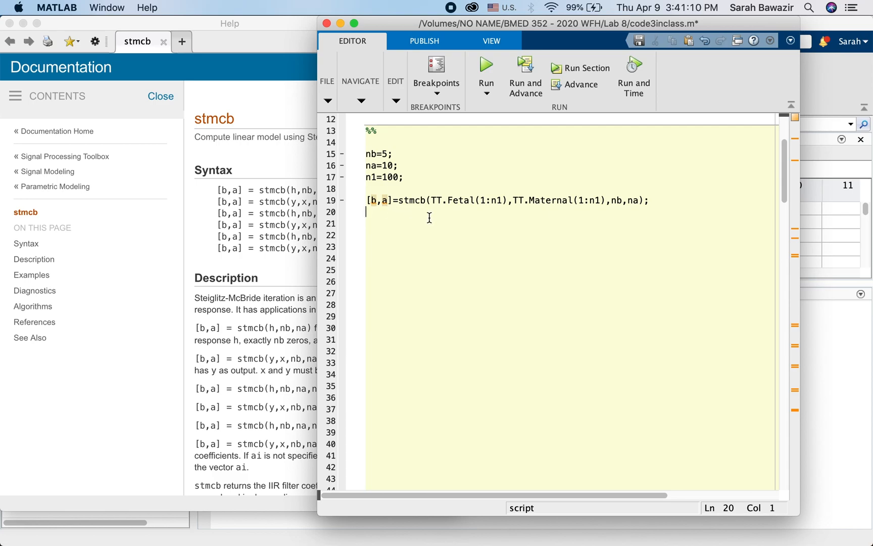
mouse_move(439, 231)
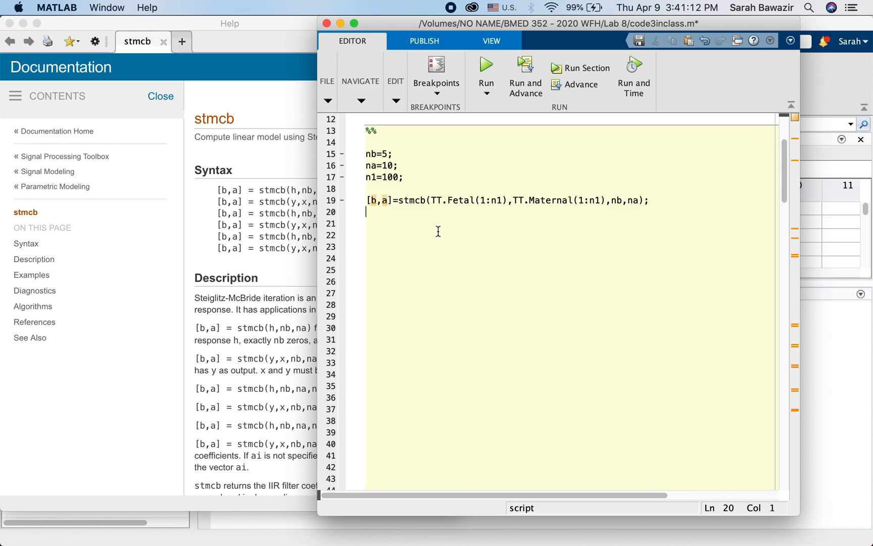
mouse_move(442, 232)
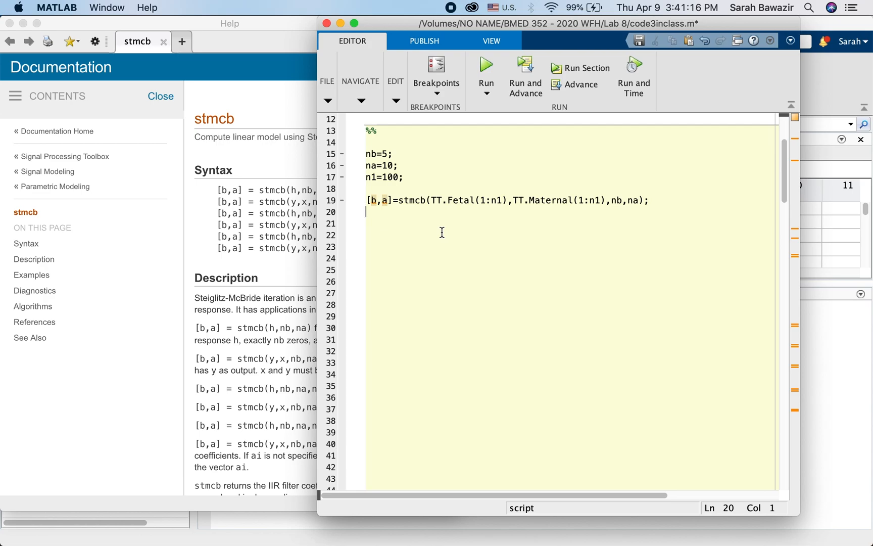
- Write model_output=filter(b,a,TT.Maternal(1:n1)) after the stmcb fit
text(m)
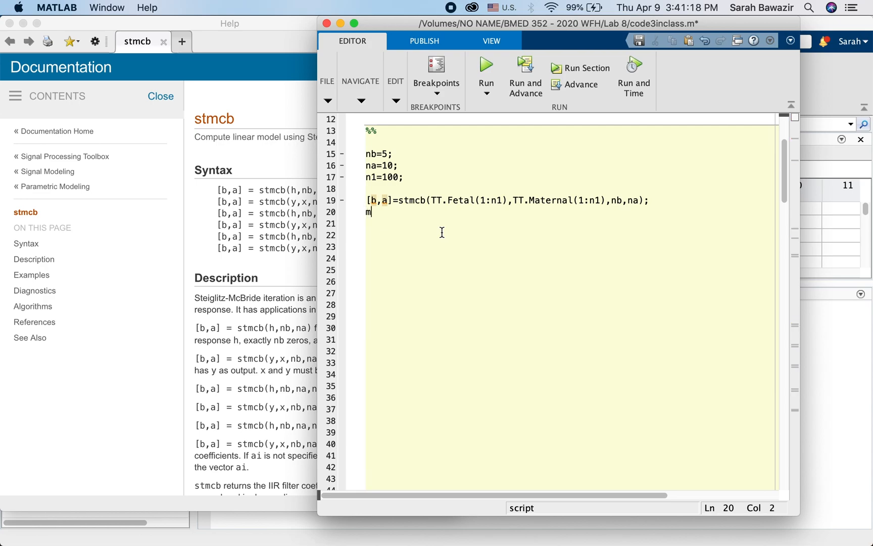
text(odel_out)
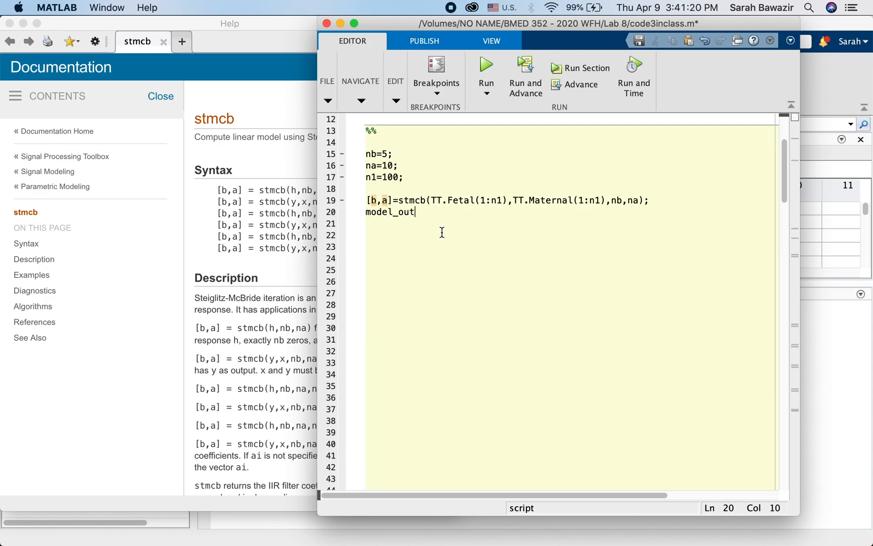
text(put=)
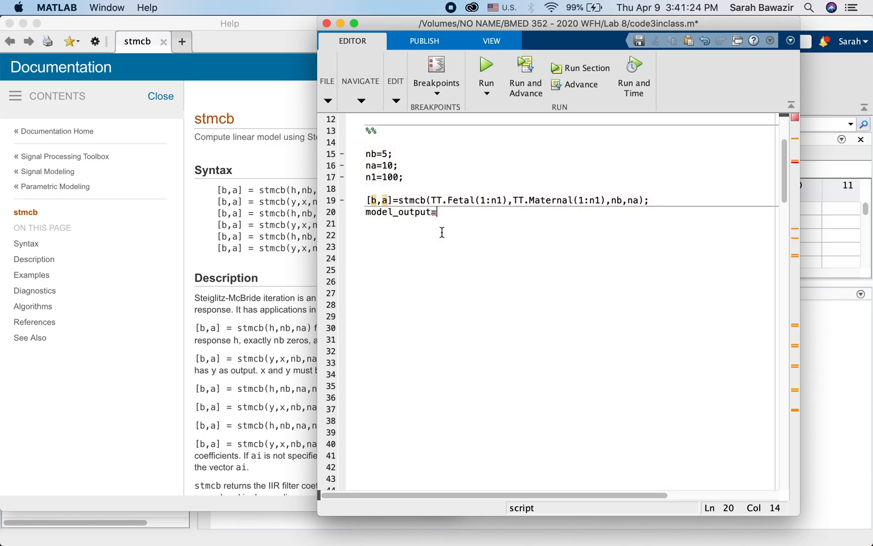
text(filter)
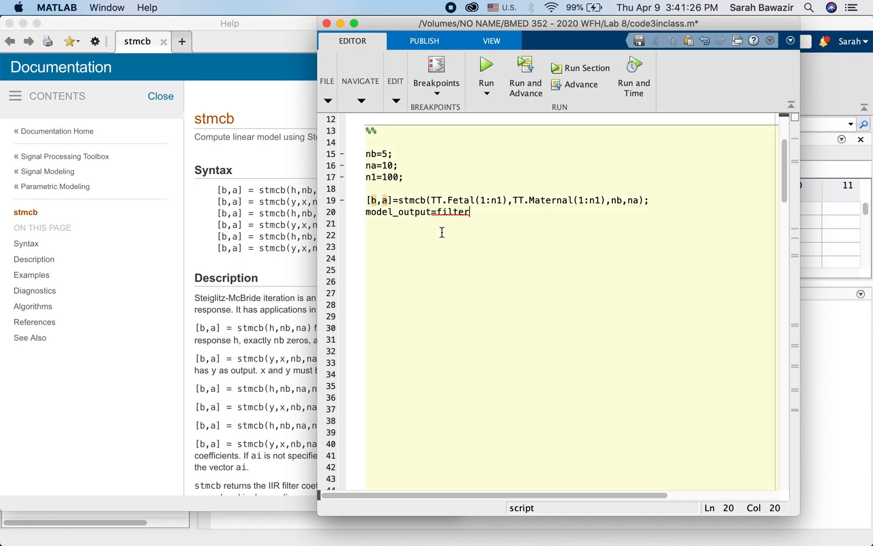
text((b,a)
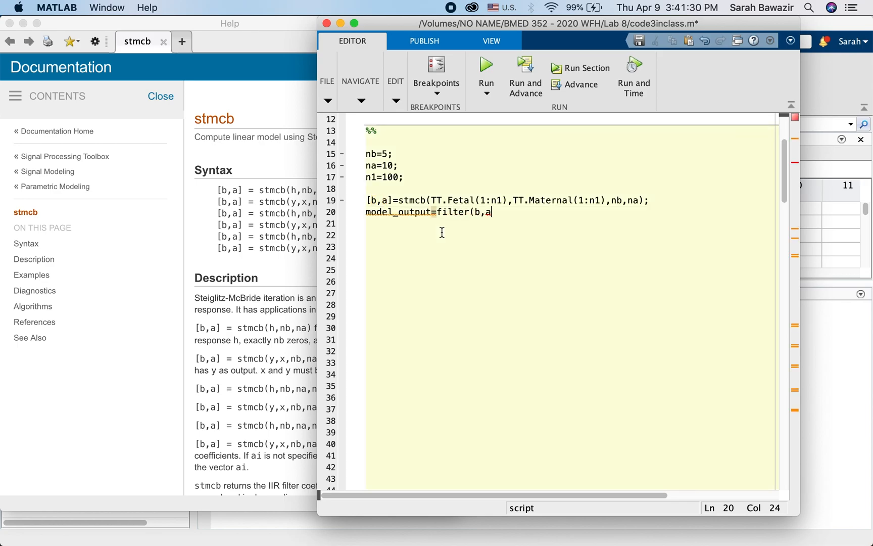
text(,)
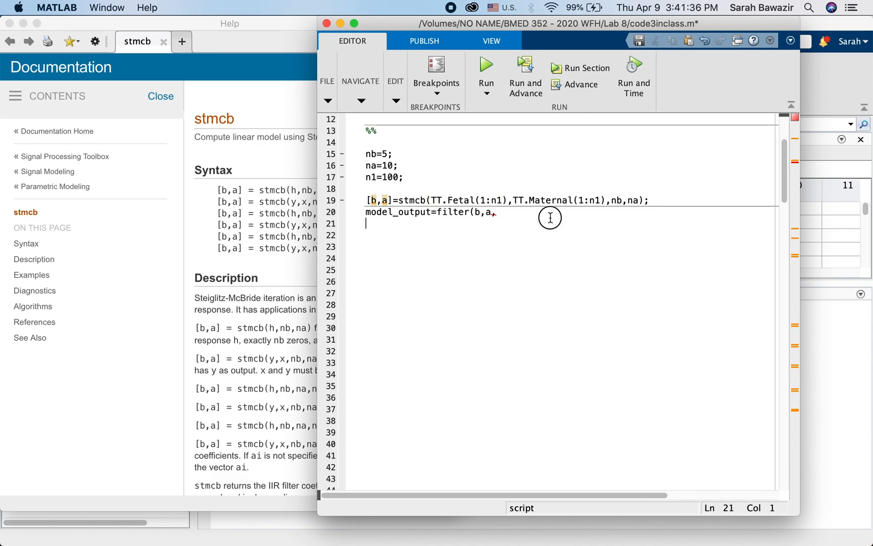
text(TT.Maternal(1:n1))
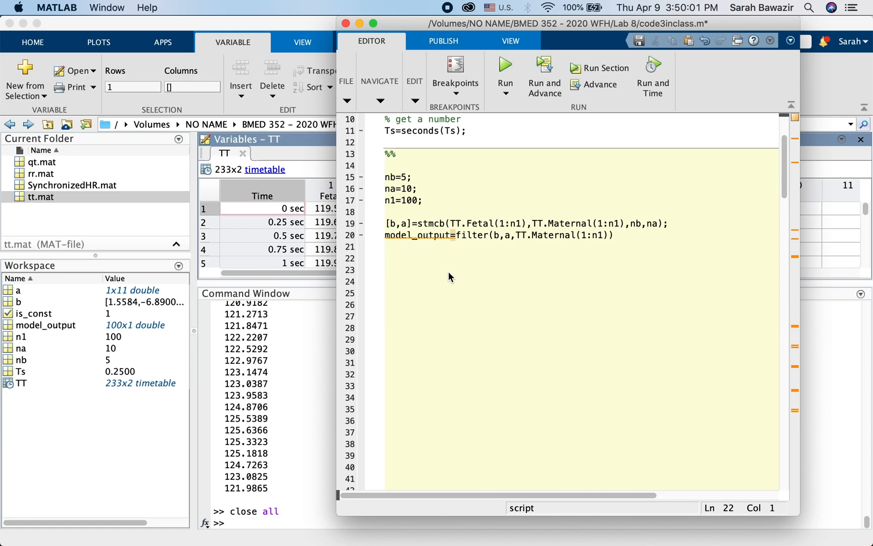
- Add a figure line and plot(TT.Time(1:n1),TT.Fetal(1:n1) for the measured curve
text(figure)
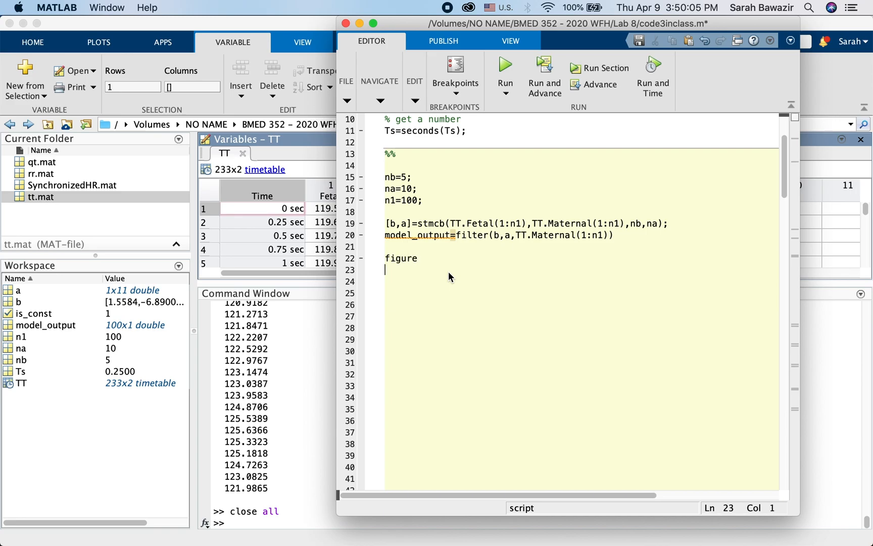
text(plot)
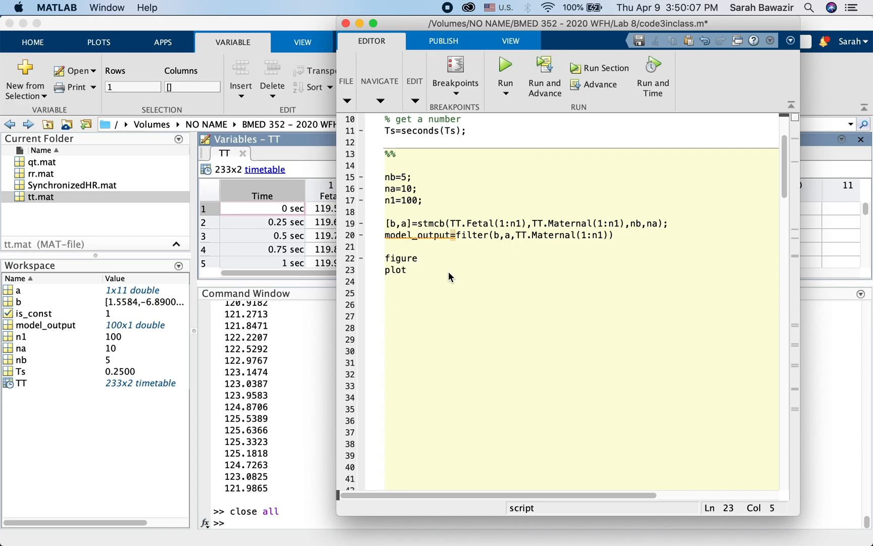
text((TT.)
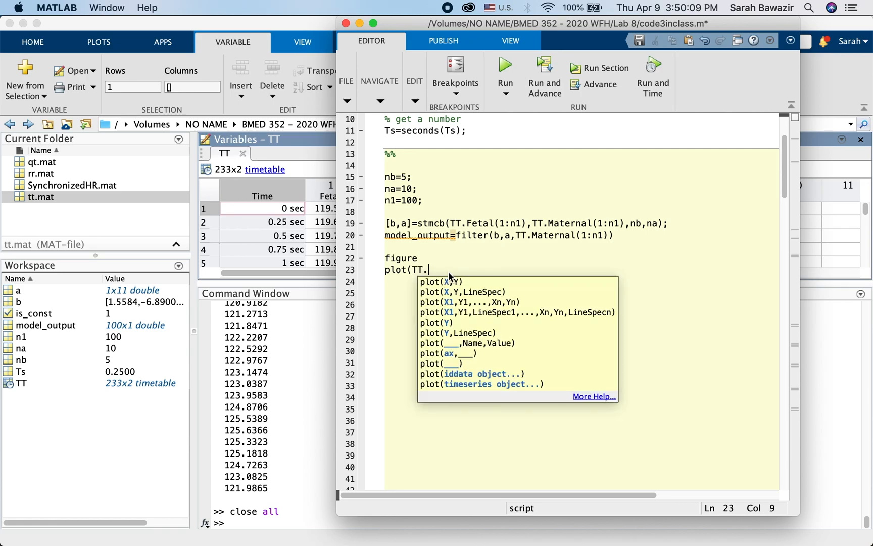
text(Tim)
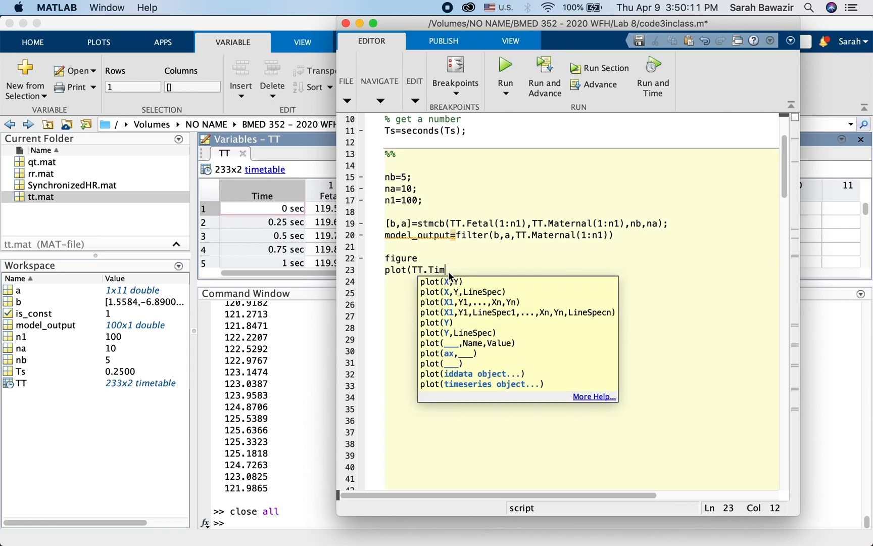
text(e(1)
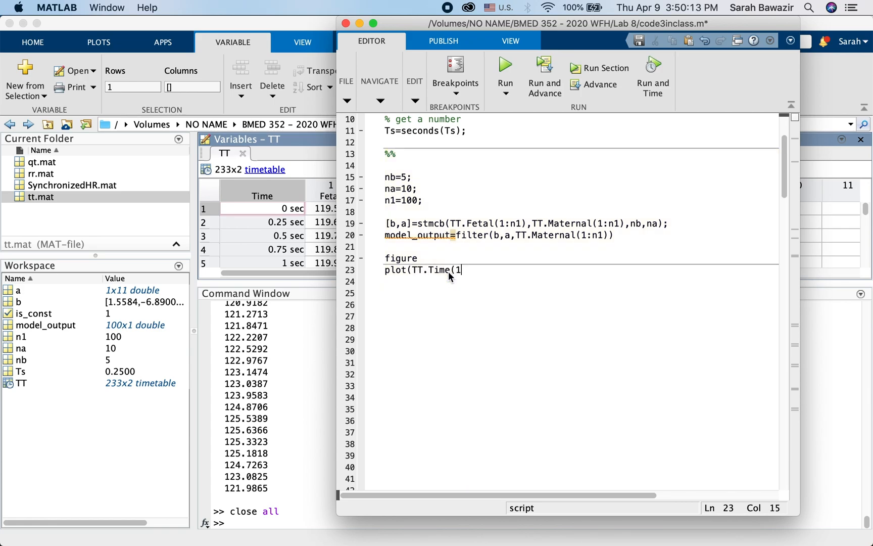
text(:n1))
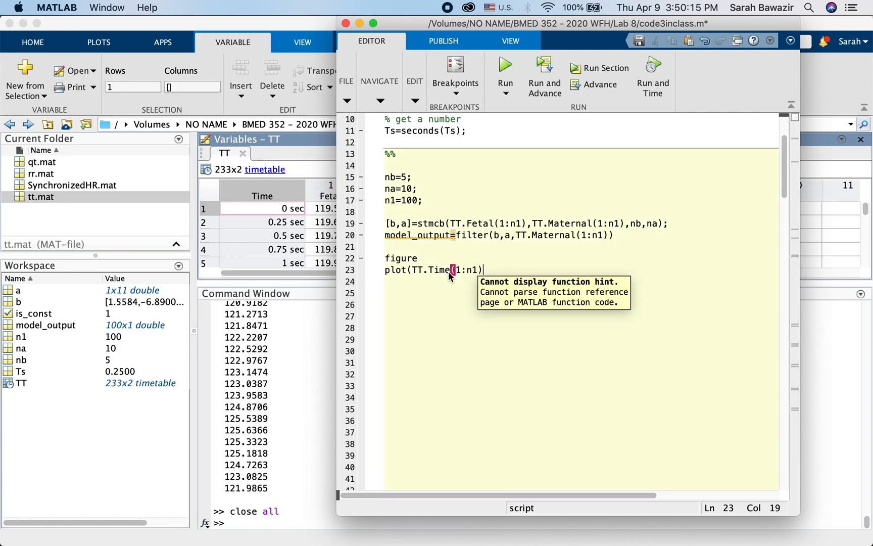
text(,)
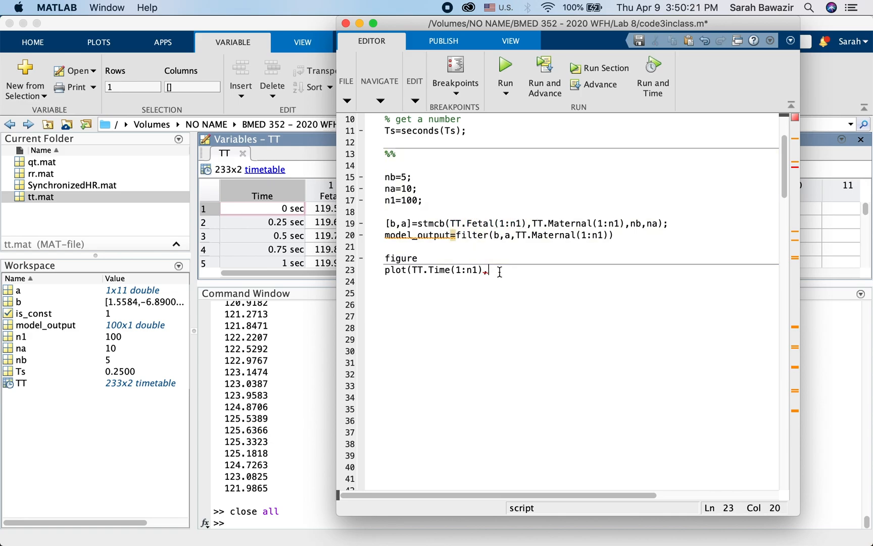
text(,TT.Fetal(1:n1))
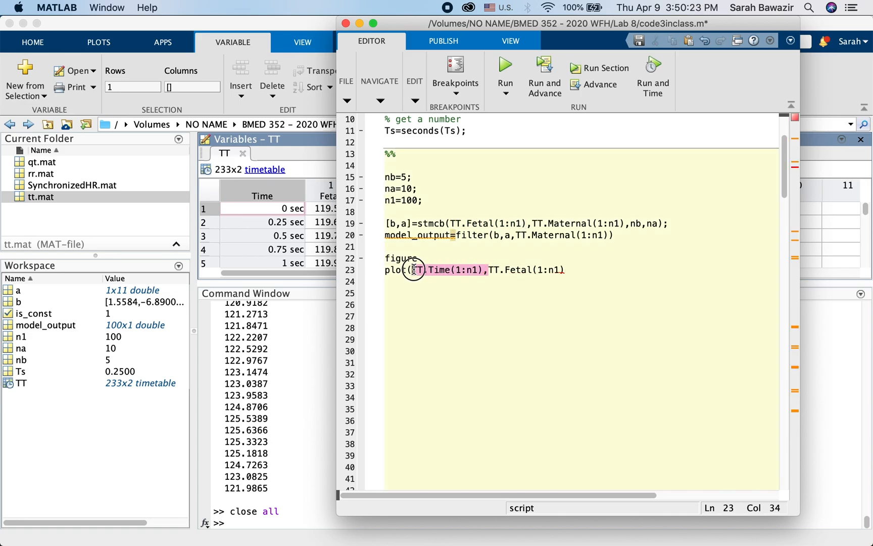
- Append TT.Time(1:n1),model_output to the plot call for the model curve
click(566, 270)
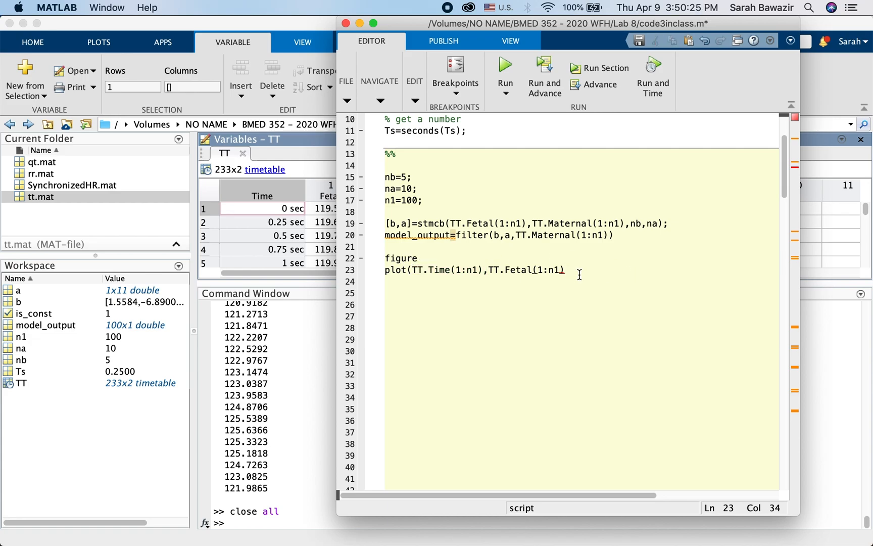
text(,TT.Time(1:n1),)
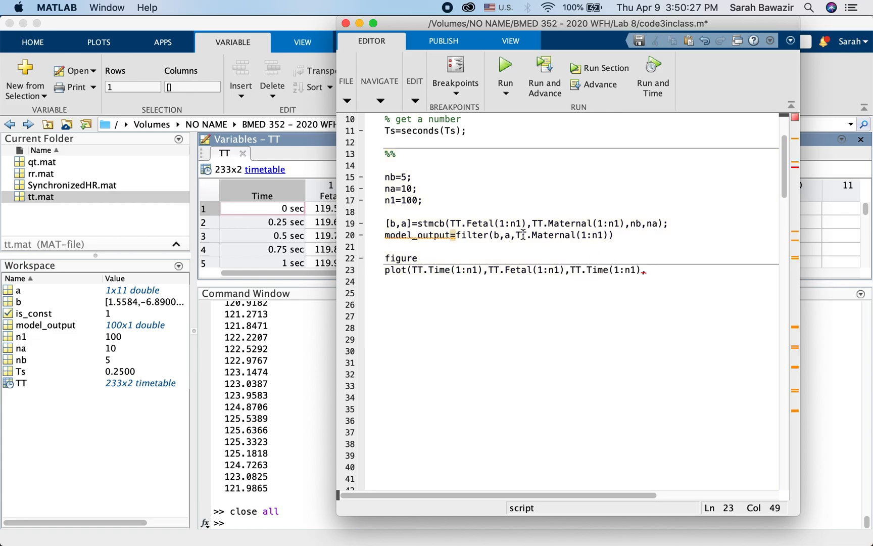
double_click(418, 235)
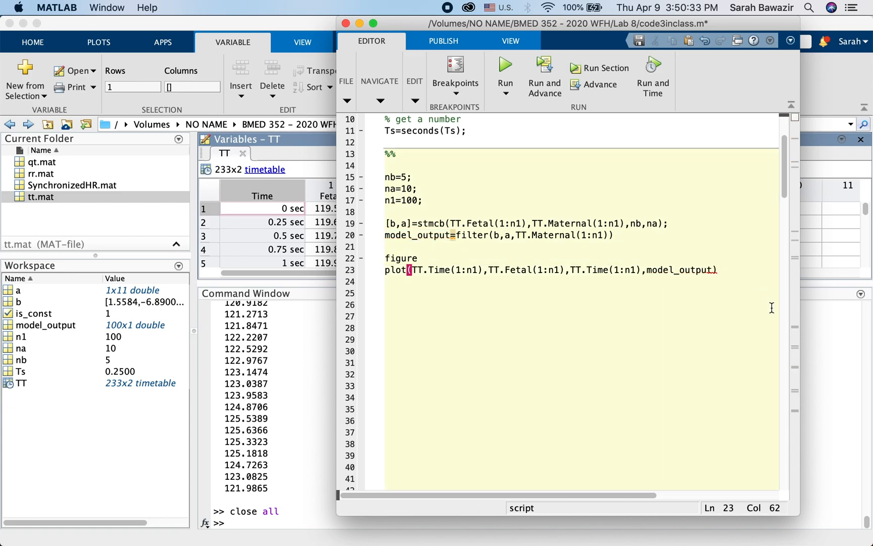
- Run the script, place Figure 1 beside the editor and read a data tip of 21.75 sec, 122.3
click(506, 65)
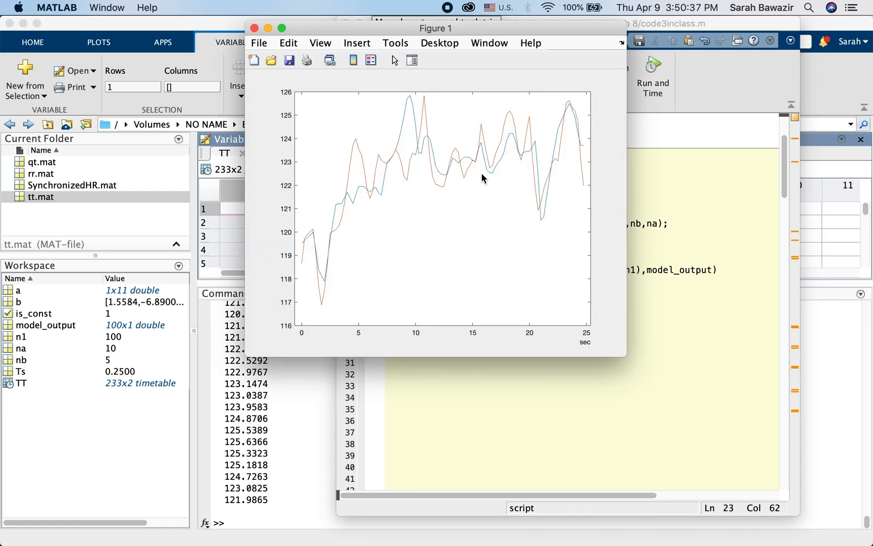
mouse_move(455, 252)
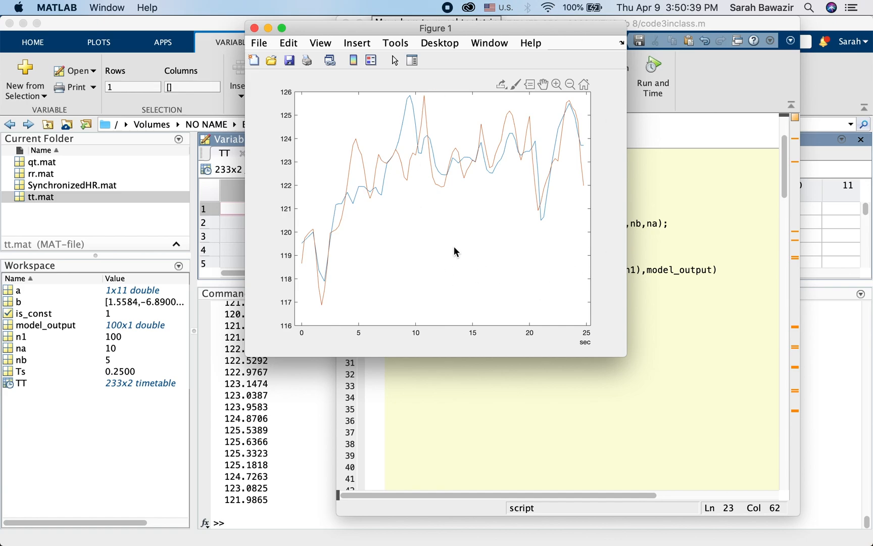
mouse_move(437, 193)
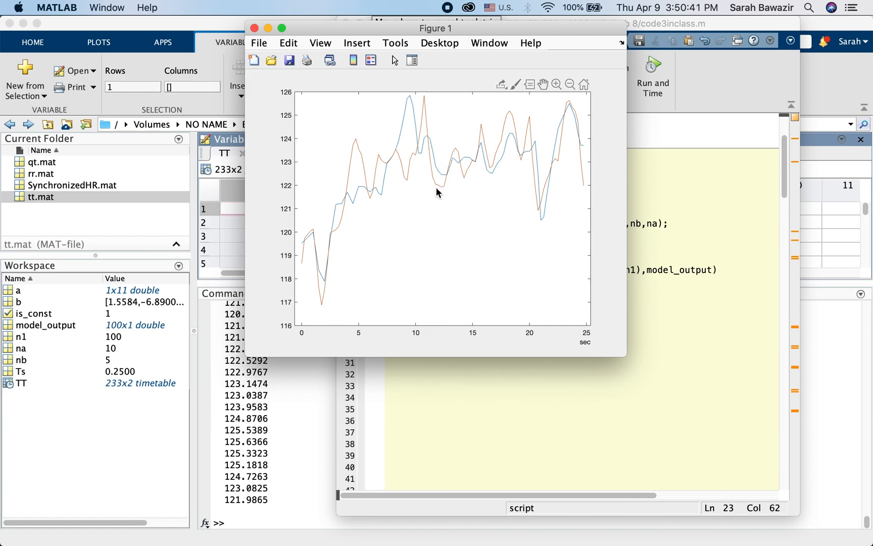
mouse_move(530, 134)
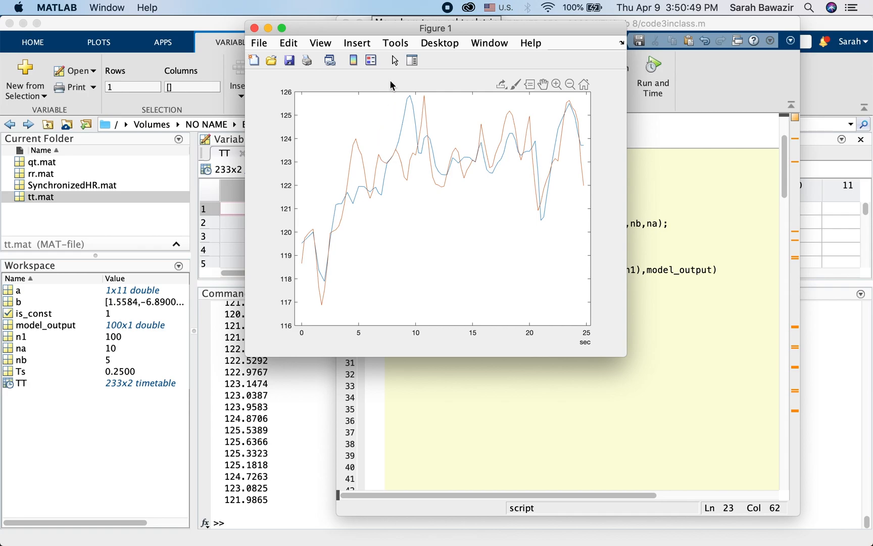
mouse_move(467, 42)
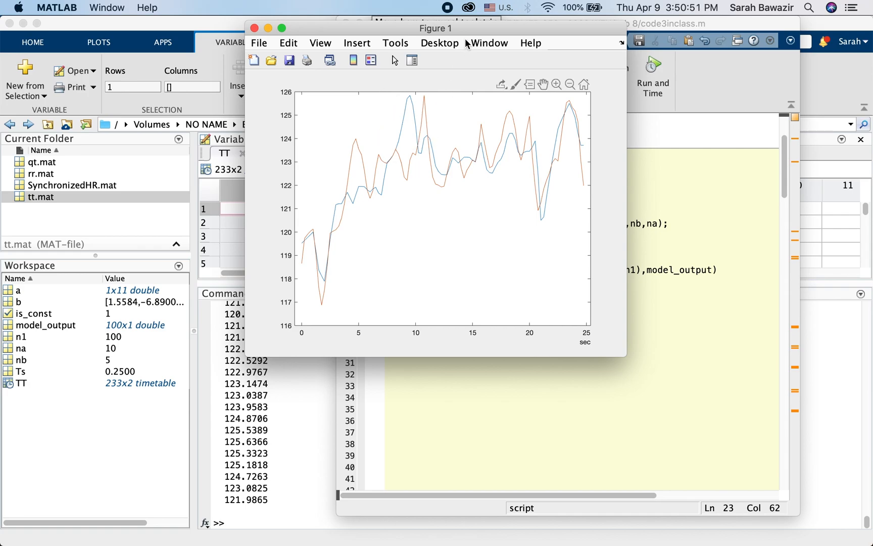
drag(436, 28, 191, 26)
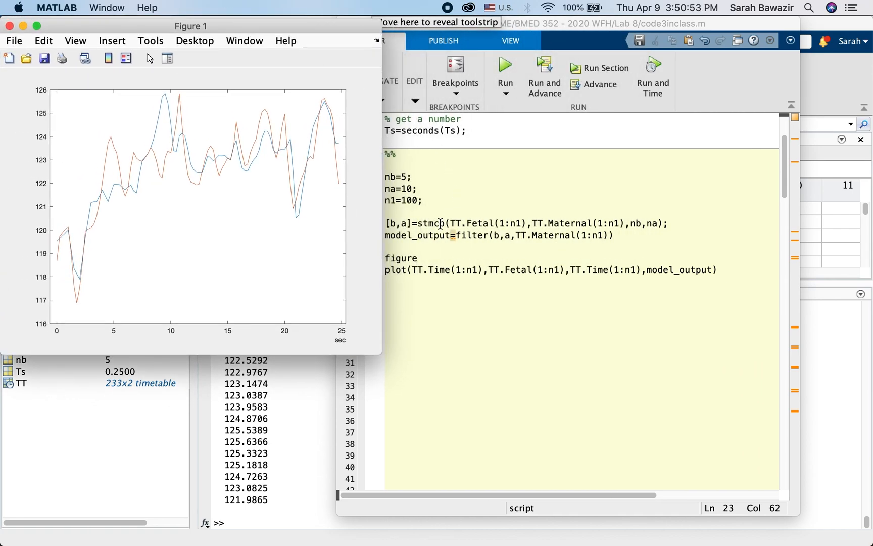
mouse_move(170, 171)
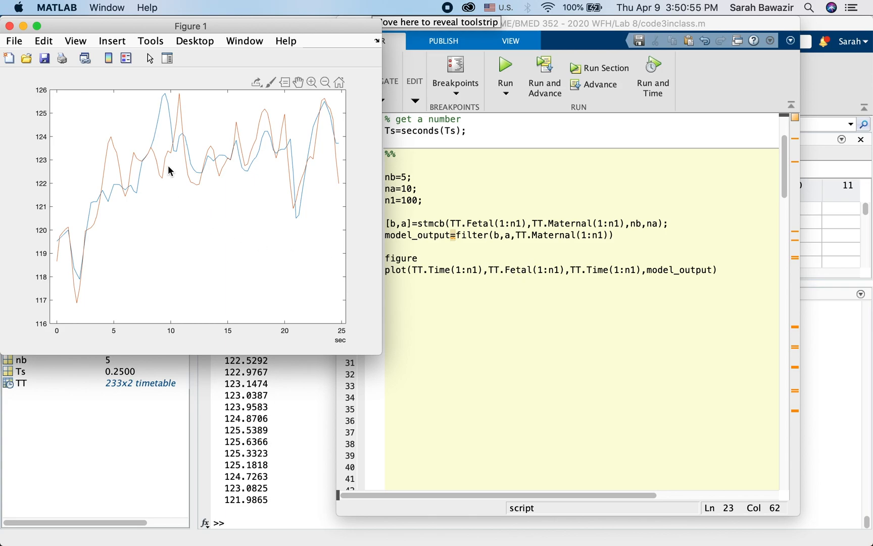
mouse_move(275, 160)
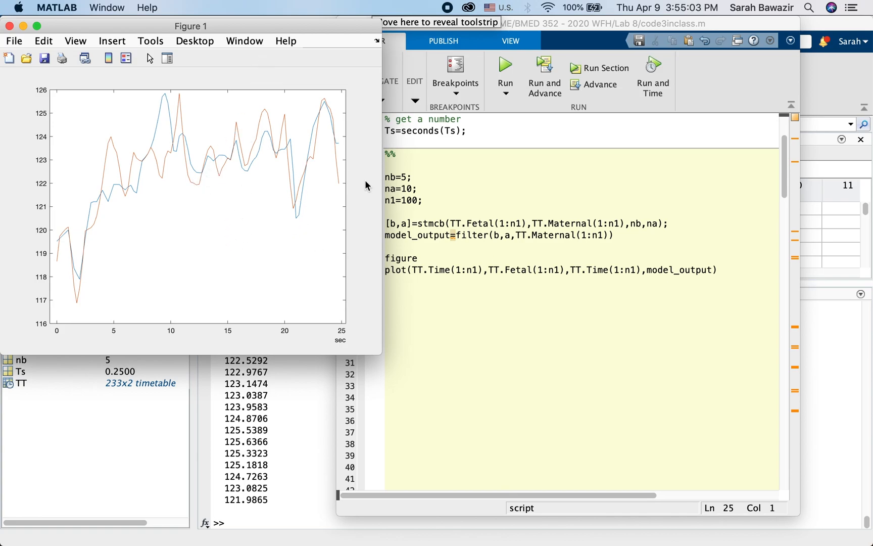
click(303, 175)
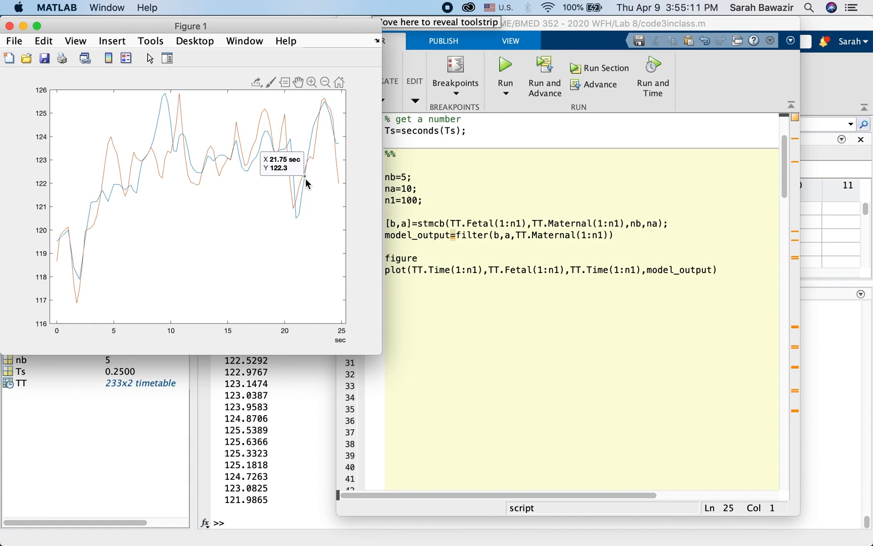
mouse_move(232, 151)
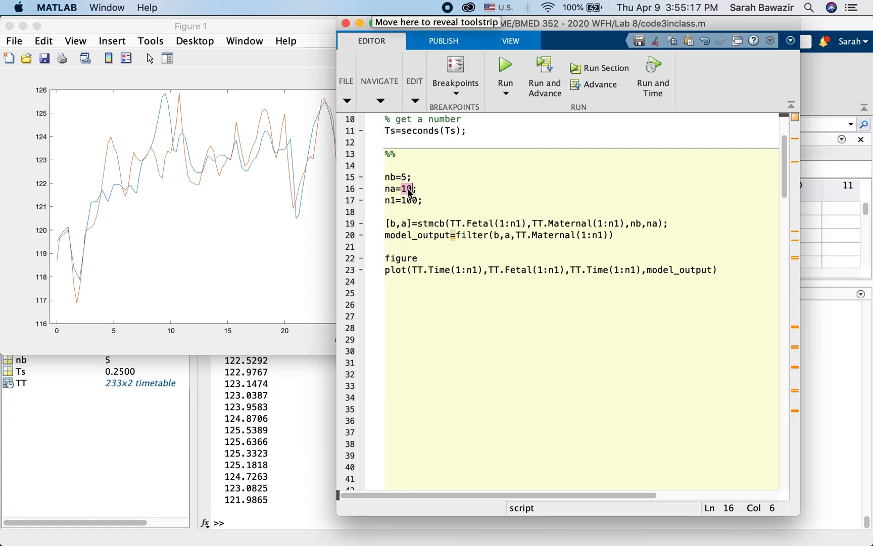
- Set na to 20, rerun the section, and place Figure 2 beside Figure 1
text(20)
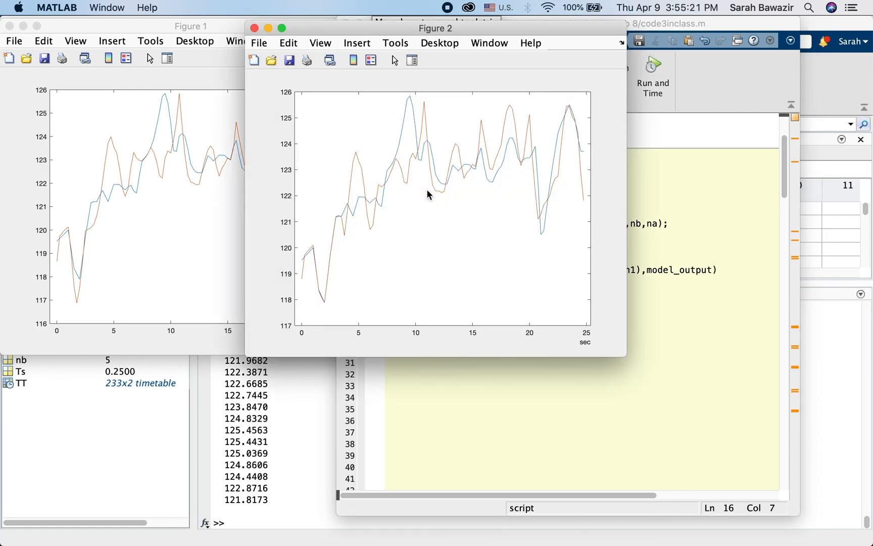
drag(434, 29, 536, 28)
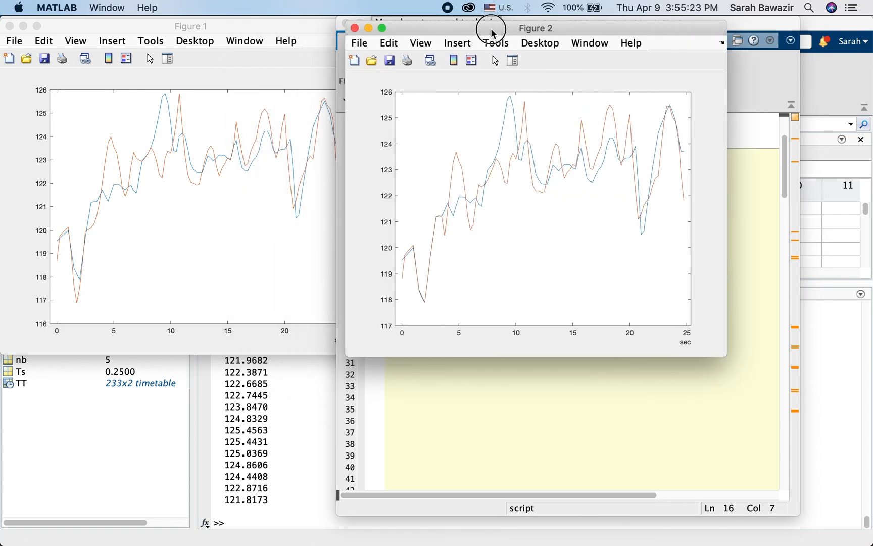
drag(492, 28, 552, 25)
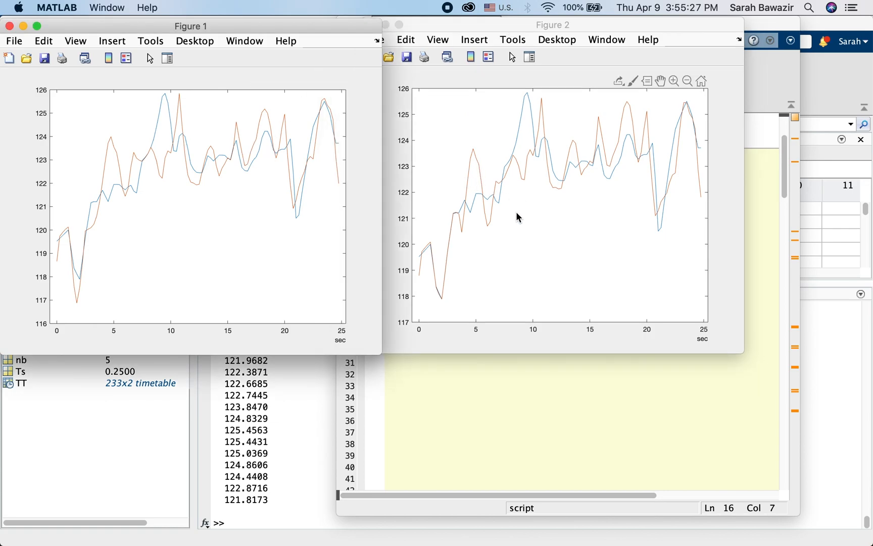
mouse_move(454, 228)
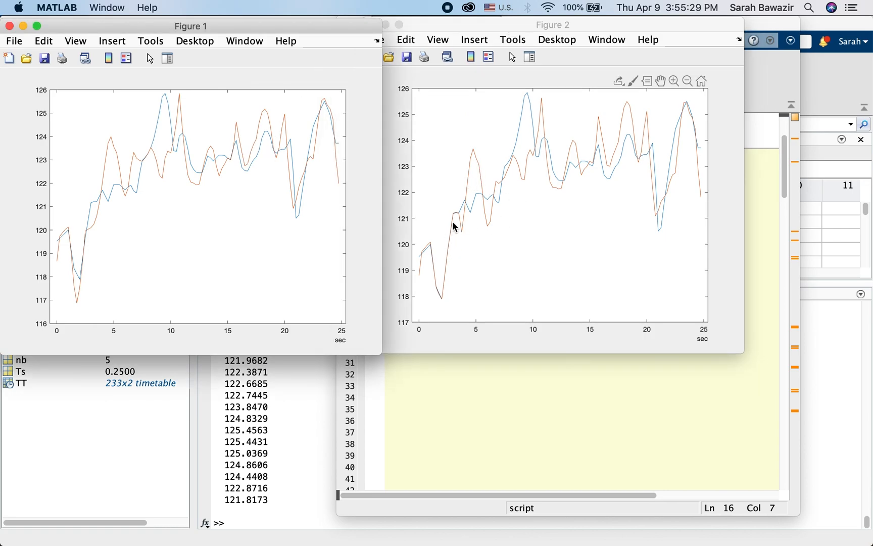
mouse_move(467, 242)
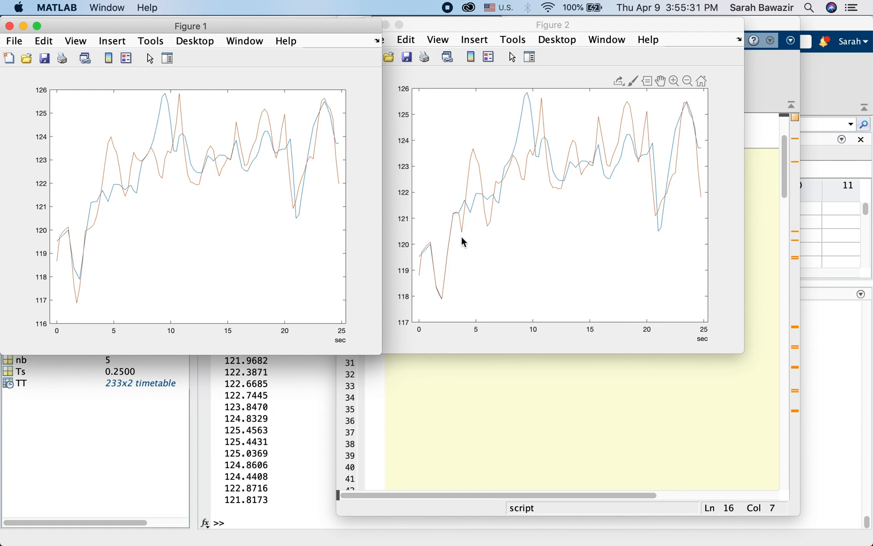
mouse_move(439, 298)
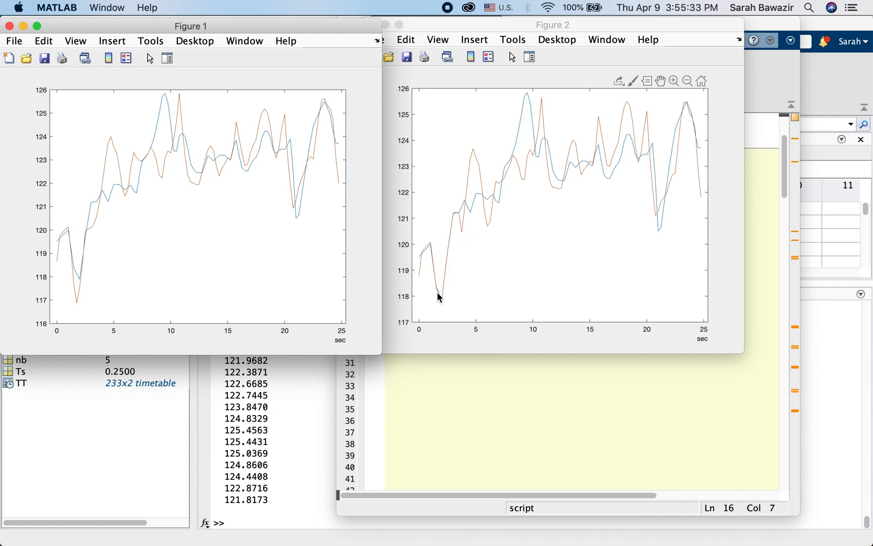
mouse_move(75, 277)
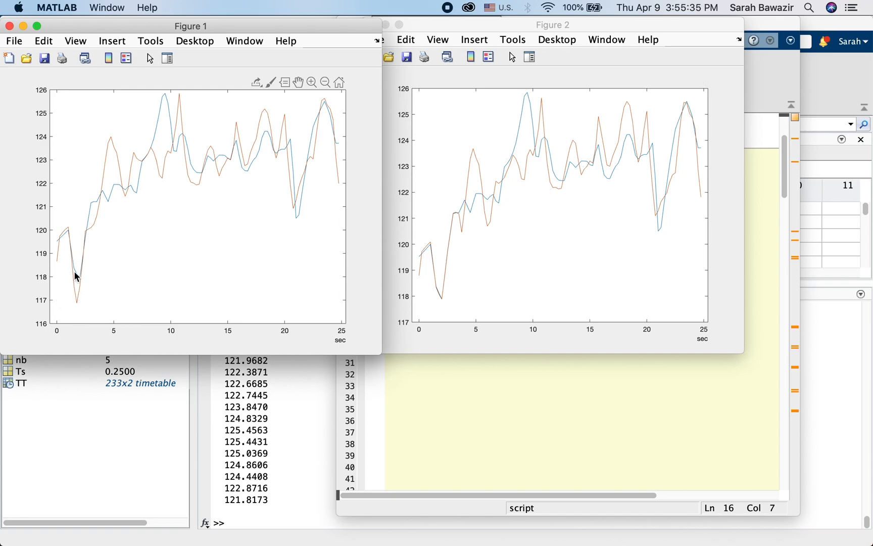
mouse_move(151, 227)
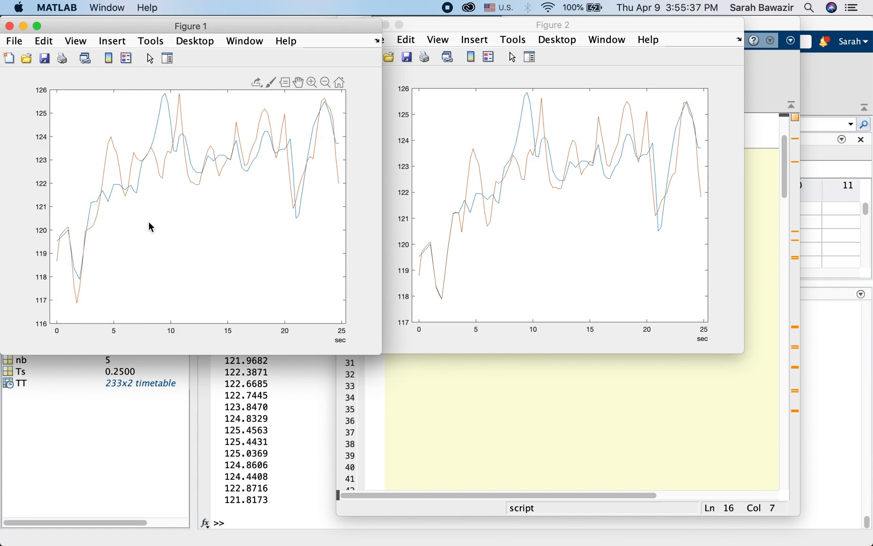
mouse_move(277, 167)
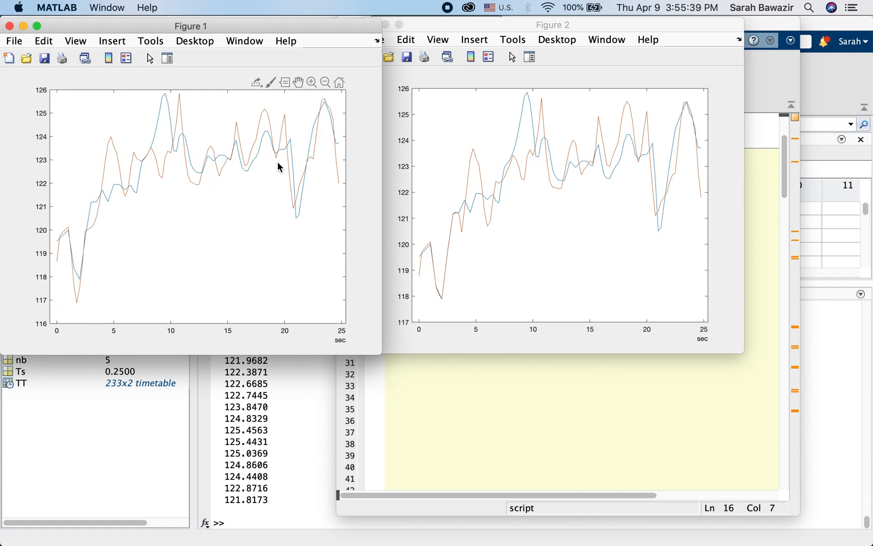
mouse_move(423, 146)
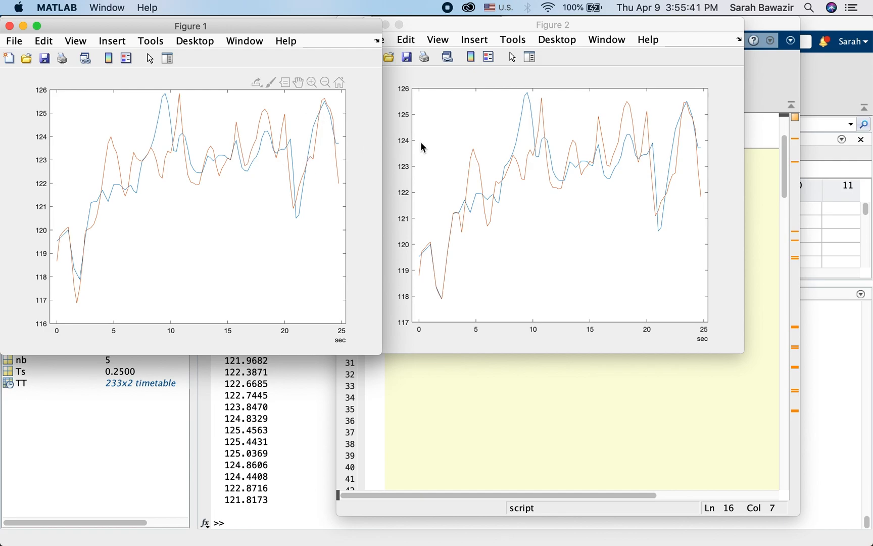
mouse_move(509, 364)
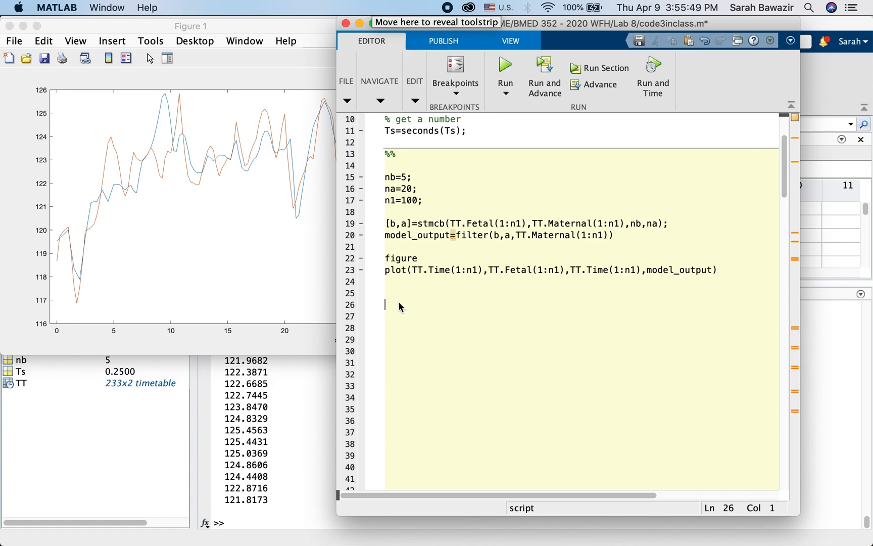
- Begin a compare line under the plotting code in the script
text(compare)
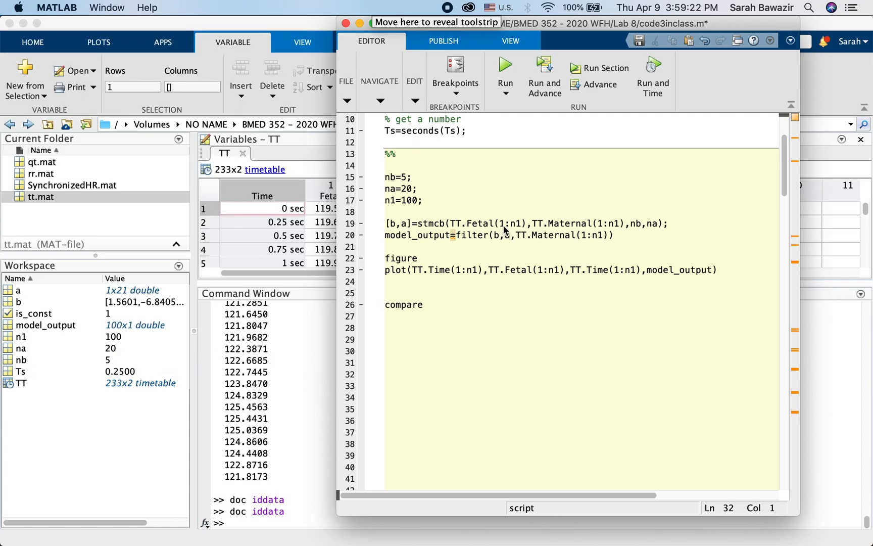
click(423, 305)
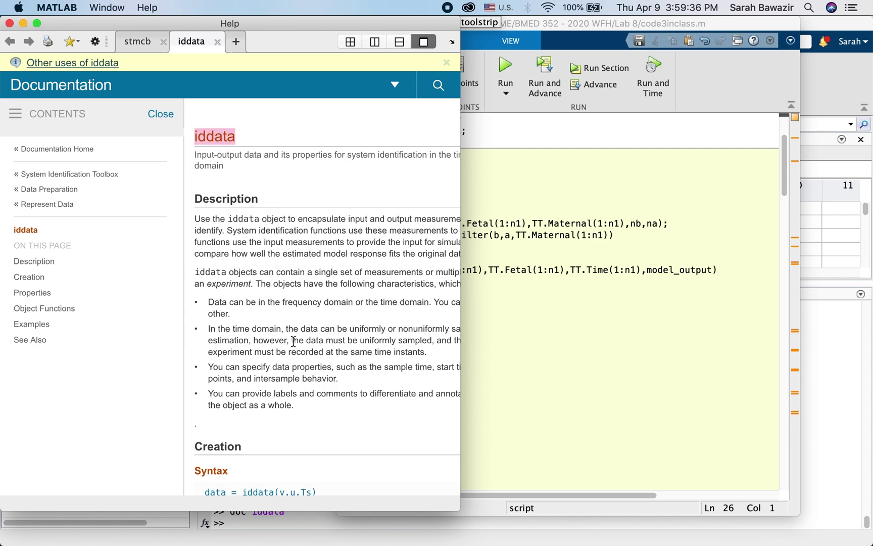
mouse_move(221, 152)
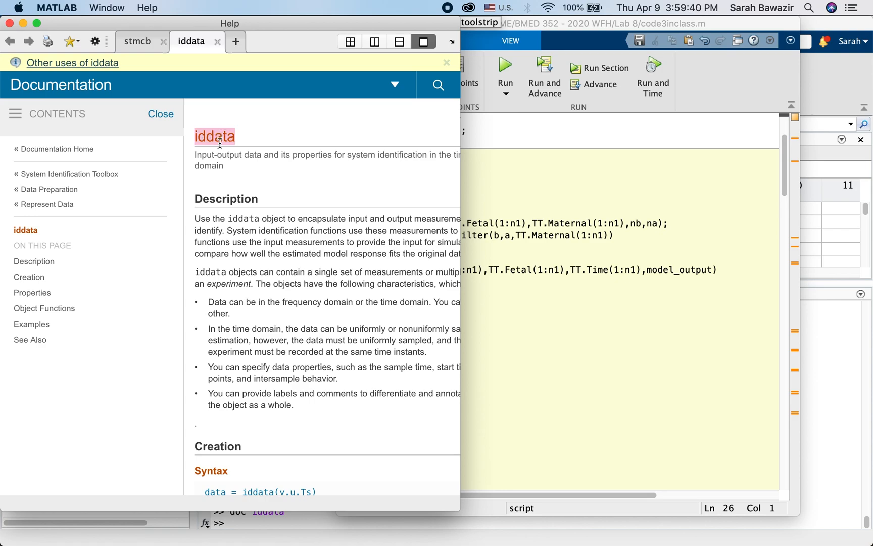
- View the iddata documentation page in the Help browser
click(333, 181)
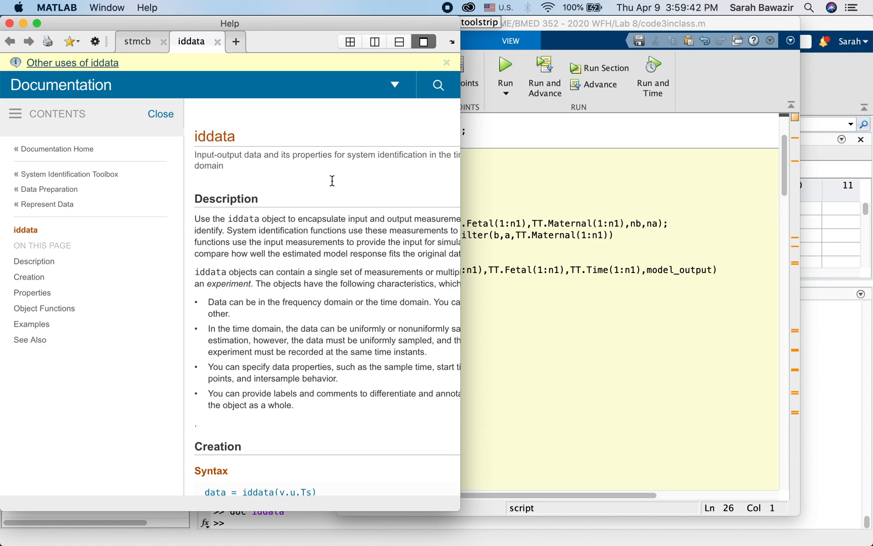
mouse_move(308, 156)
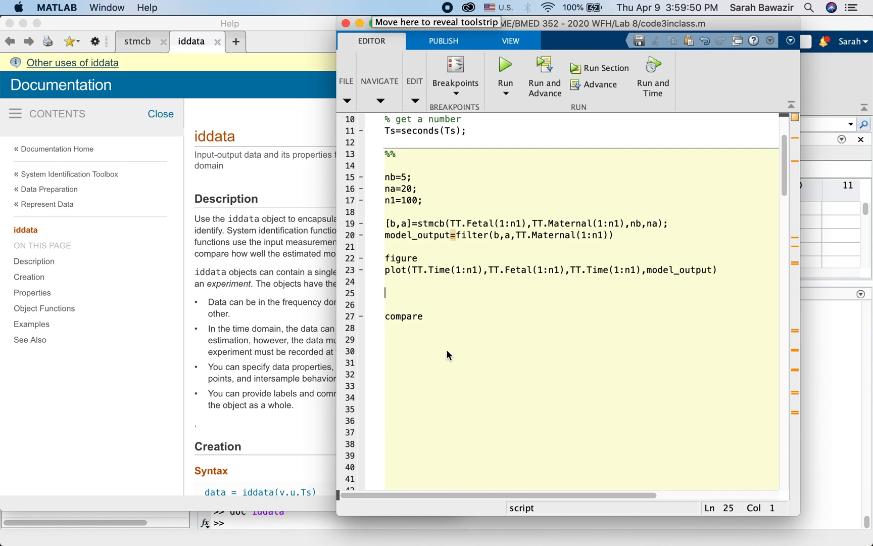
- Write line 25 as exp=iddata(TT.Fetal(1:n1),TT.Maternal(1:n1),Ts);
text(exp)
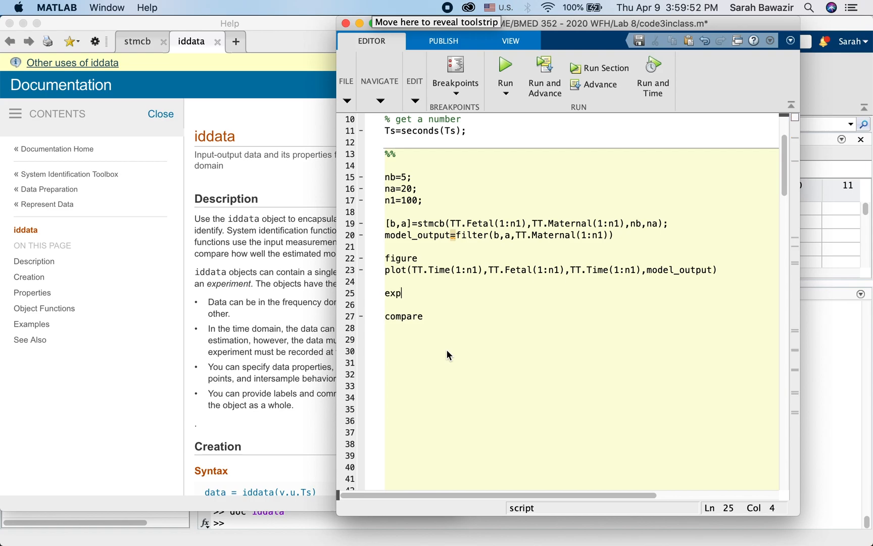
text(=)
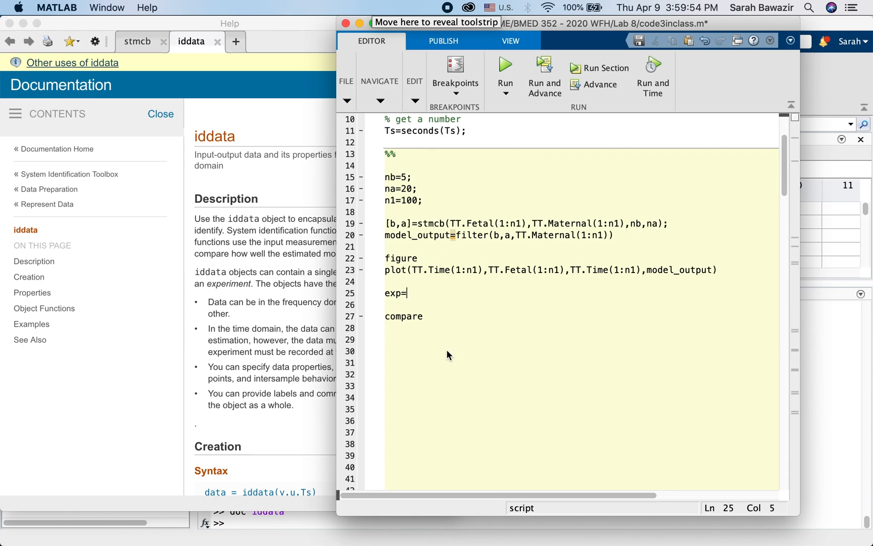
text(iddda)
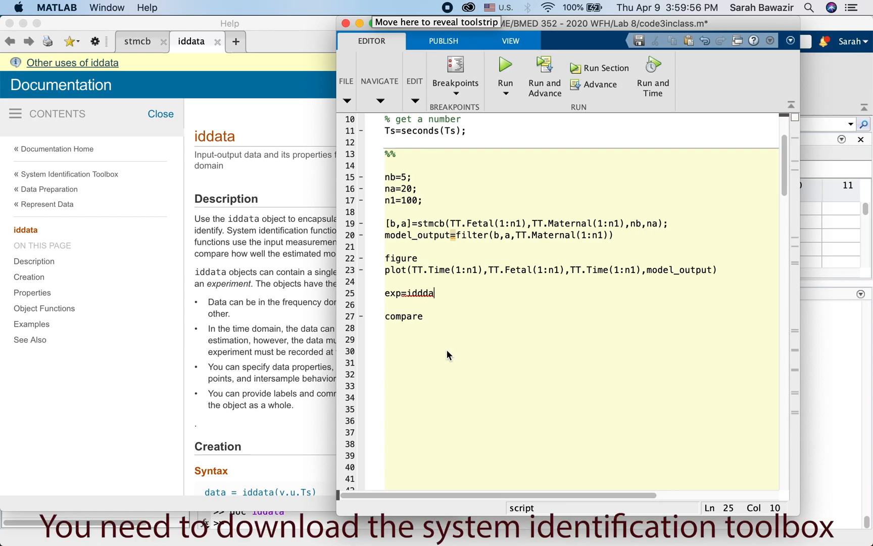
key(Backspace)
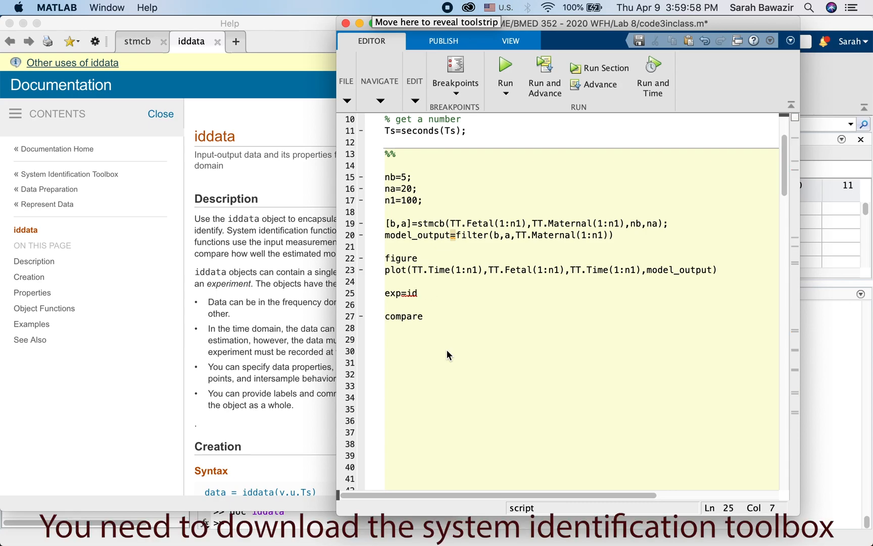
text(data()
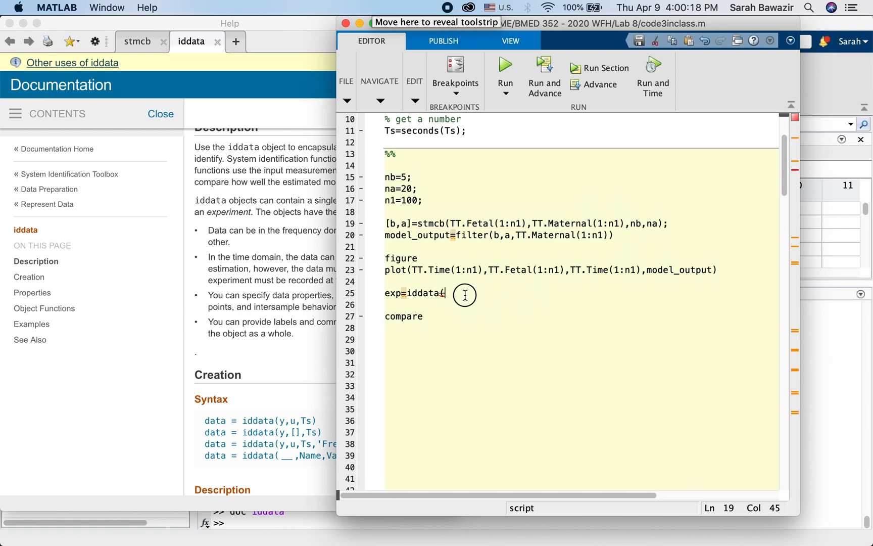
text((TT.Fetal(1:n1),TT.Maternal(1:n1))
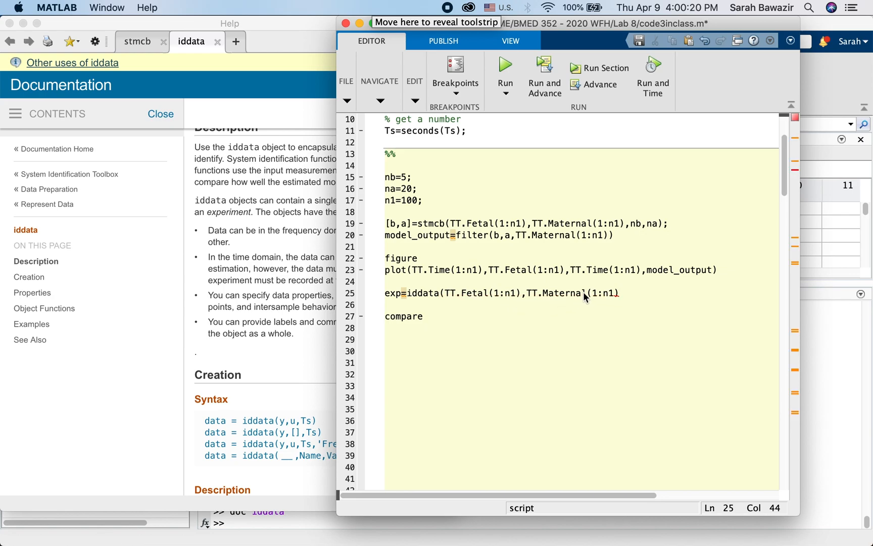
text(,T)
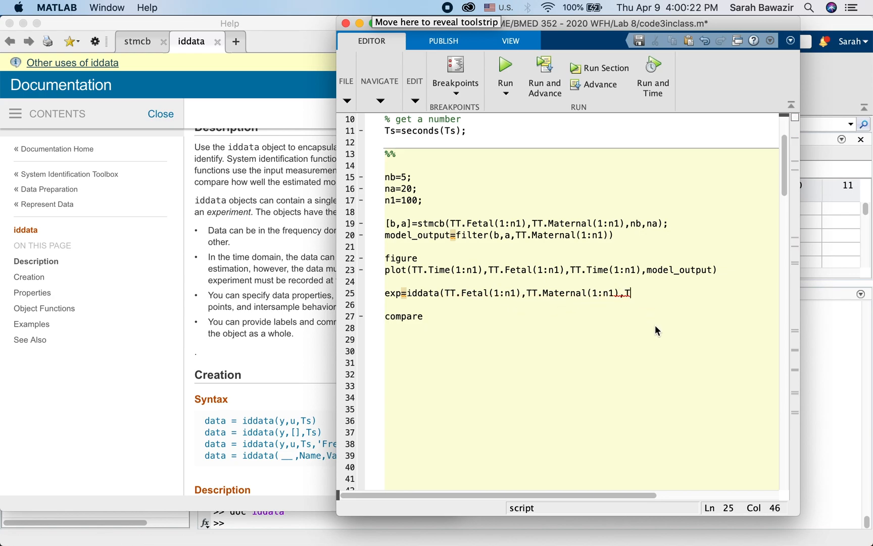
text(s)
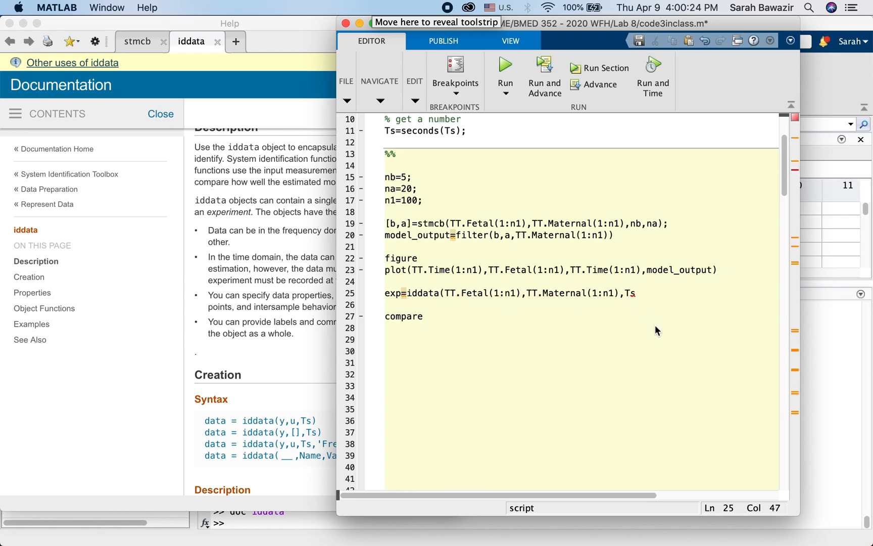
text())
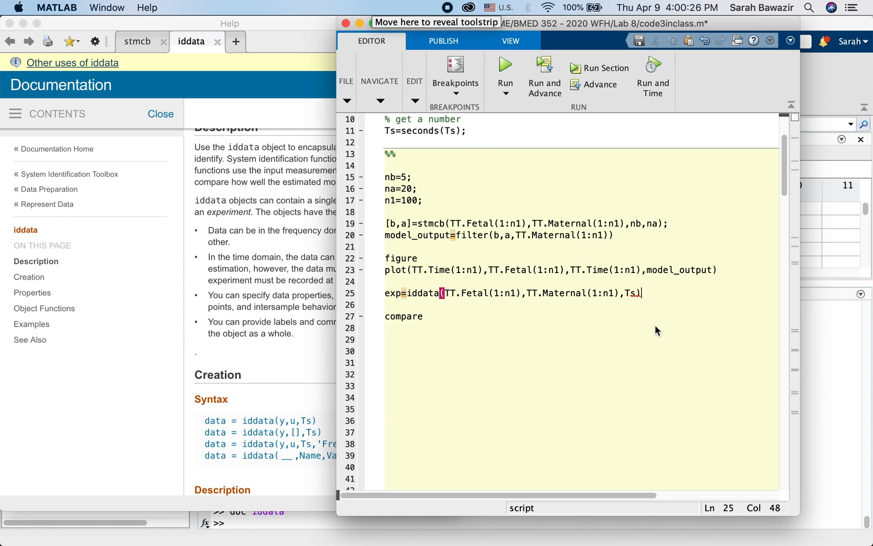
text(;)
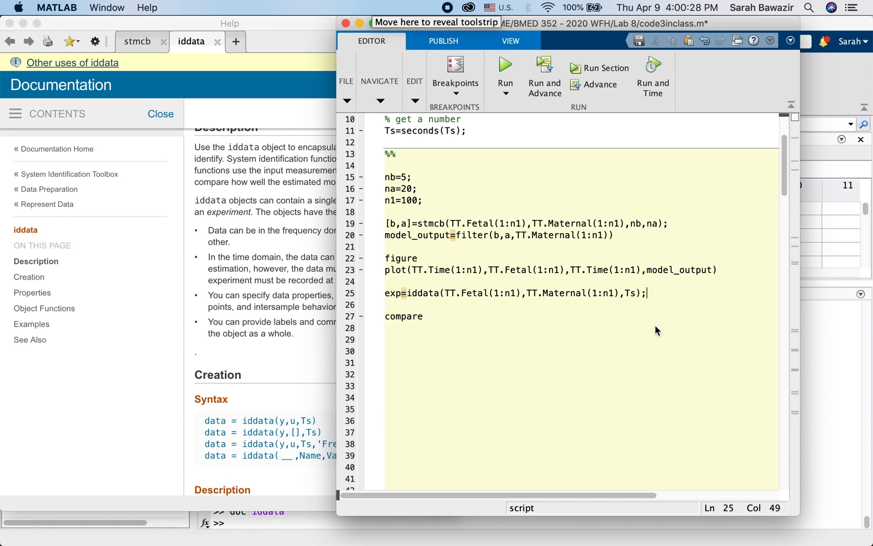
- Add line 26: model=iddata(model_output,TT.Maternal(1:n1),Ts);
key(Enter)
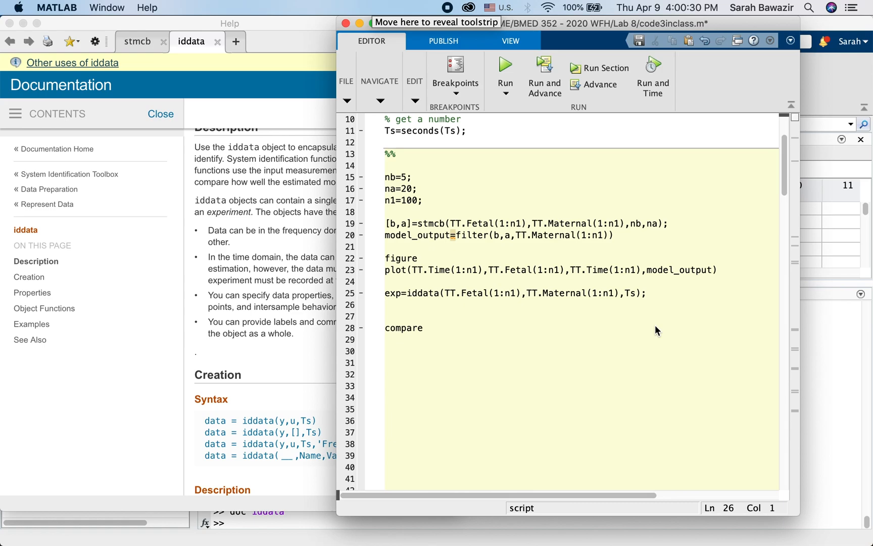
text(model)
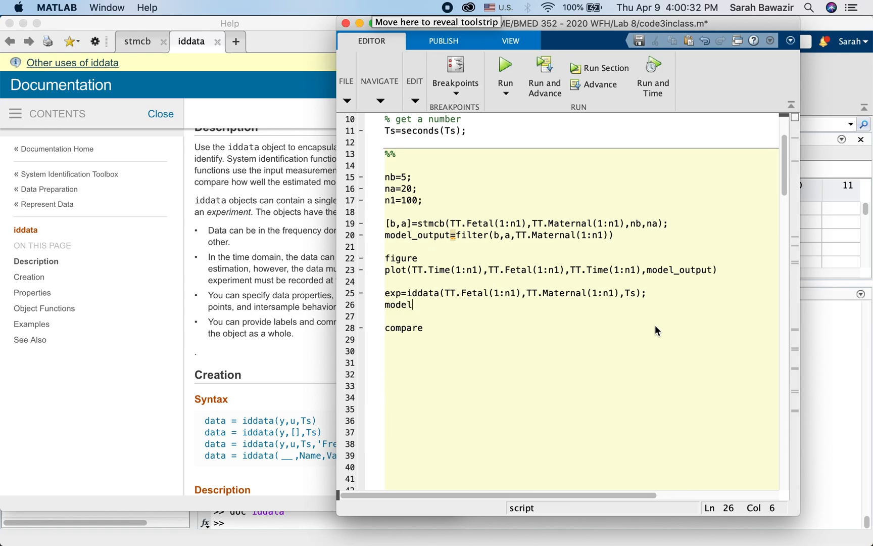
text(=)
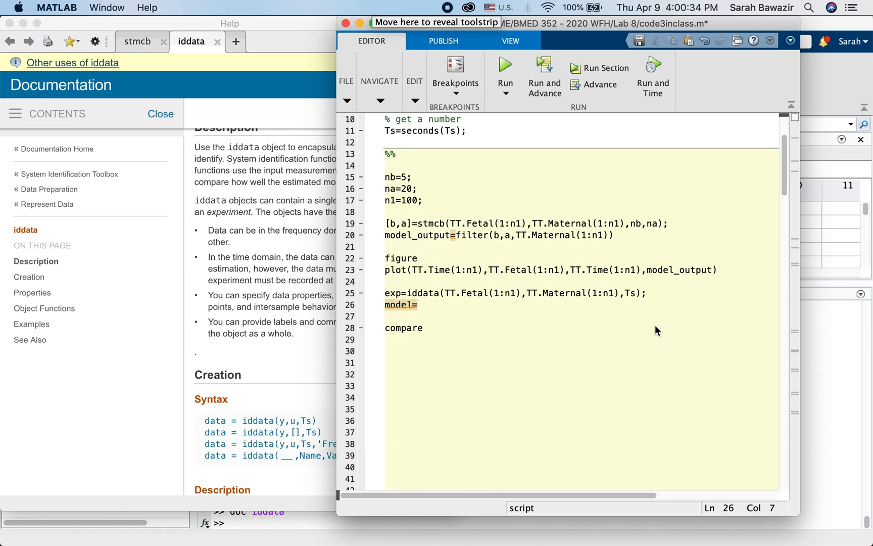
text(idd)
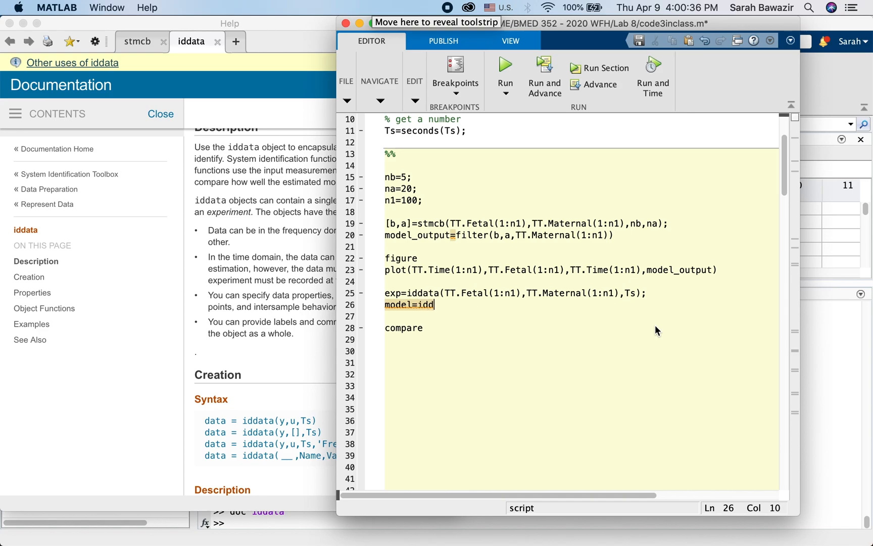
text(ata()
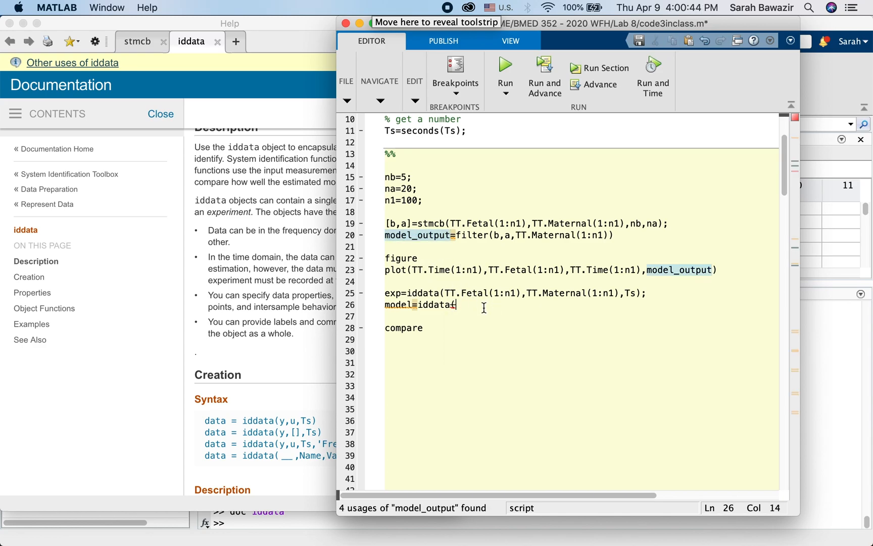
text((model_output,TT.Maternal(1:n1),Ts);)
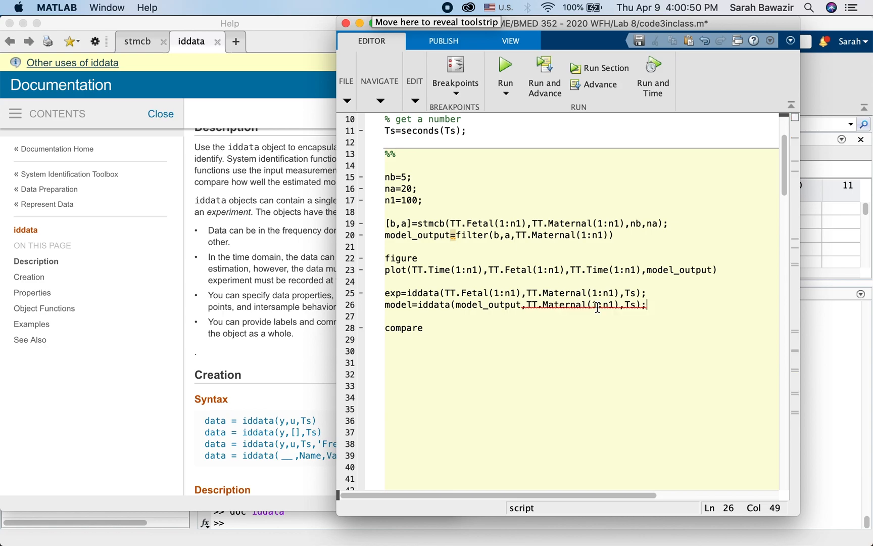
double_click(631, 305)
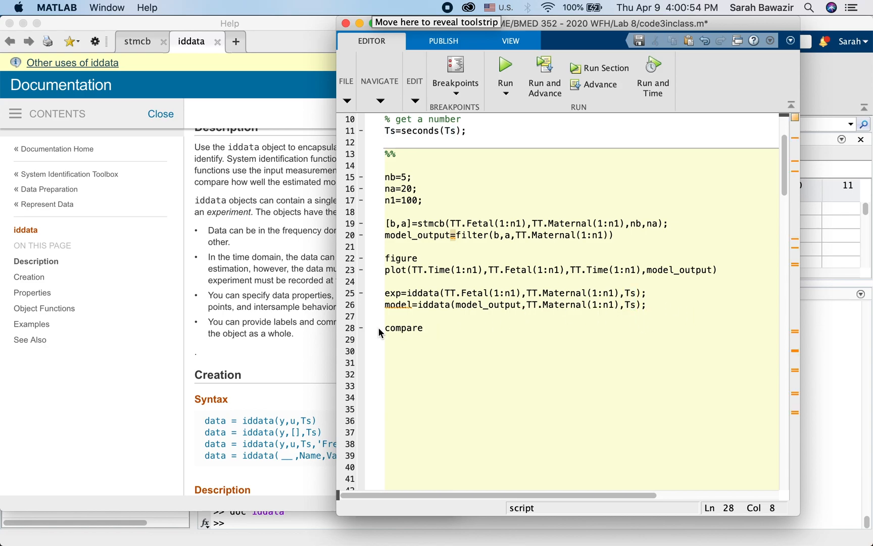
- Complete compare(exp,model) and insert a figure line before it
text((e)
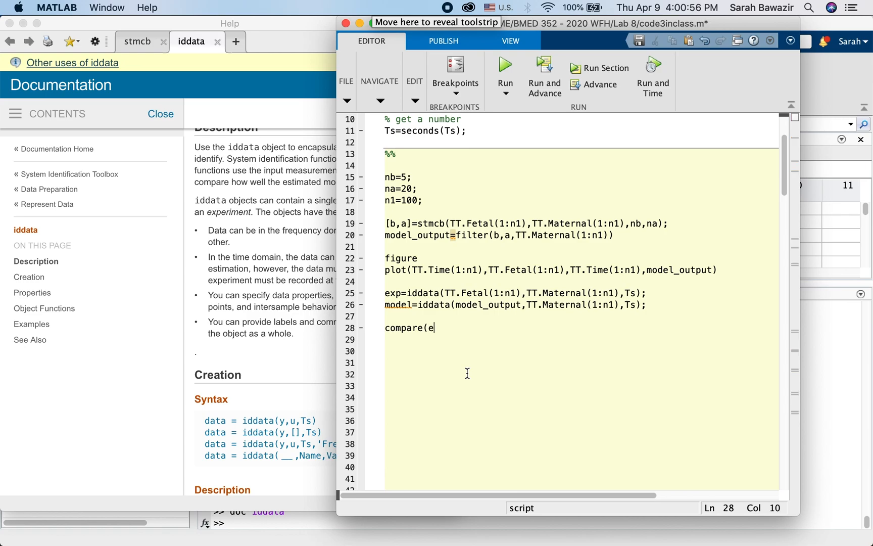
text(xp,model)
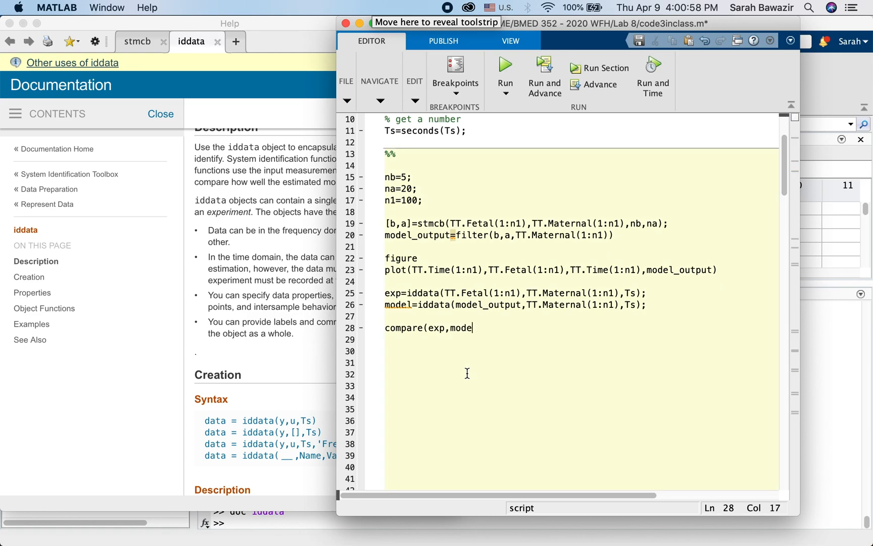
text(l))
click(581, 316)
text(fi)
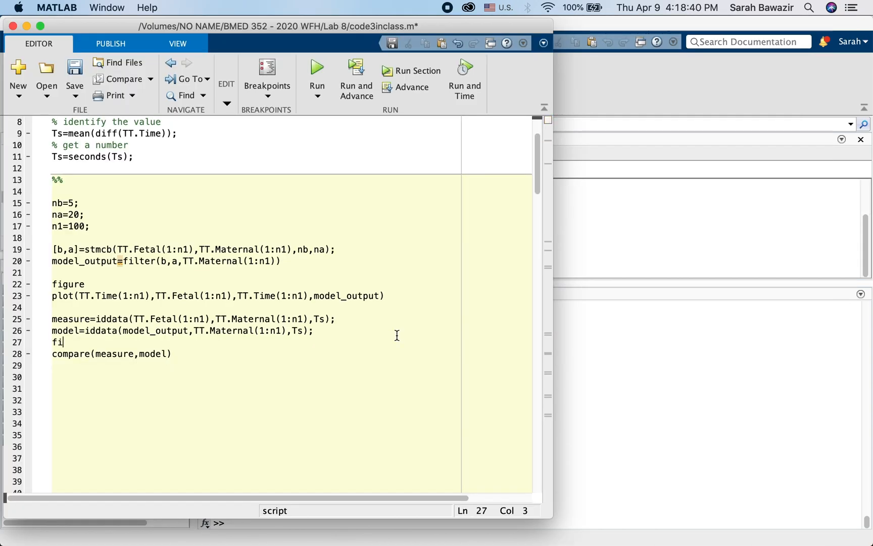
text(gure)
click(291, 215)
text(1)
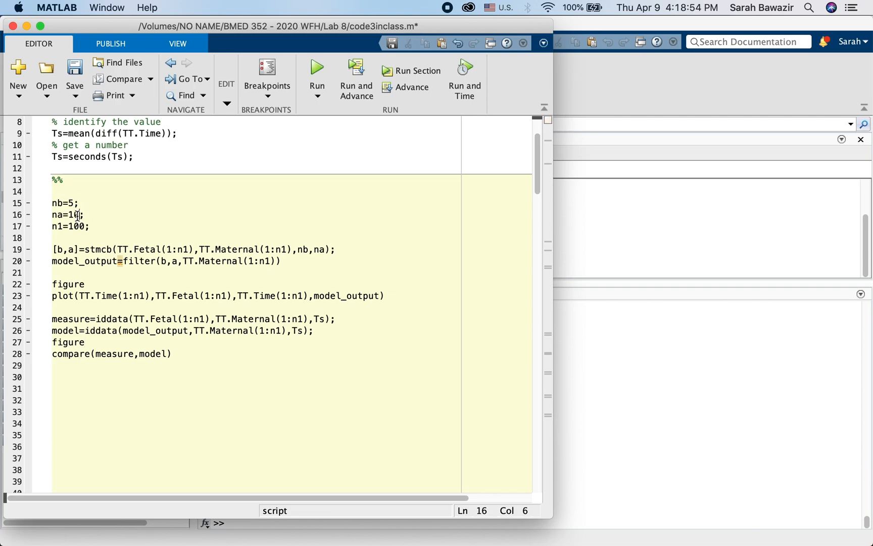
- Run the script with na=10, showing the comparison figure at 40.31% fit
click(316, 68)
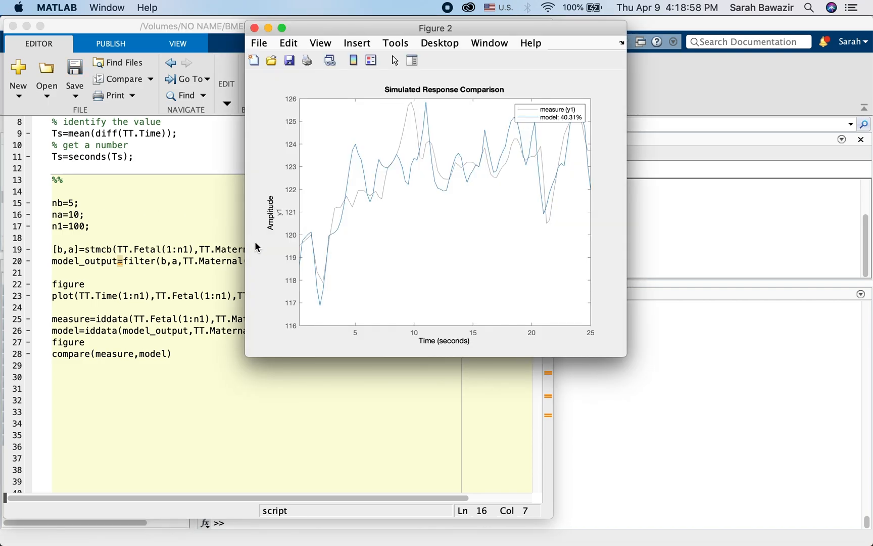
mouse_move(555, 142)
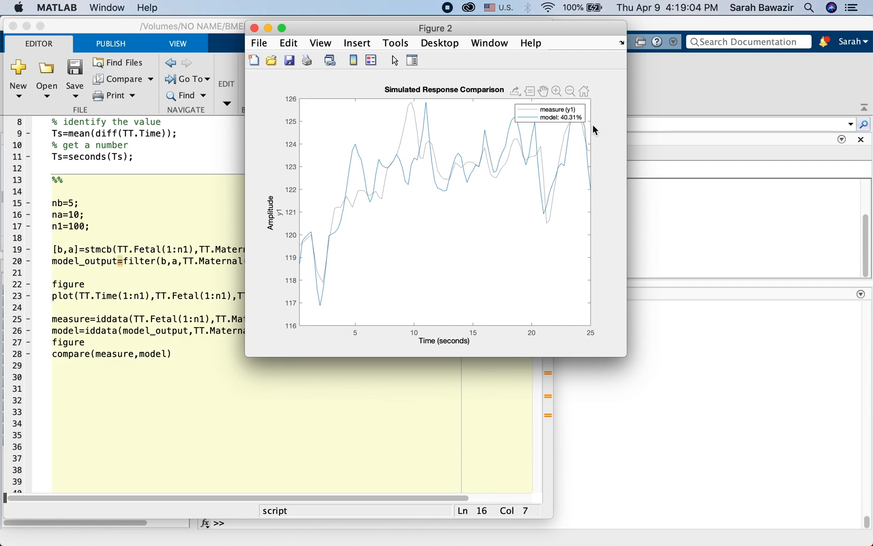
mouse_move(404, 147)
text(2)
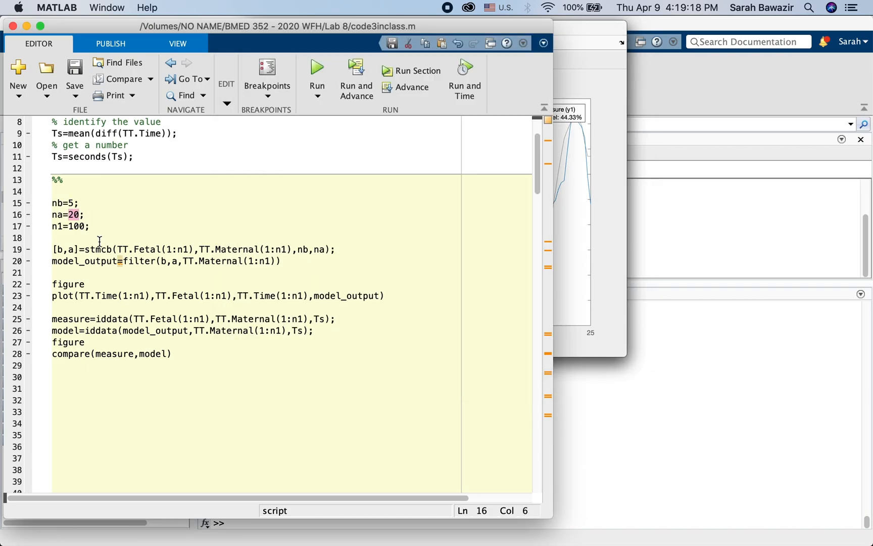
- Set na to 40 and rerun, then raise nb to 25 and na to 45
text(40)
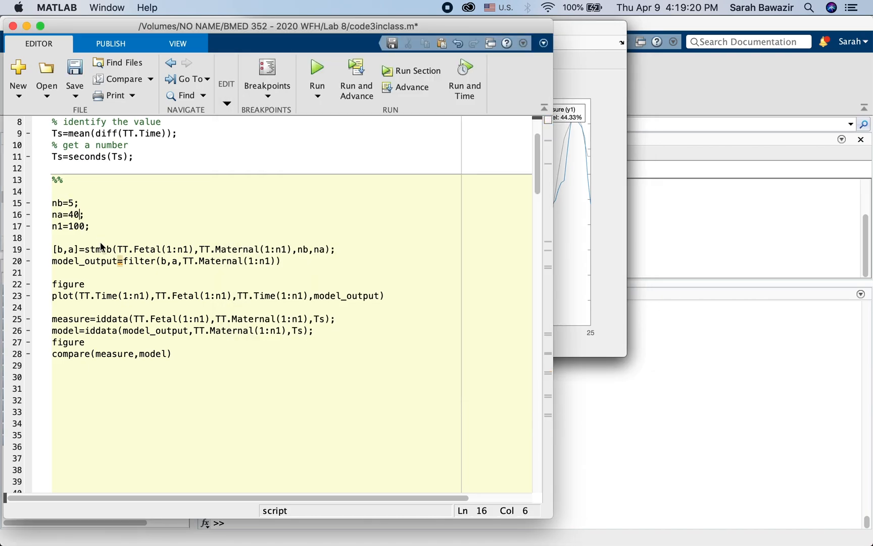
click(317, 69)
text(20)
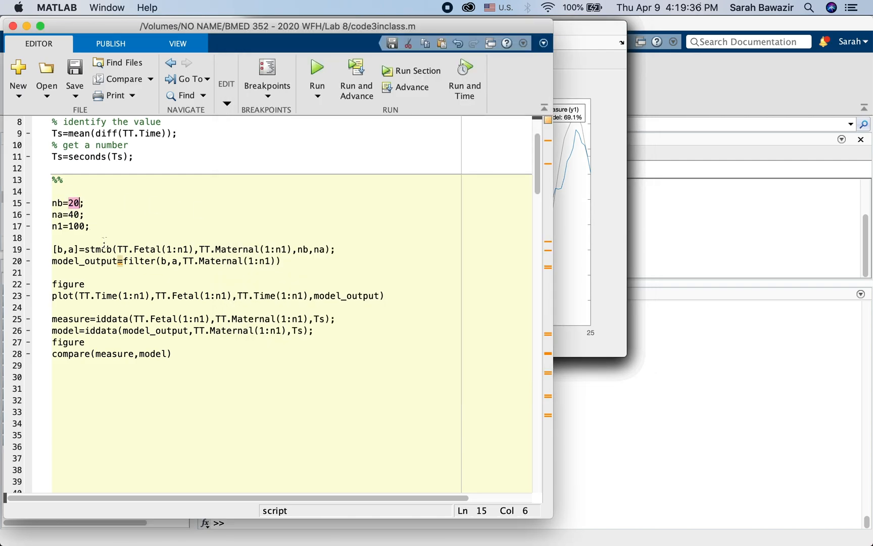
text(25)
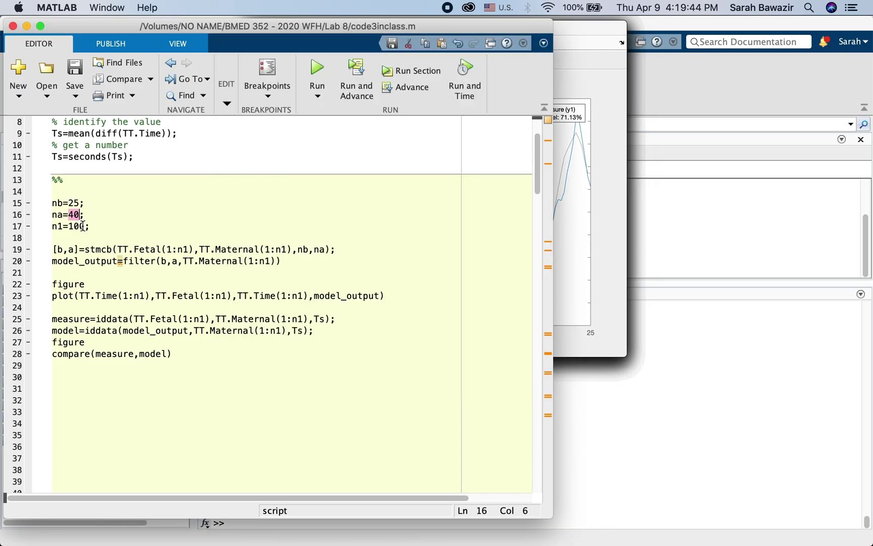
text(45)
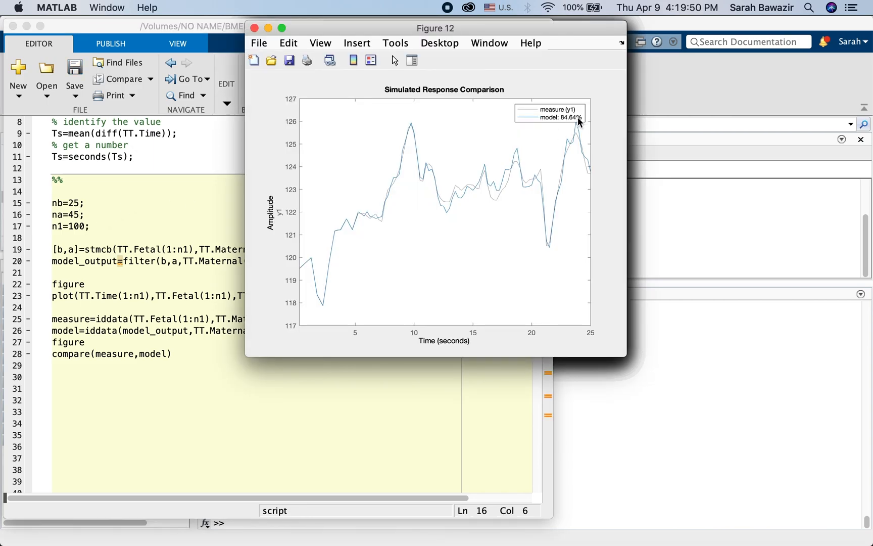
mouse_move(449, 167)
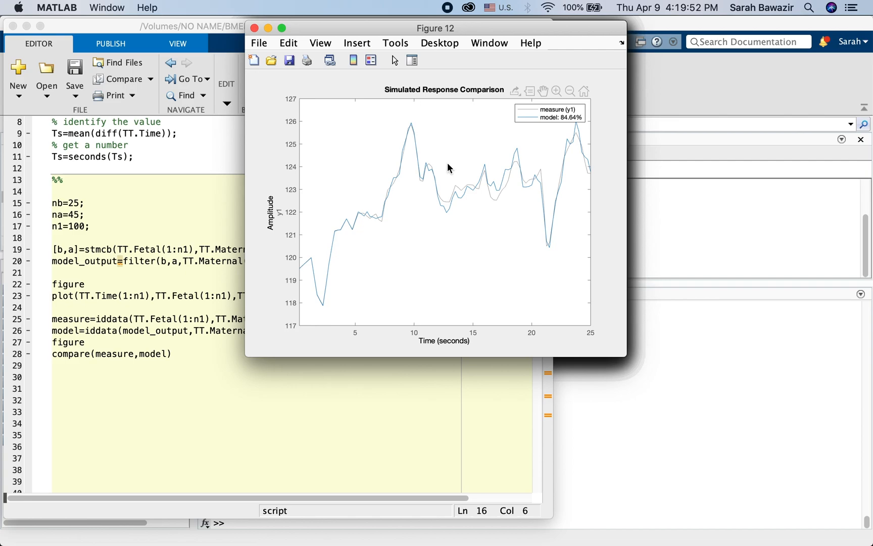
mouse_move(573, 171)
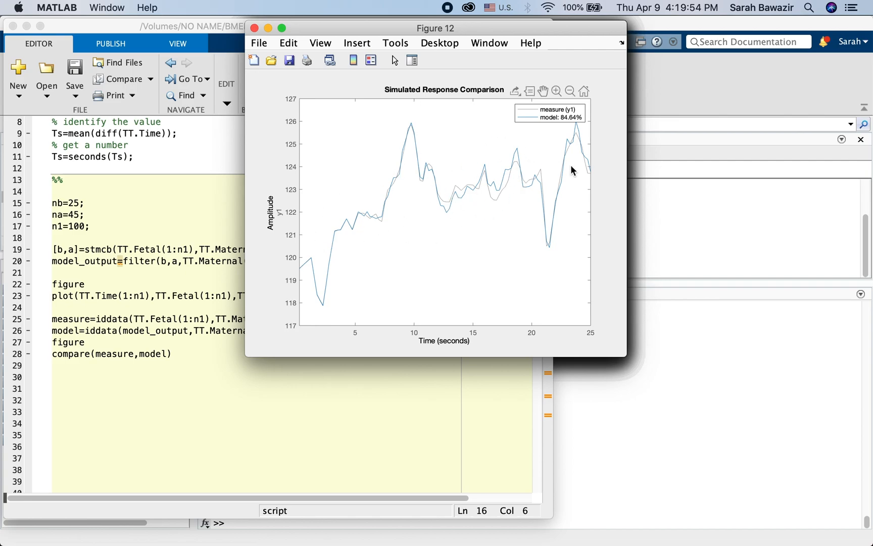
mouse_move(570, 240)
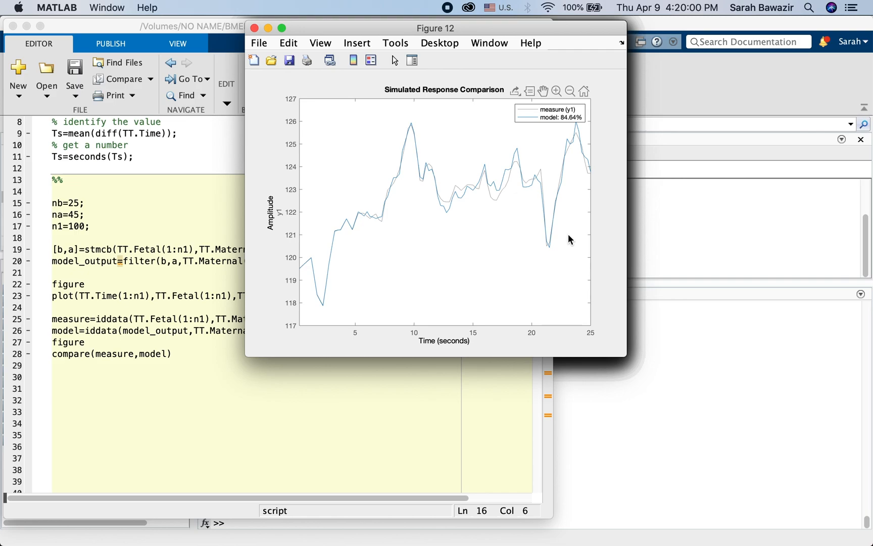
mouse_move(556, 236)
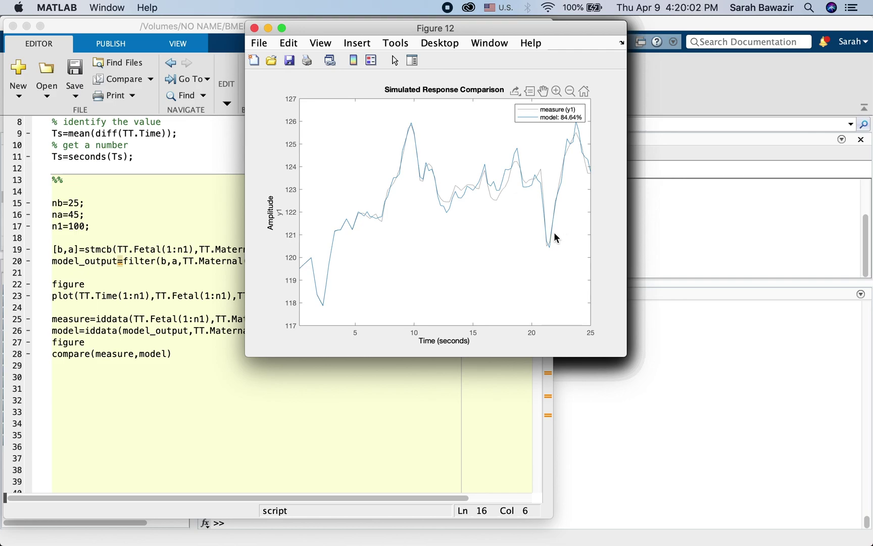
mouse_move(408, 199)
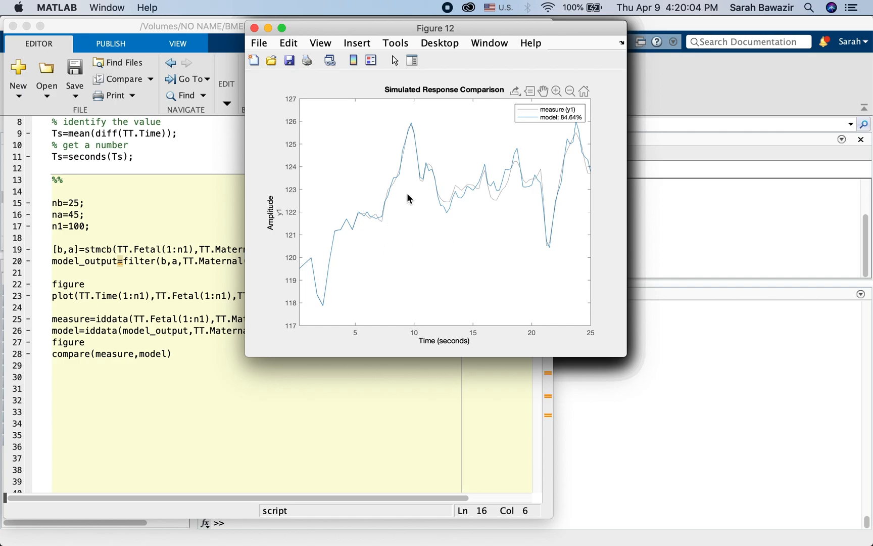
mouse_move(292, 192)
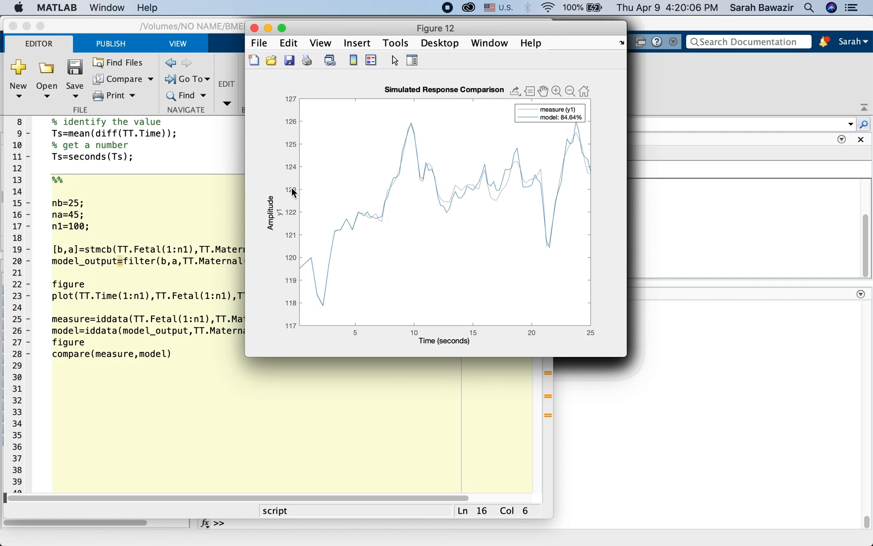